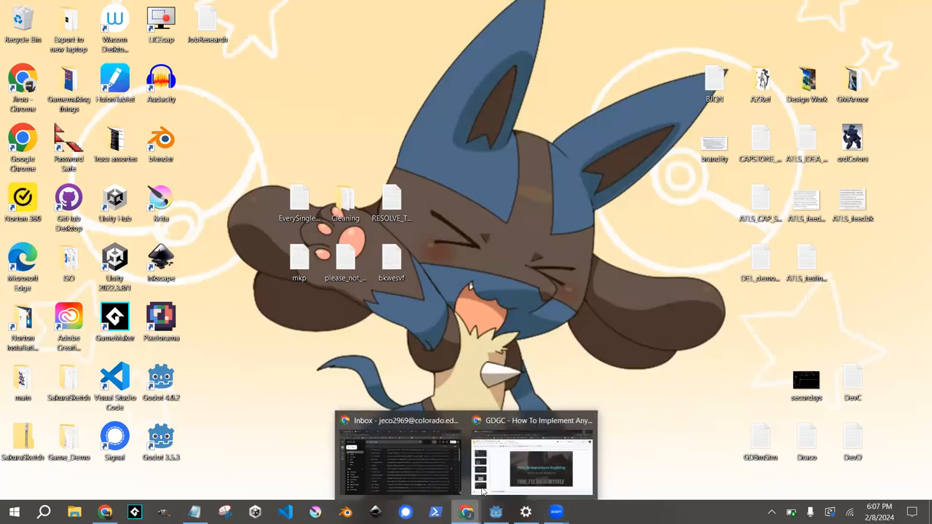
# Bring the GDGC deck forward and start the slideshow from its title slide.
pyautogui.click(533, 454)
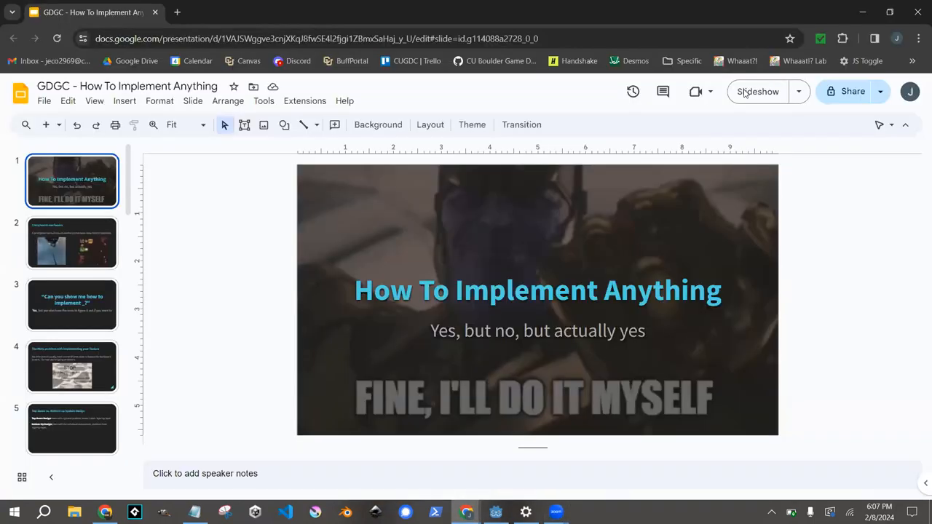
pyautogui.click(758, 90)
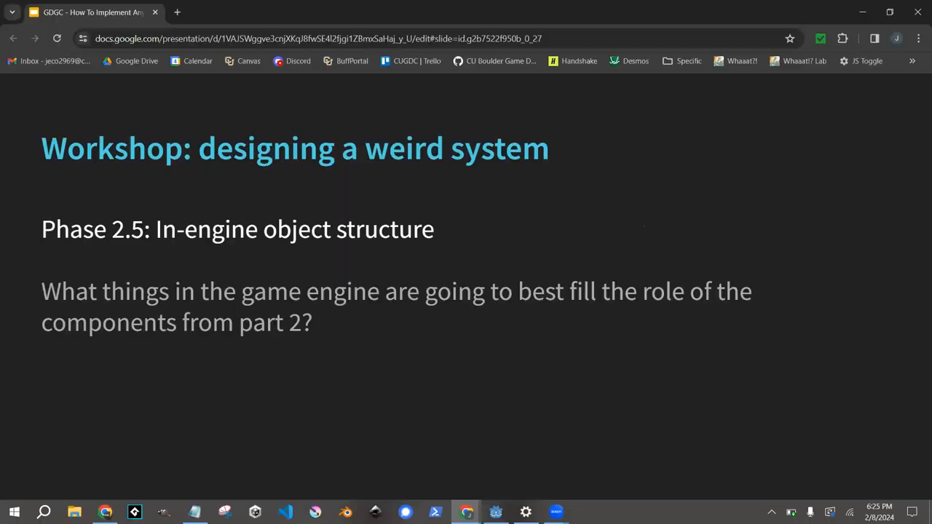
# Leave the slideshow for Godot and inspect the CameraMount and RayCast3D nodes.
pyautogui.press('Escape')
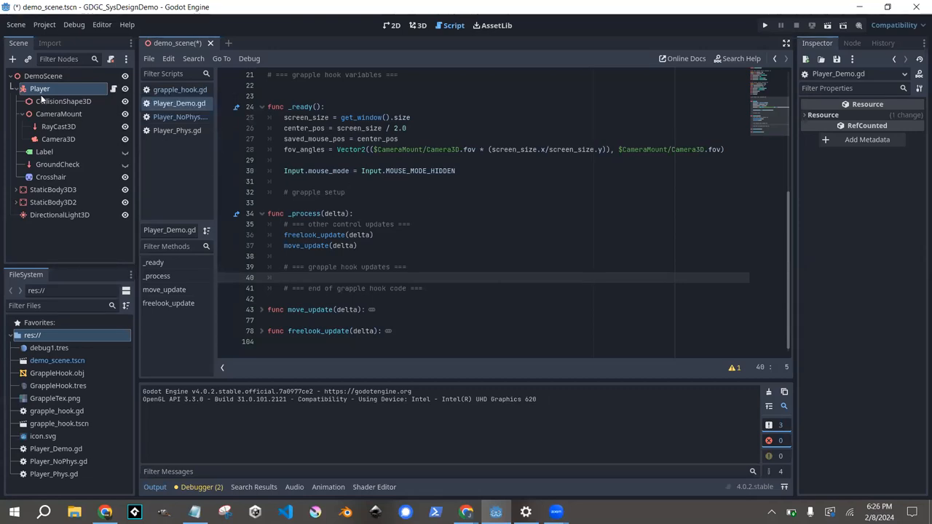
pyautogui.moveTo(93, 129)
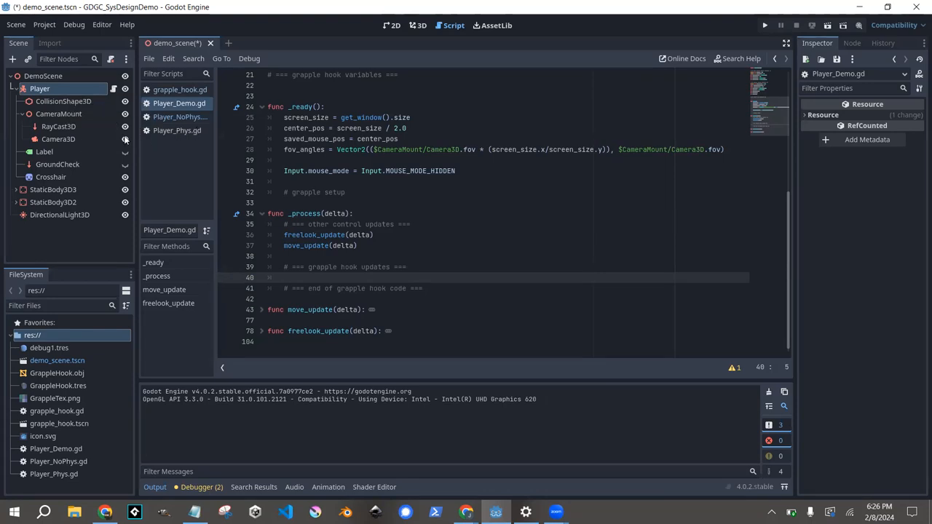
pyautogui.moveTo(35, 152)
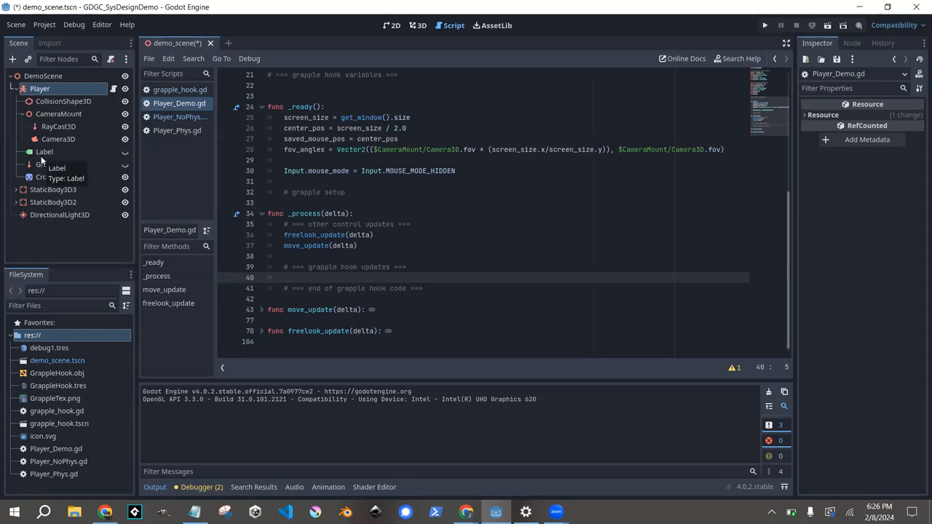
pyautogui.moveTo(61, 163)
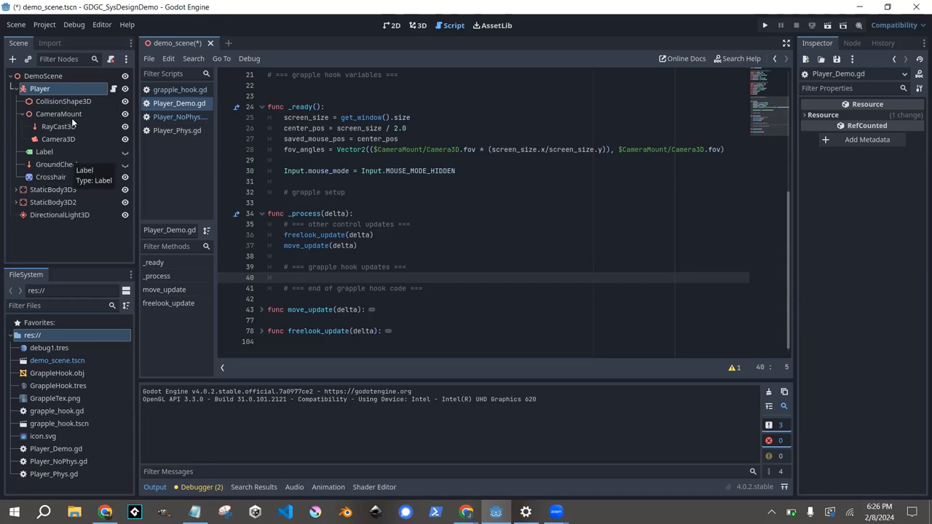
pyautogui.moveTo(73, 116)
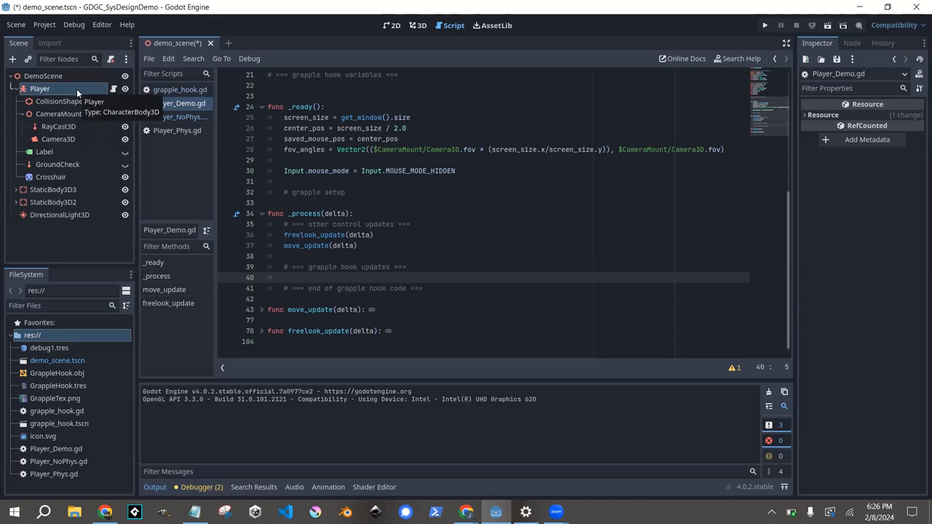
pyautogui.moveTo(22, 89)
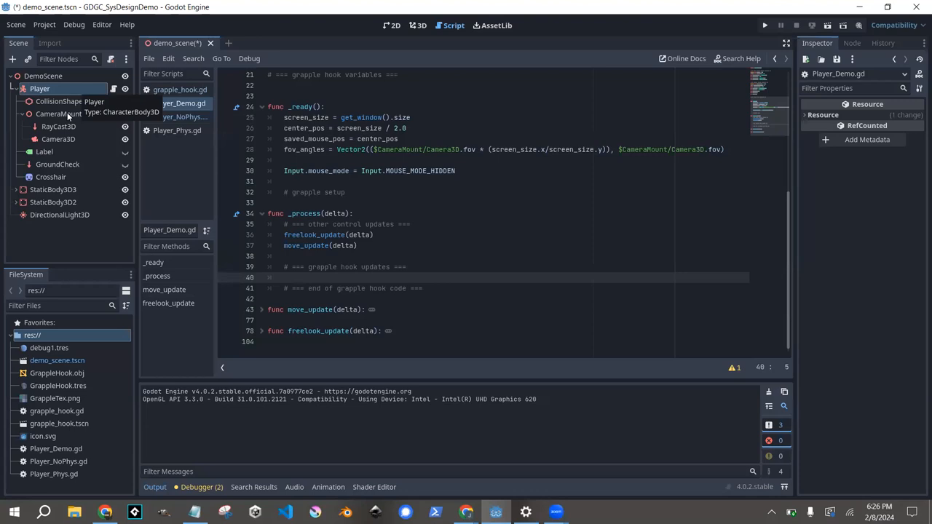
pyautogui.click(58, 113)
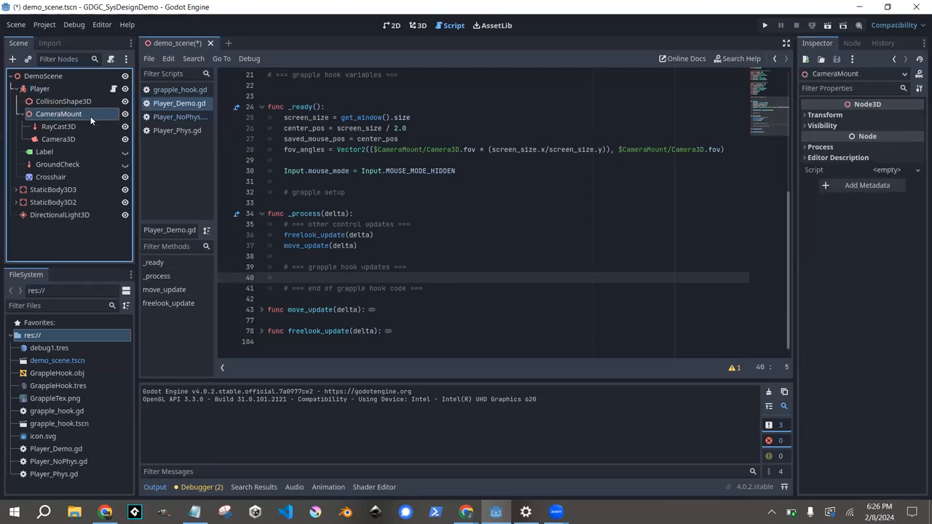
pyautogui.moveTo(93, 113)
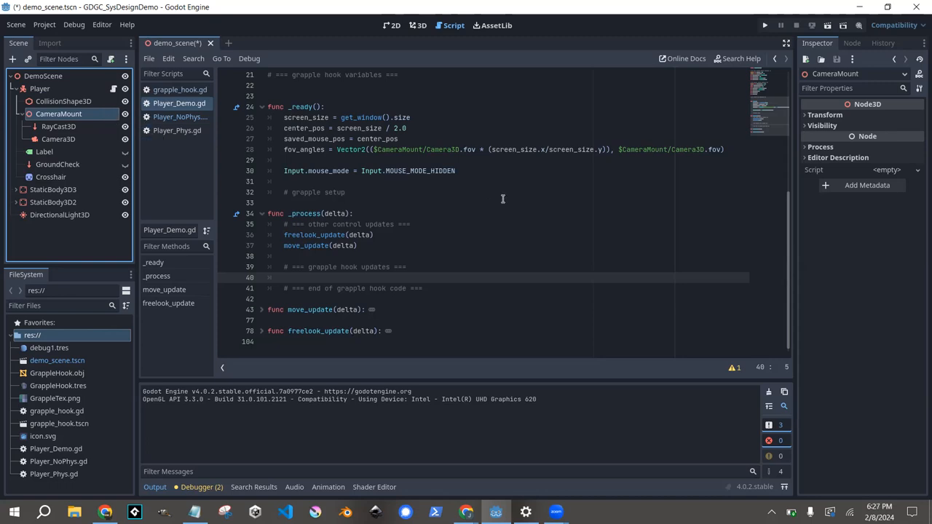
pyautogui.moveTo(463, 174)
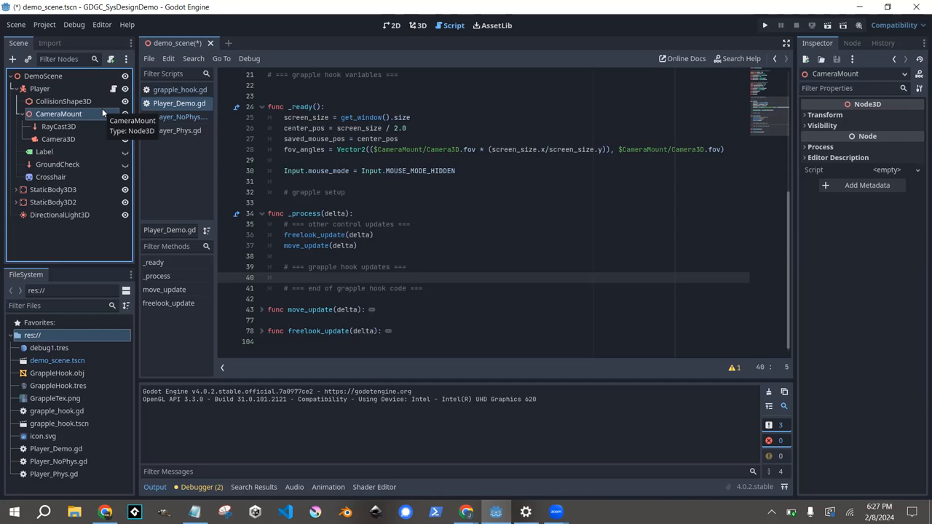
pyautogui.moveTo(70, 138)
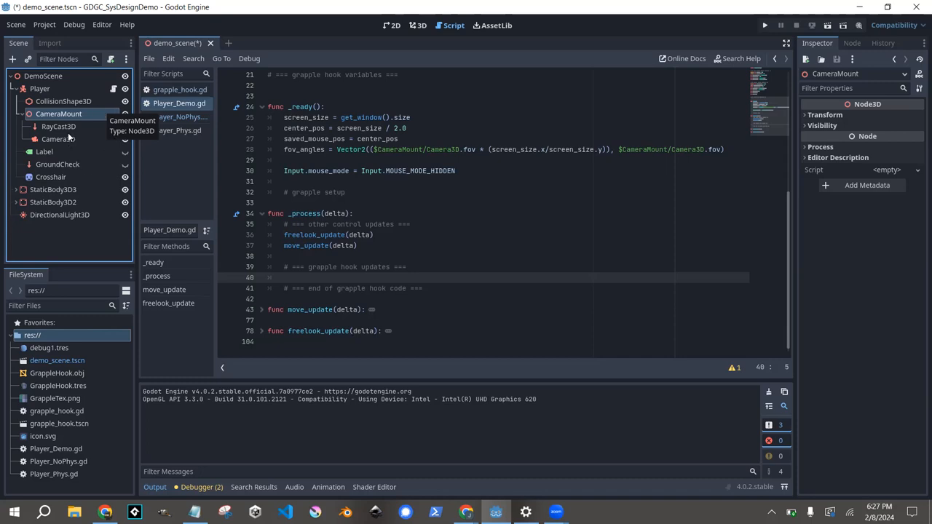
pyautogui.click(57, 125)
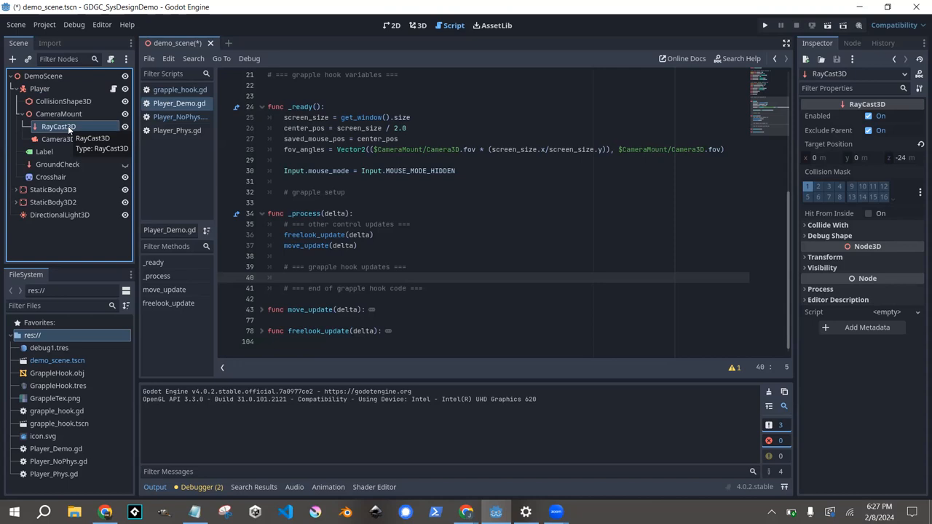
pyautogui.moveTo(766, 34)
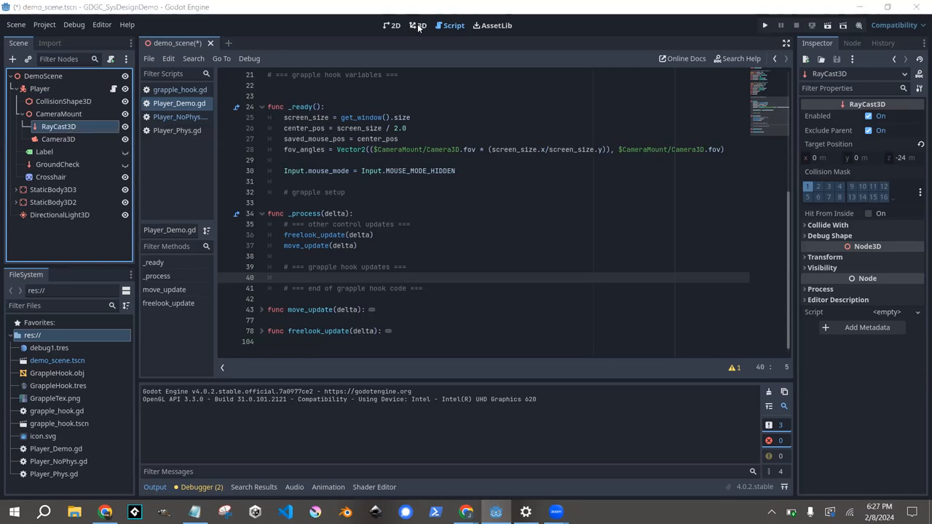
# Show the raycast aim line in the 3D viewport, then return to the slides.
pyautogui.click(416, 25)
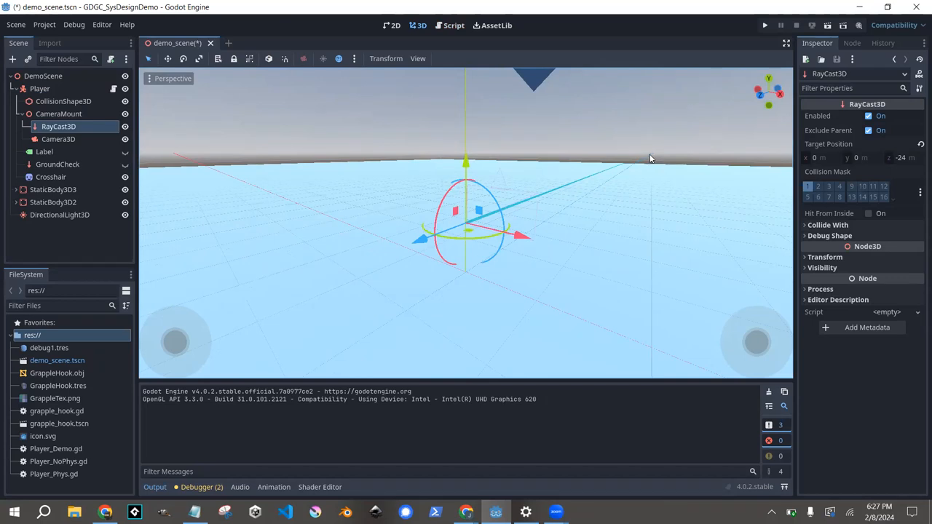
pyautogui.moveTo(608, 169)
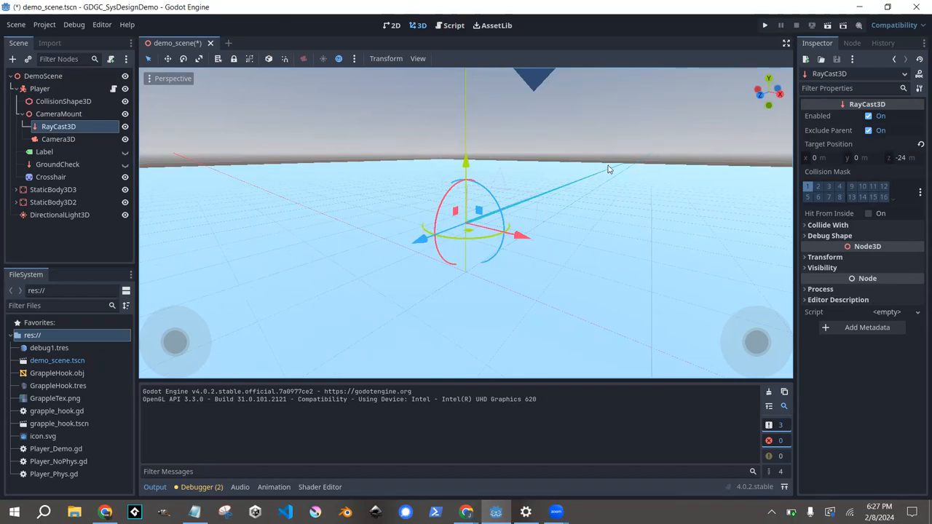
pyautogui.moveTo(624, 169)
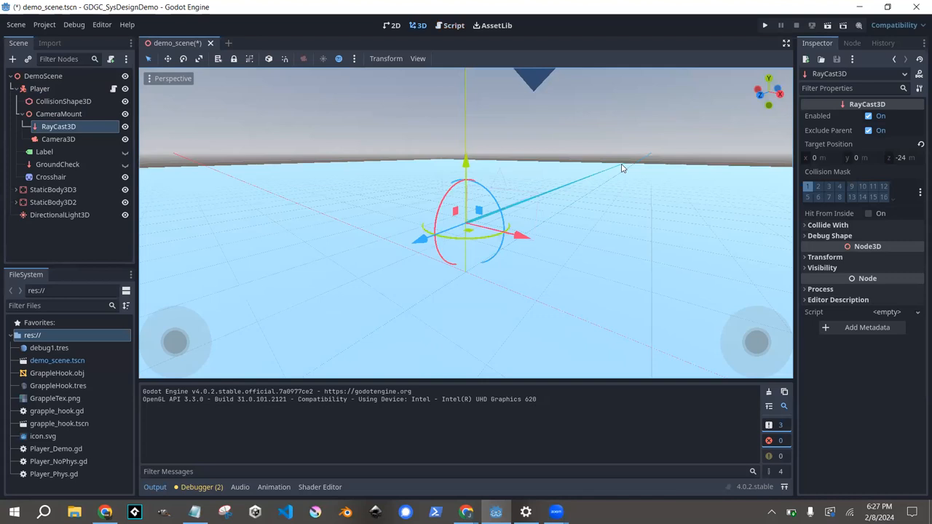
pyautogui.moveTo(657, 187)
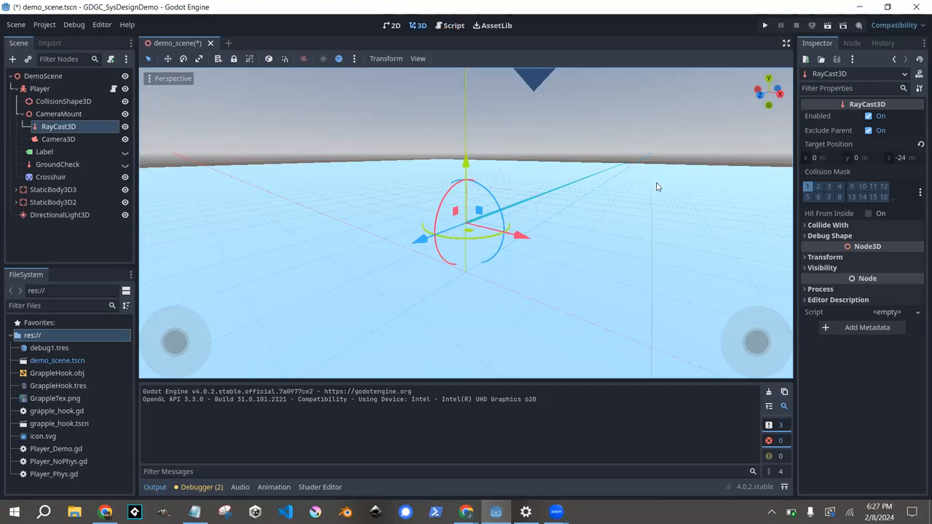
pyautogui.moveTo(668, 184)
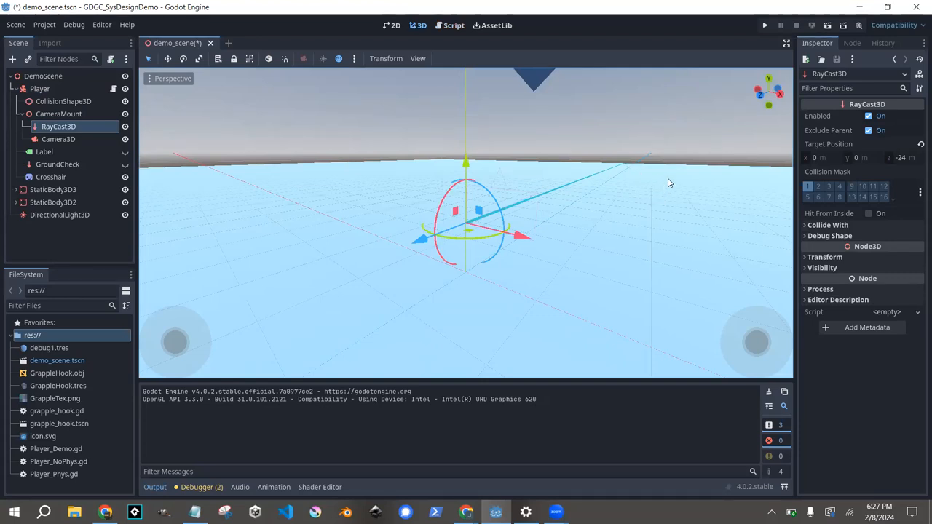
pyautogui.moveTo(602, 134)
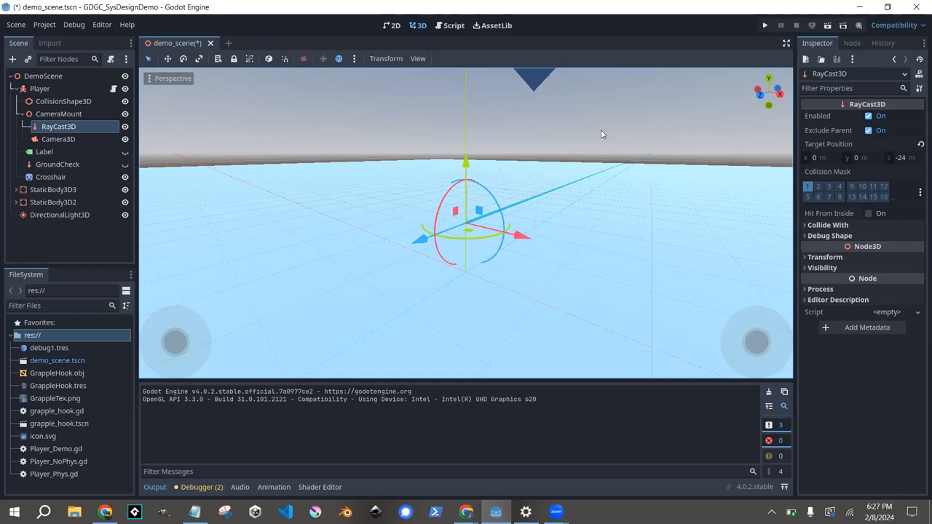
pyautogui.moveTo(539, 131)
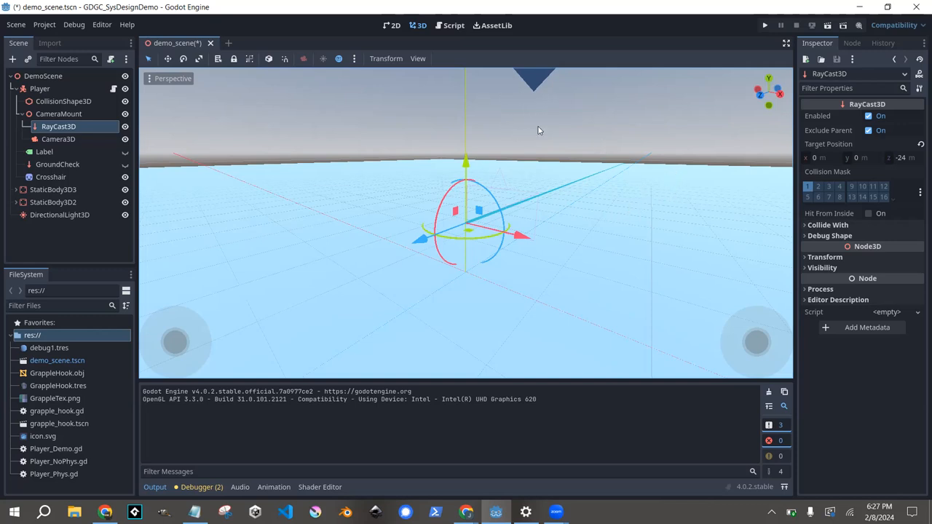
pyautogui.moveTo(548, 127)
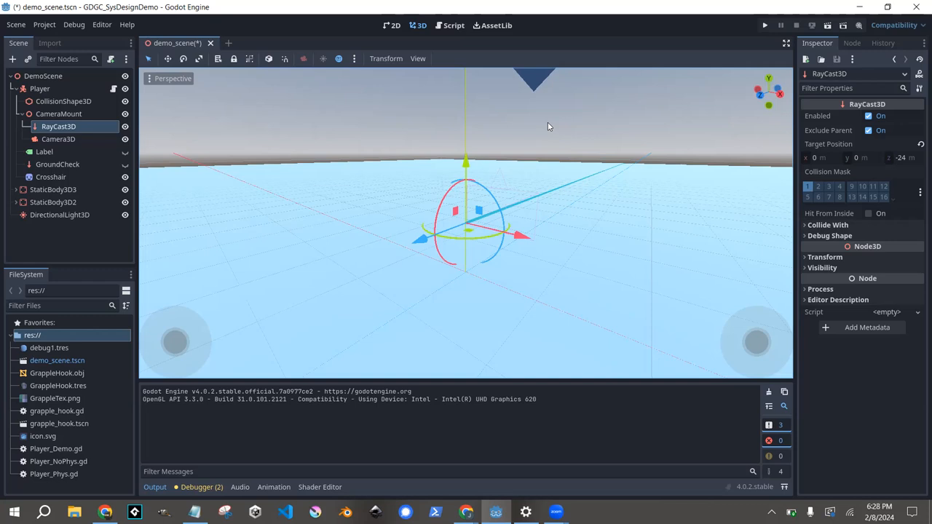
pyautogui.moveTo(740, 27)
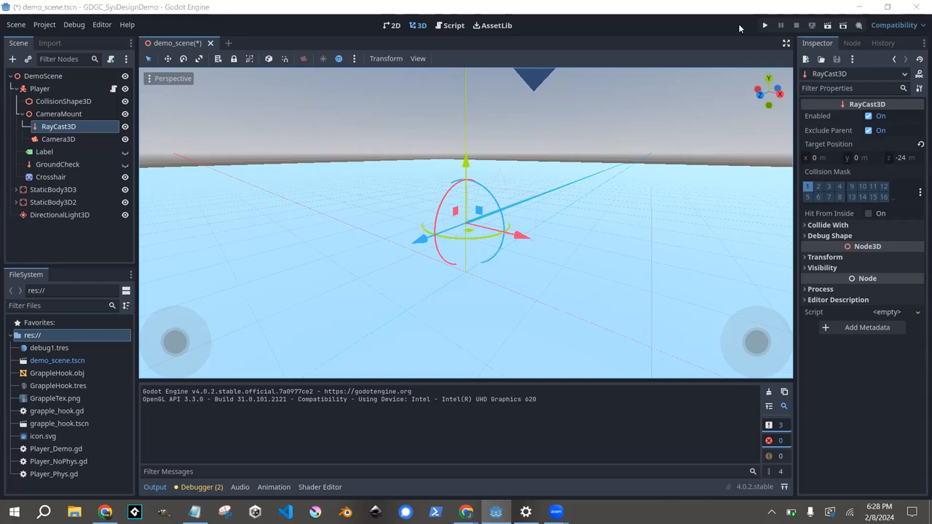
pyautogui.moveTo(653, 184)
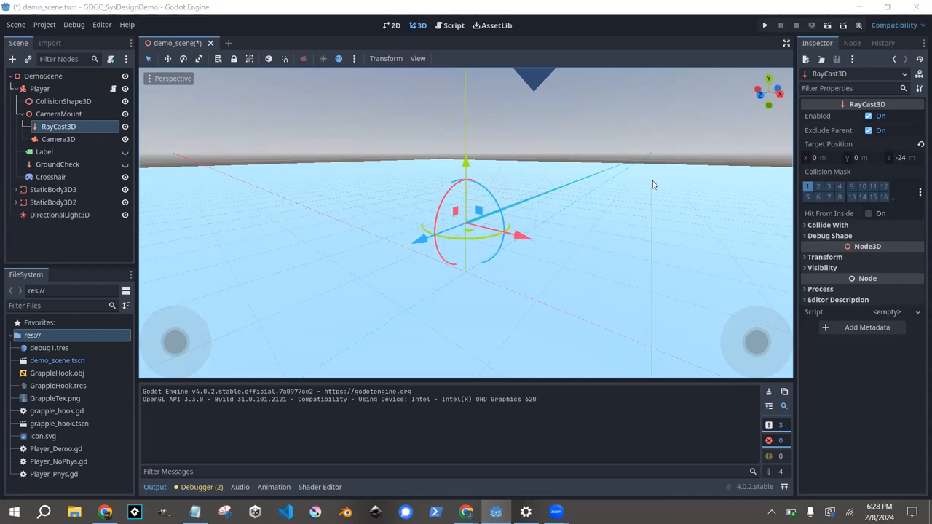
pyautogui.moveTo(678, 169)
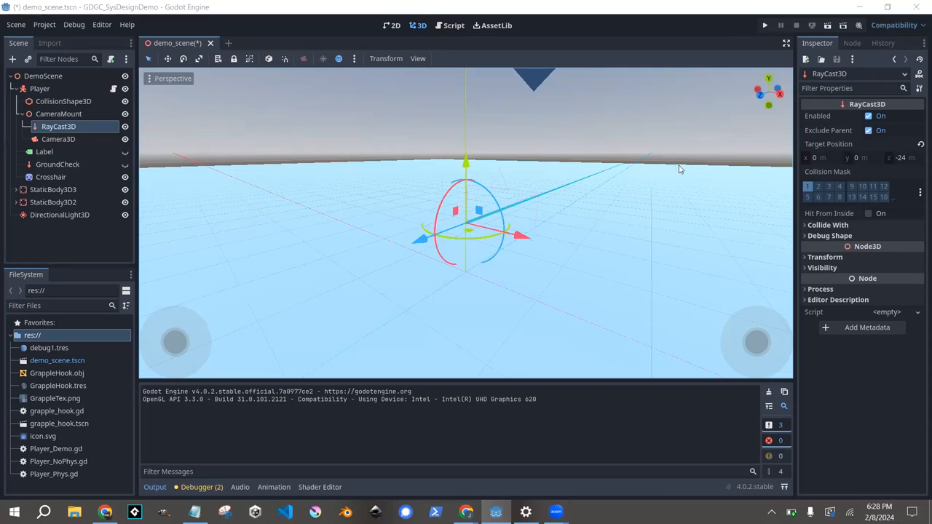
pyautogui.moveTo(665, 181)
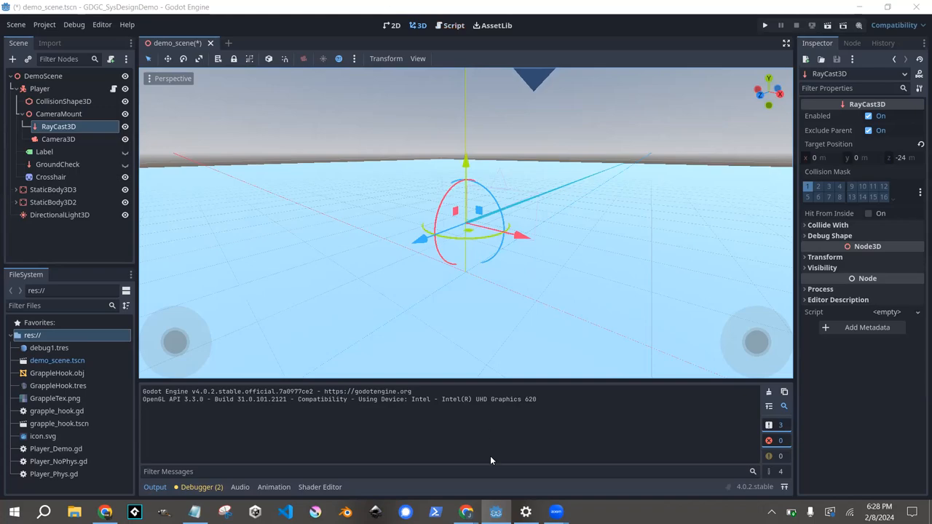
pyautogui.click(466, 513)
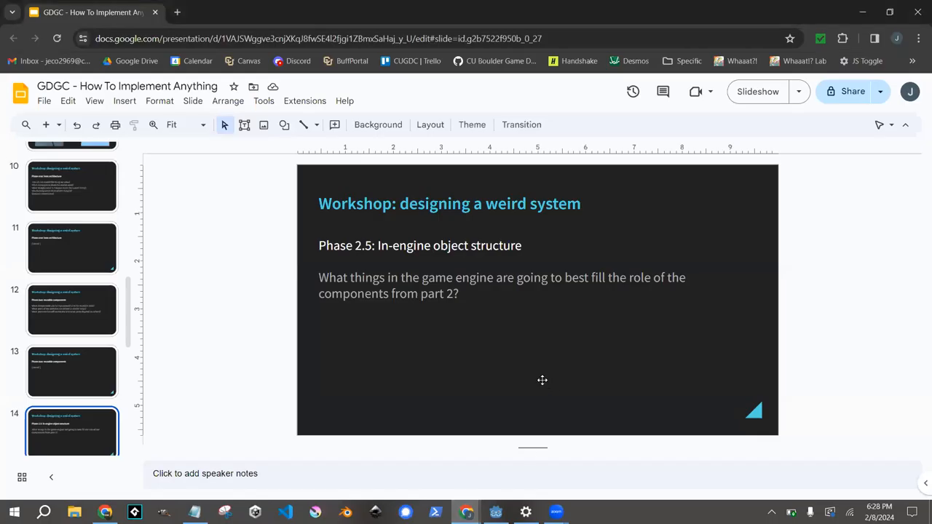
pyautogui.moveTo(757, 90)
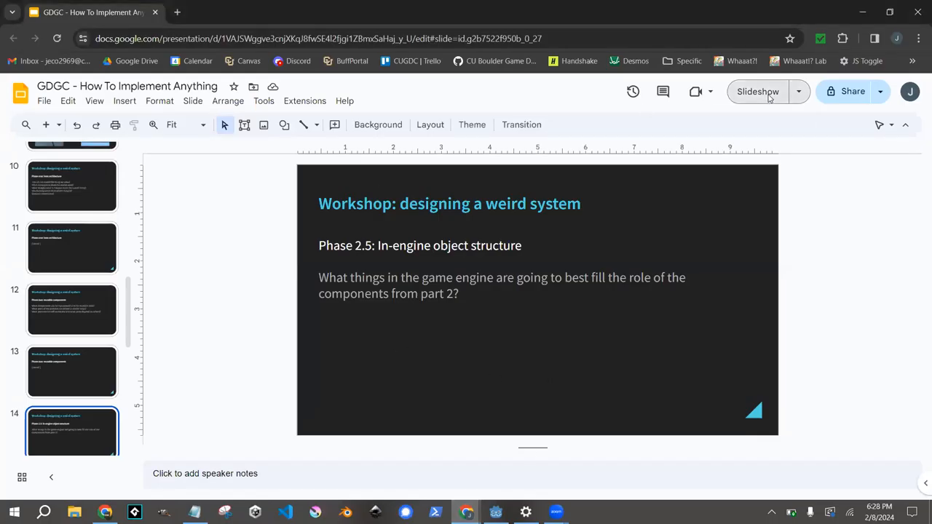
# Resume presenting from slide 14, Phase 2.5, through to the Phase four code slide.
pyautogui.click(73, 430)
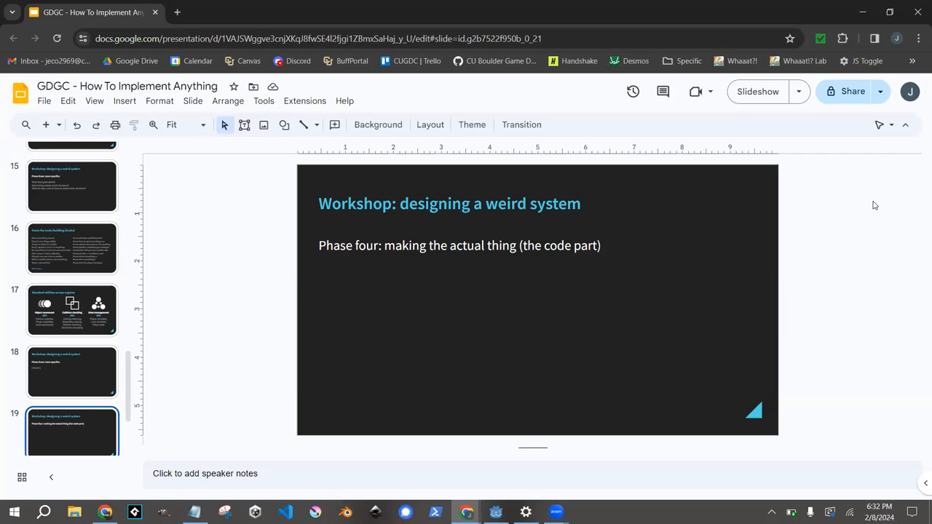
pyautogui.moveTo(918, 12)
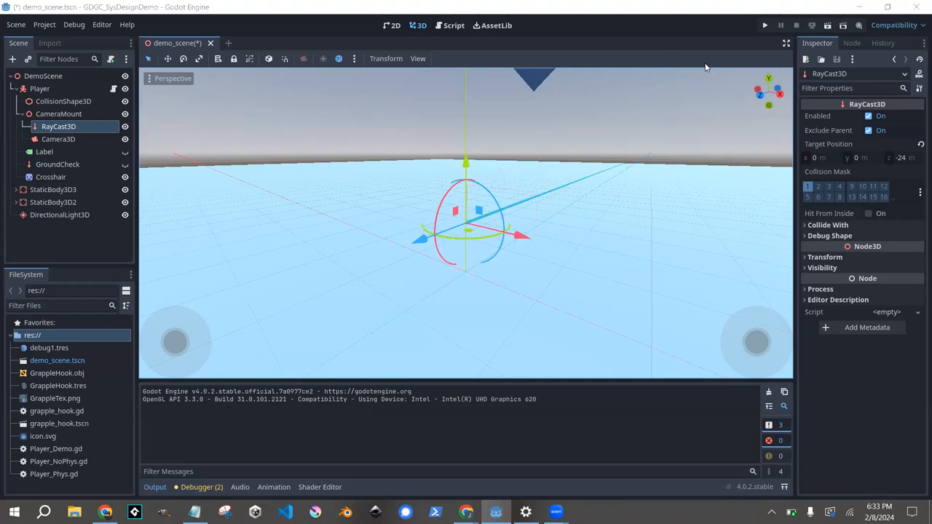
# Insert blank lines in Player_Demo.gd's _process under the grapple hook updates comment.
pyautogui.click(453, 24)
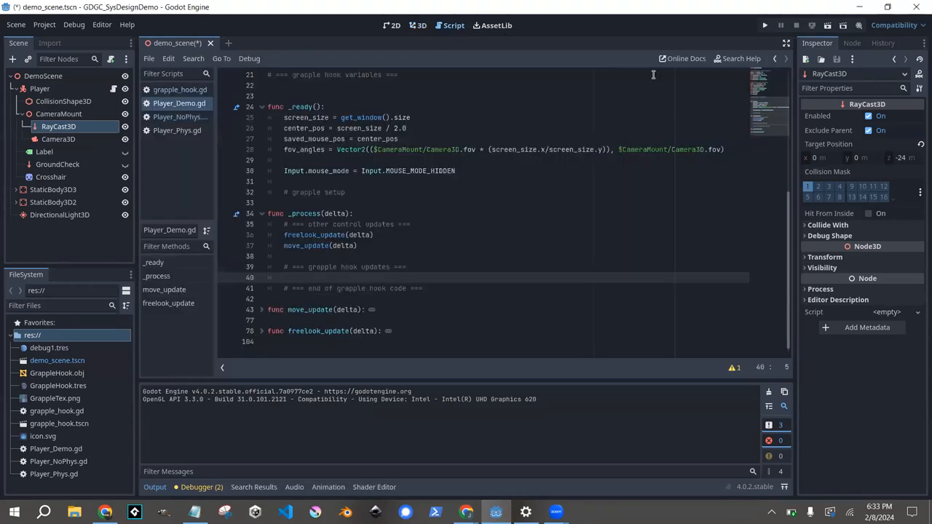
pyautogui.moveTo(705, 16)
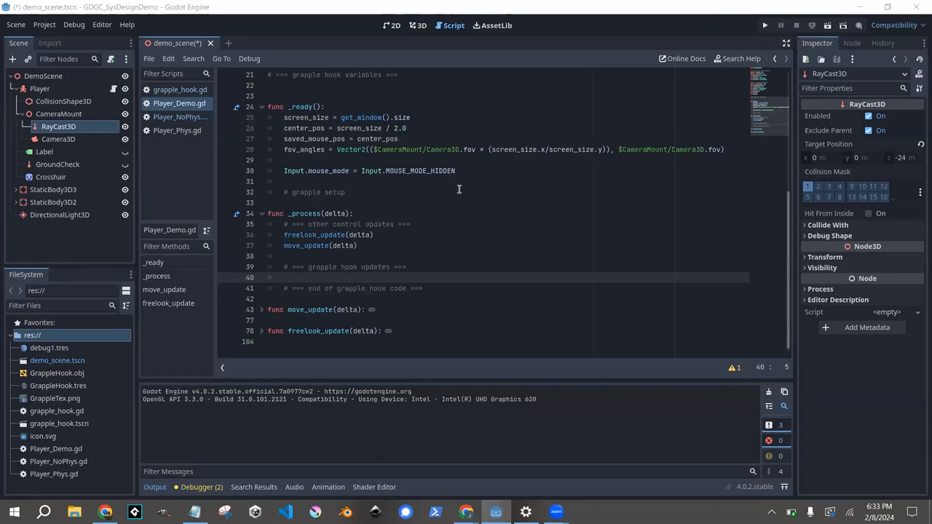
pyautogui.click(463, 192)
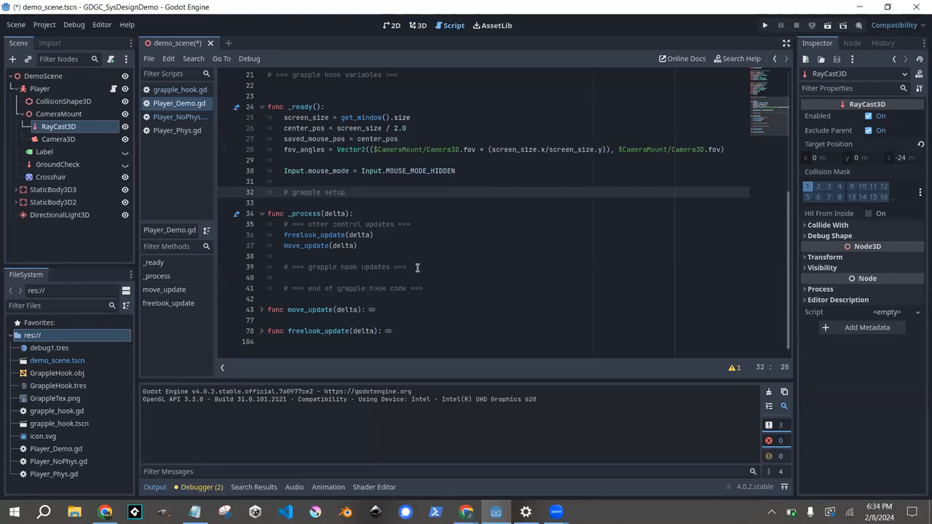
pyautogui.moveTo(437, 251)
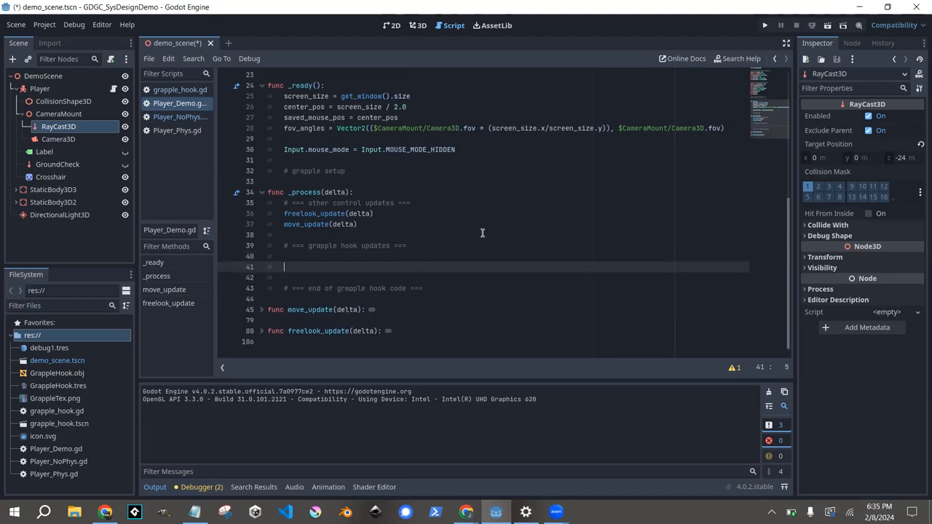
pyautogui.moveTo(472, 240)
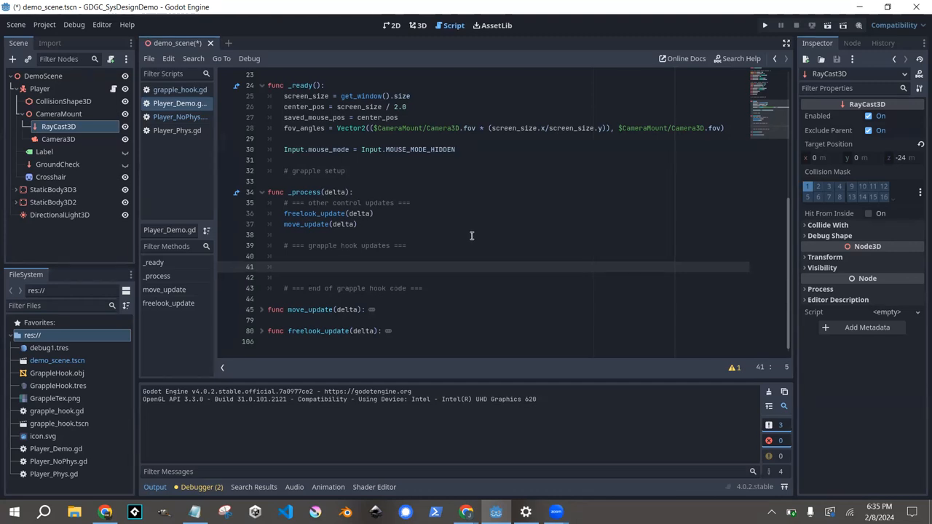
# Write if(Input.is_action_just_pressed("grapple")): and go to Project Settings.
pyautogui.click(286, 266)
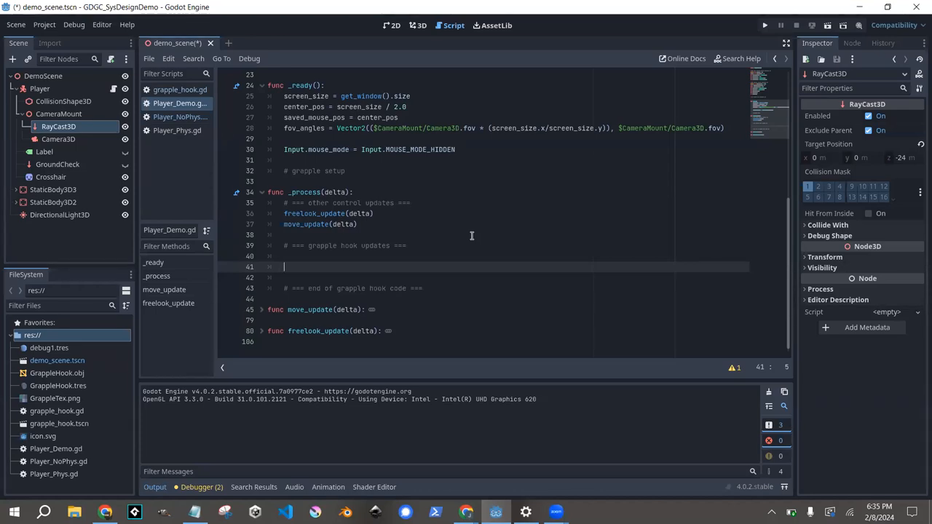
pyautogui.moveTo(390, 249)
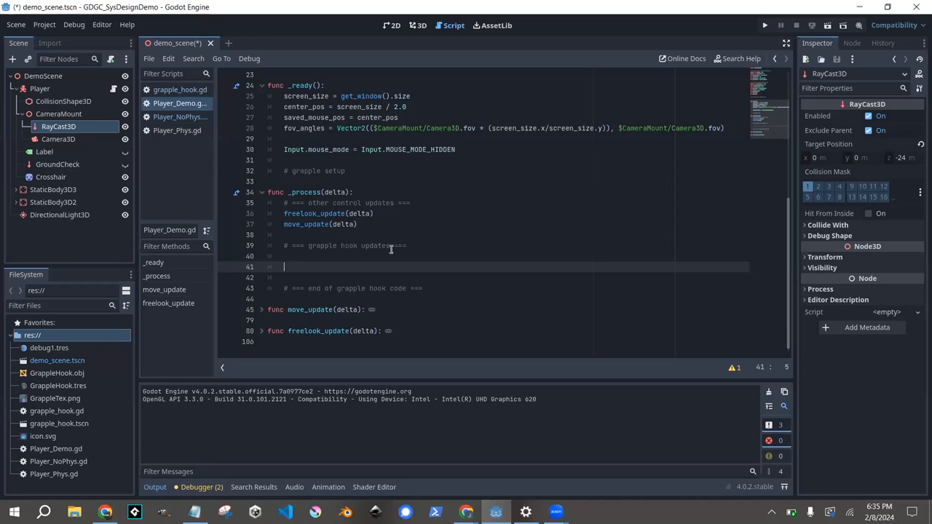
pyautogui.moveTo(398, 256)
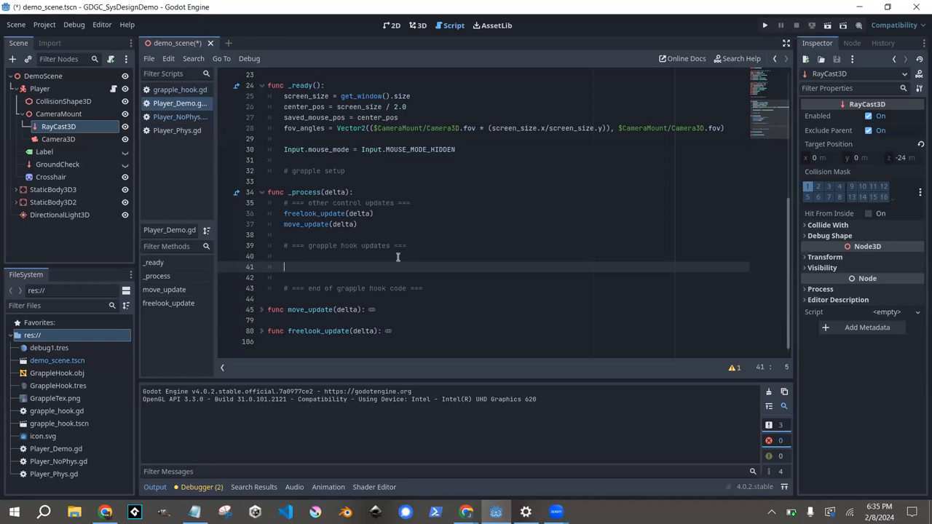
pyautogui.write('if')
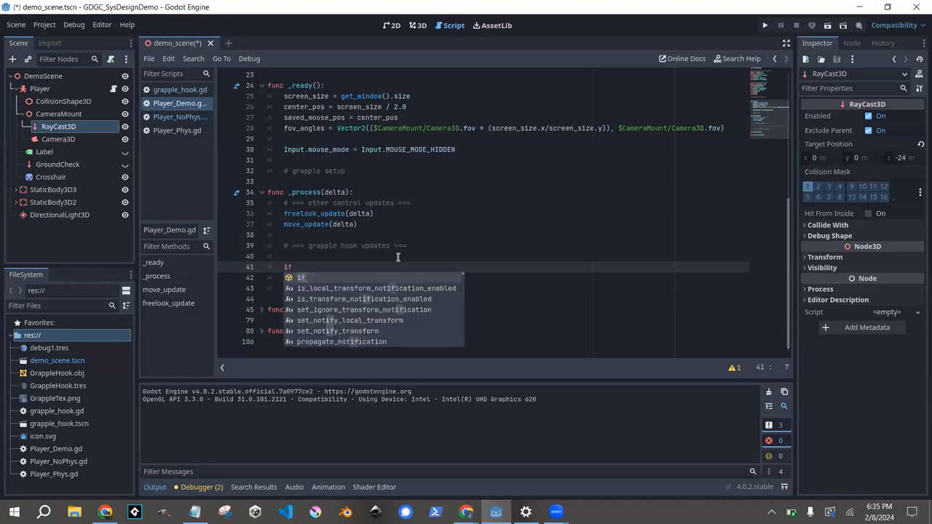
pyautogui.write('(Input')
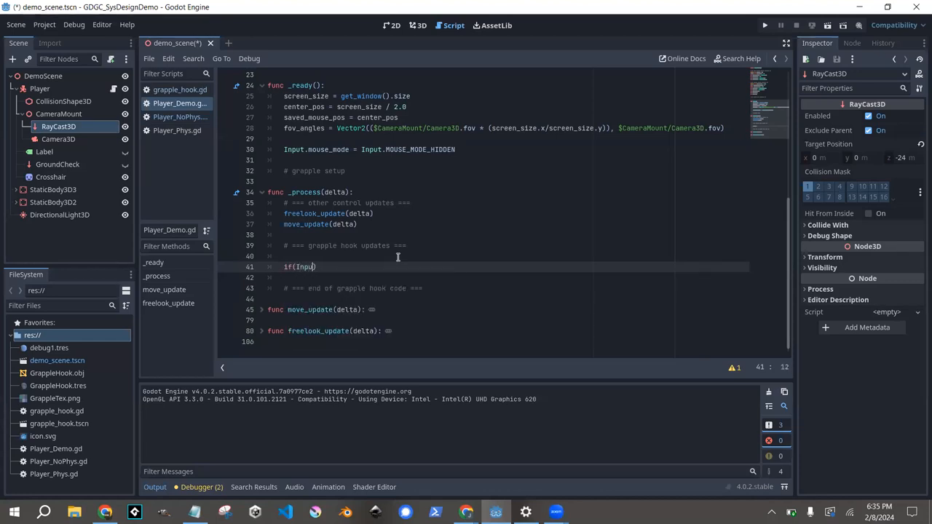
pyautogui.write('.is_action_just_pressed("grapple')
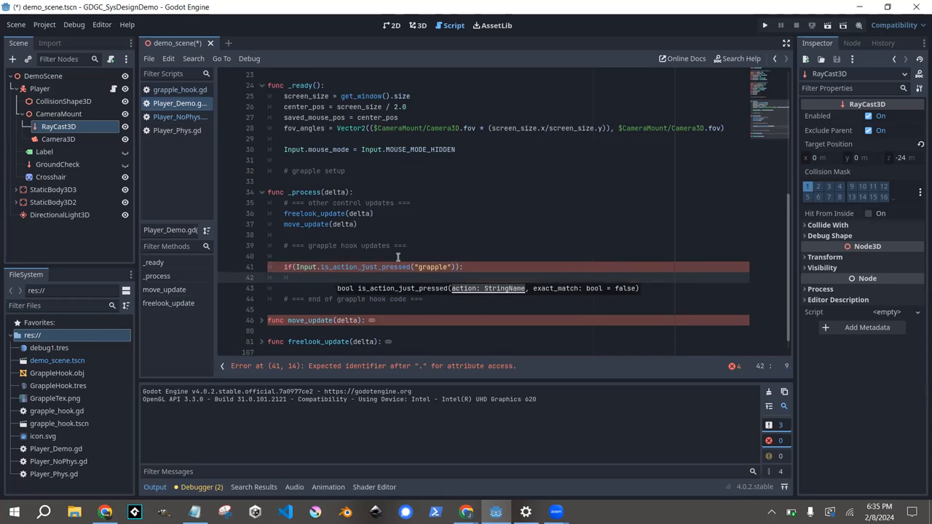
pyautogui.click(73, 23)
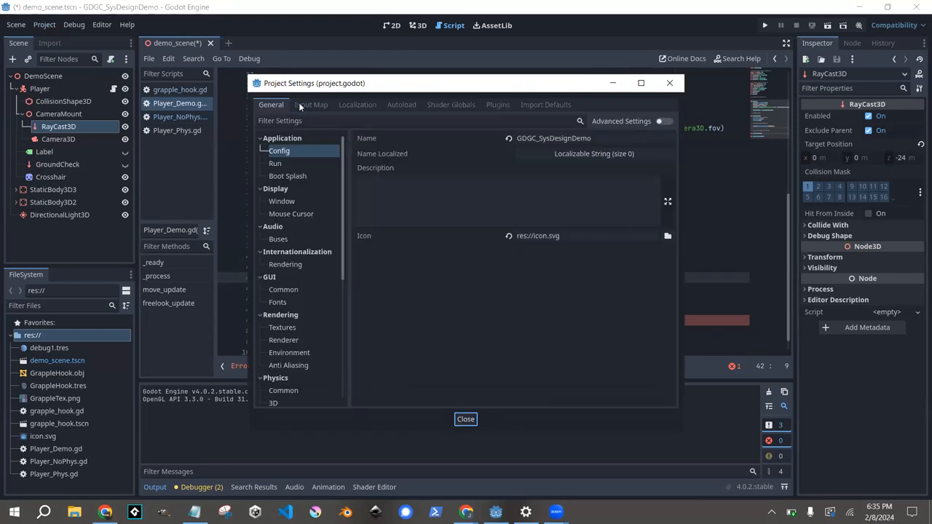
# Check the grapple action's mouse-button bindings in the Input Map, then close settings.
pyautogui.click(312, 105)
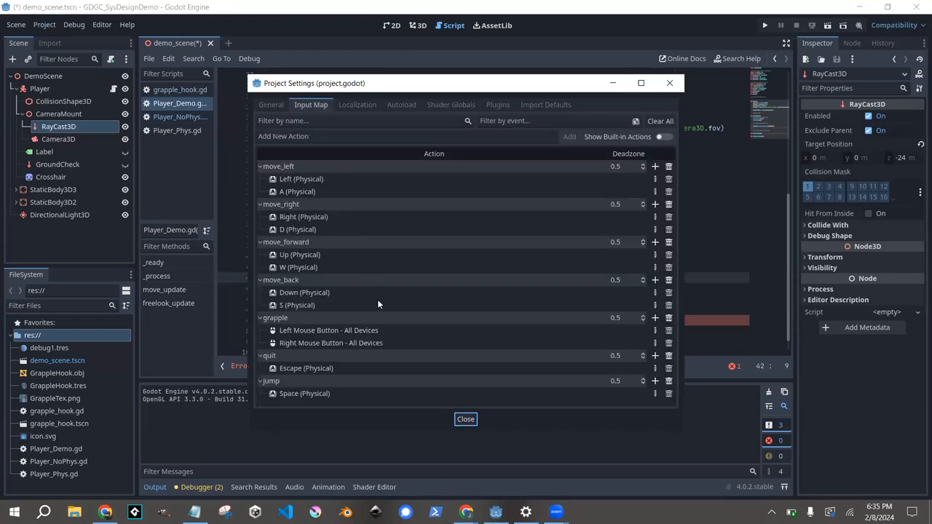
pyautogui.moveTo(353, 292)
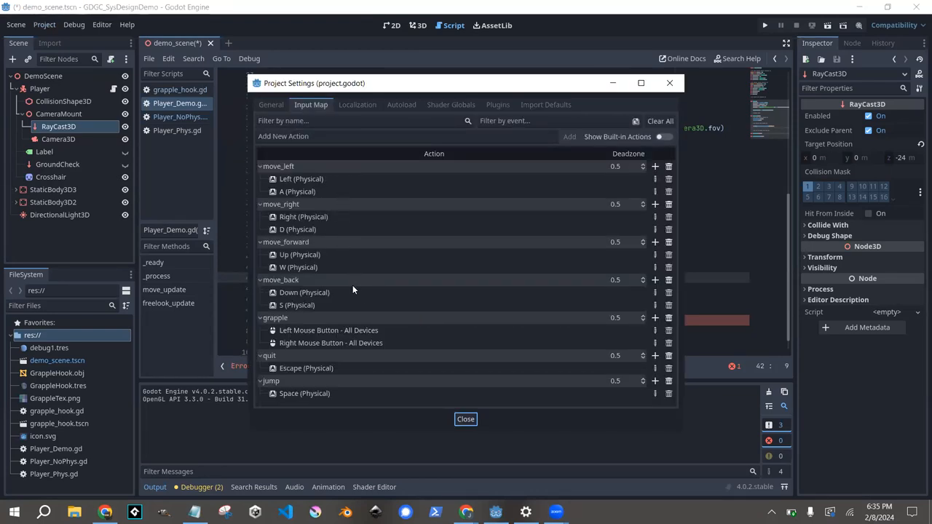
pyautogui.moveTo(619, 394)
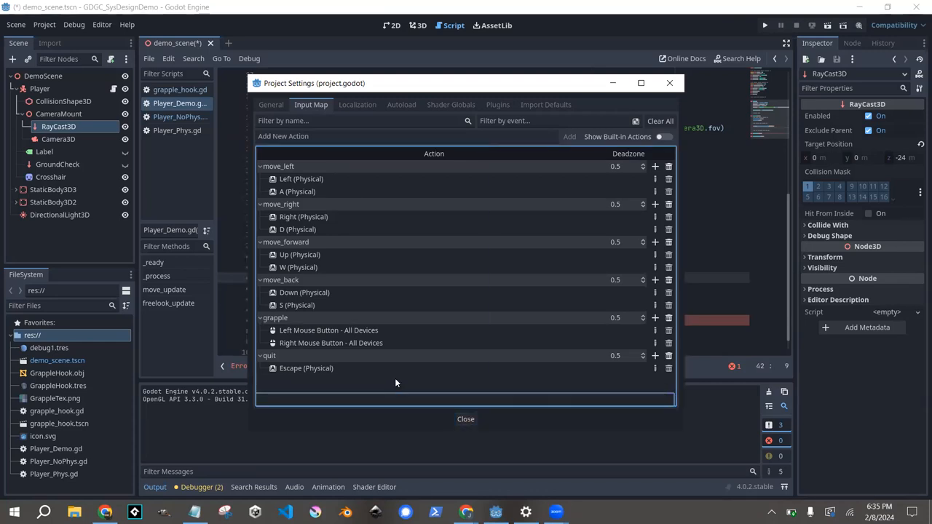
pyautogui.moveTo(437, 339)
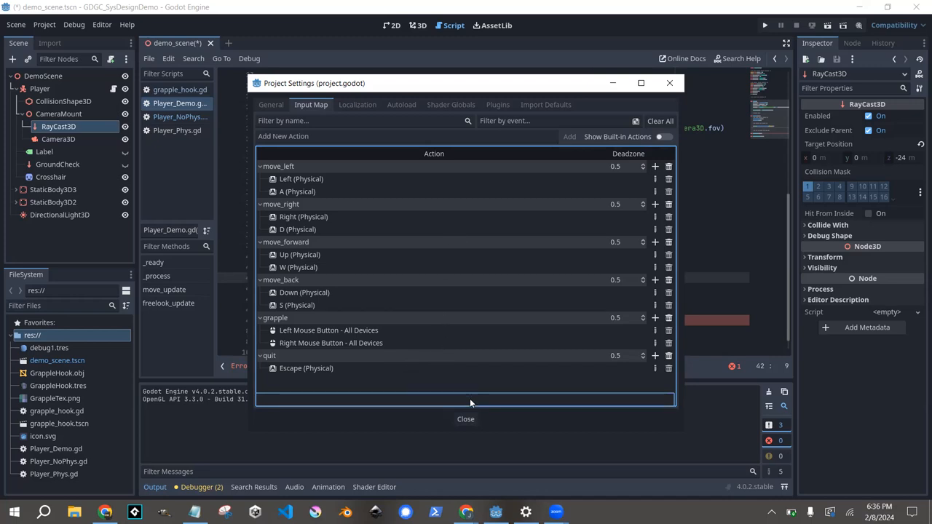
pyautogui.click(466, 420)
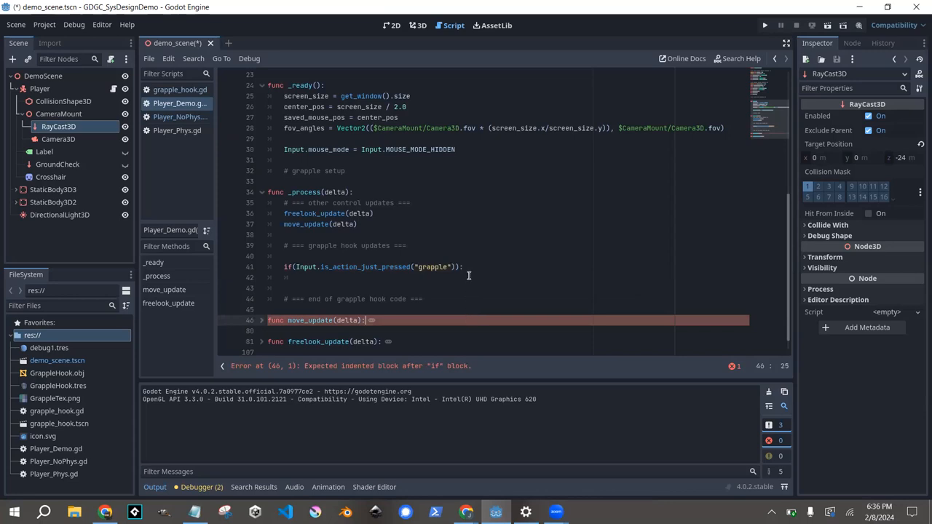
# Add a placeholder pass under the grapple if-block and select the GrappleHook file.
pyautogui.click(465, 267)
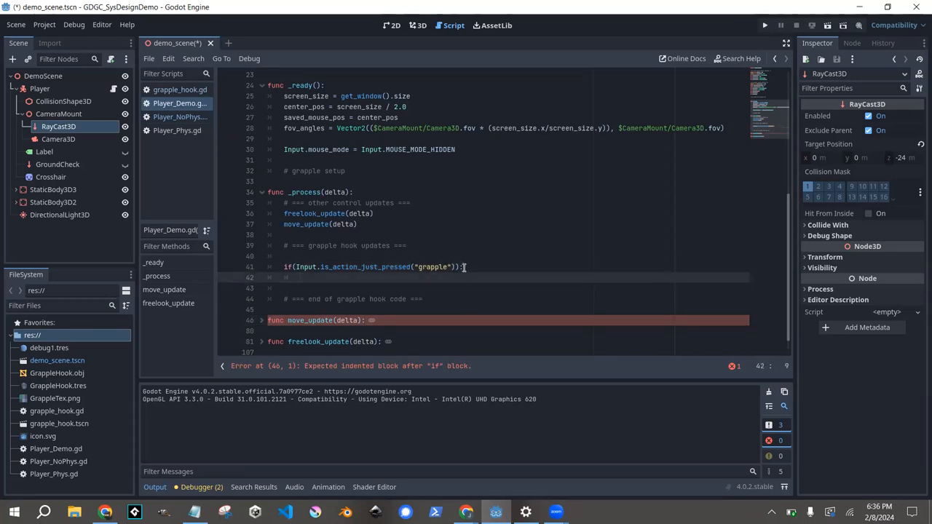
pyautogui.write('pass')
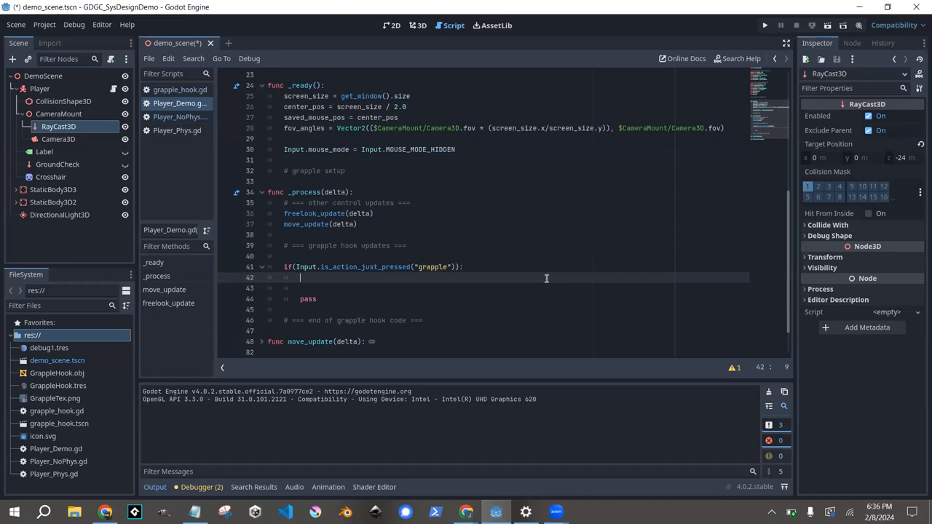
pyautogui.moveTo(352, 187)
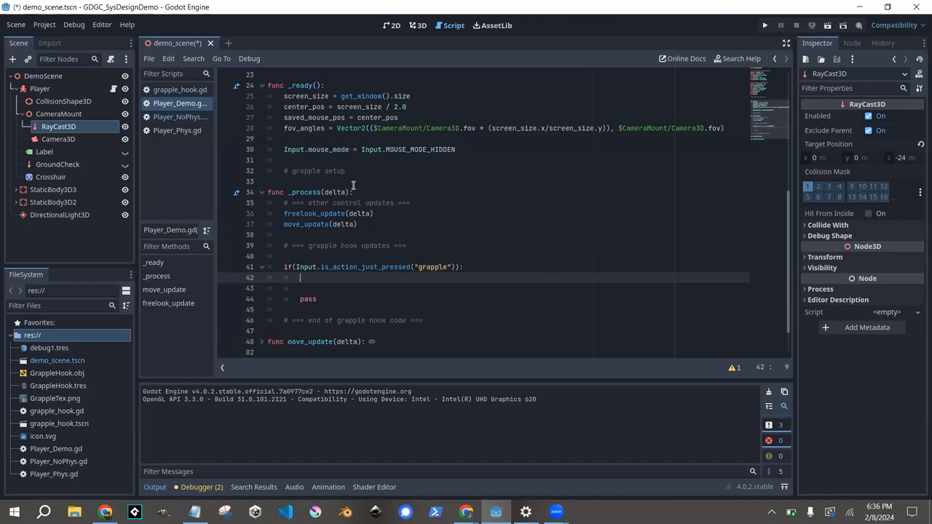
pyautogui.click(402, 173)
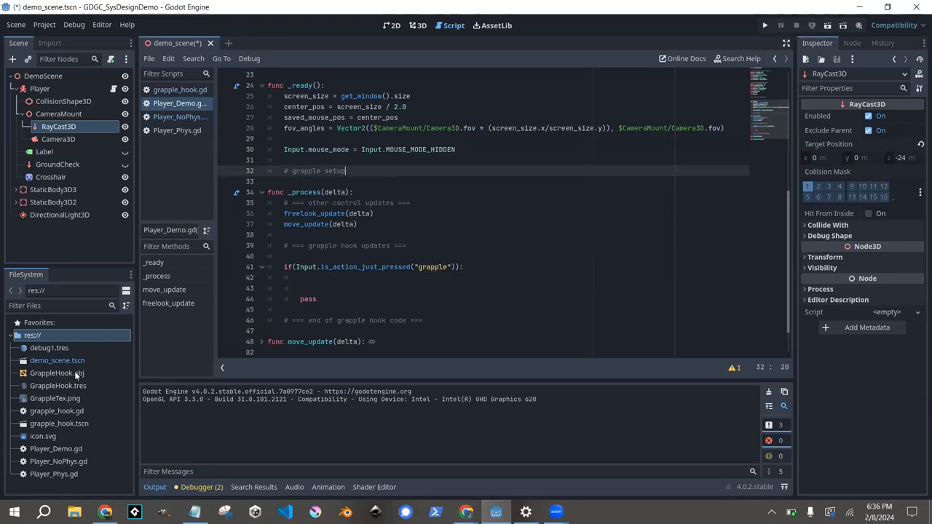
pyautogui.click(58, 384)
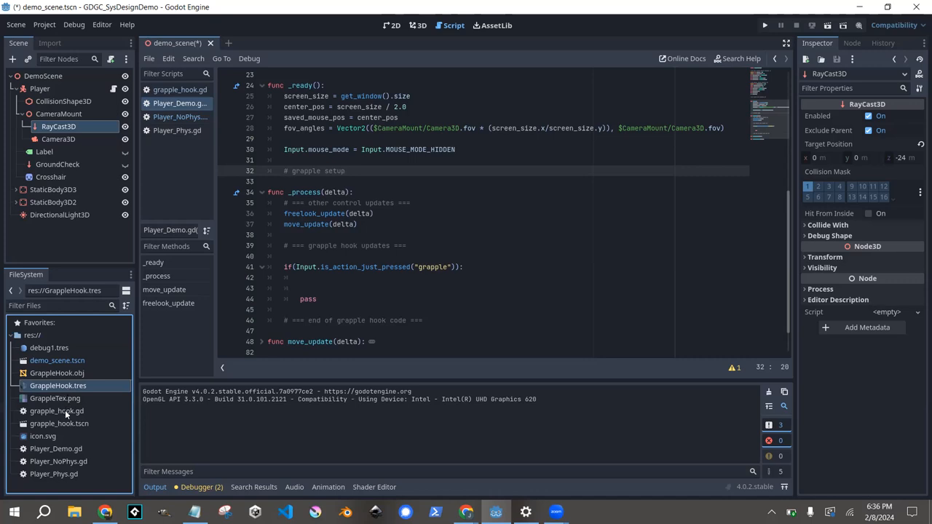
# Open the grapple_hook scene and inspect its GrappleHook root node in 3D.
pyautogui.doubleClick(59, 422)
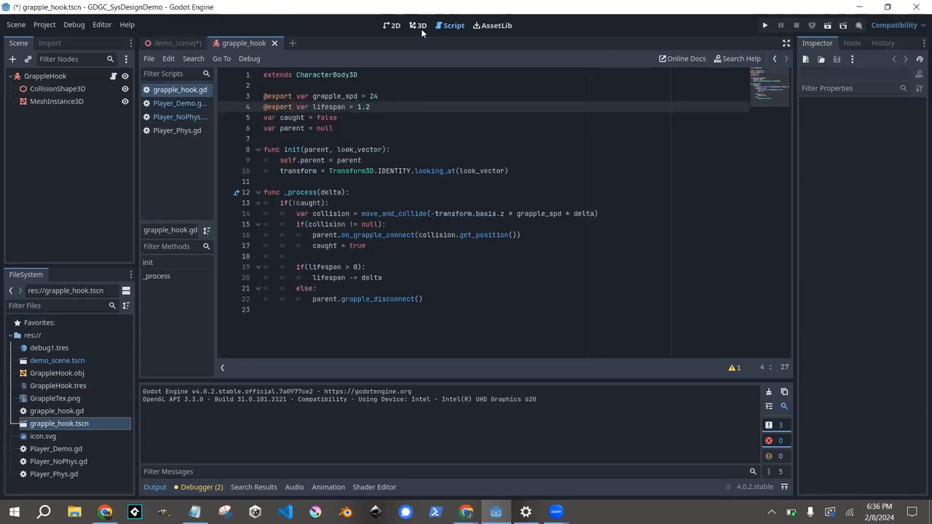
pyautogui.click(418, 25)
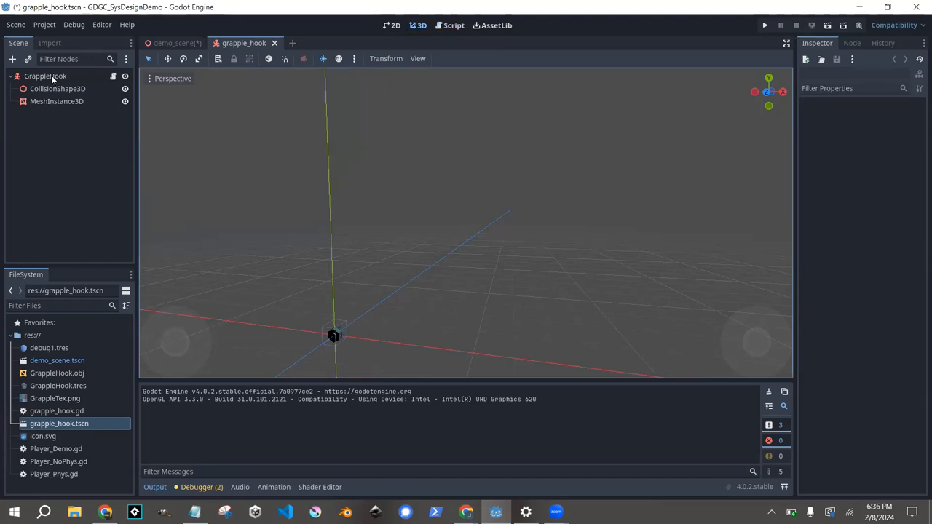
pyautogui.click(45, 76)
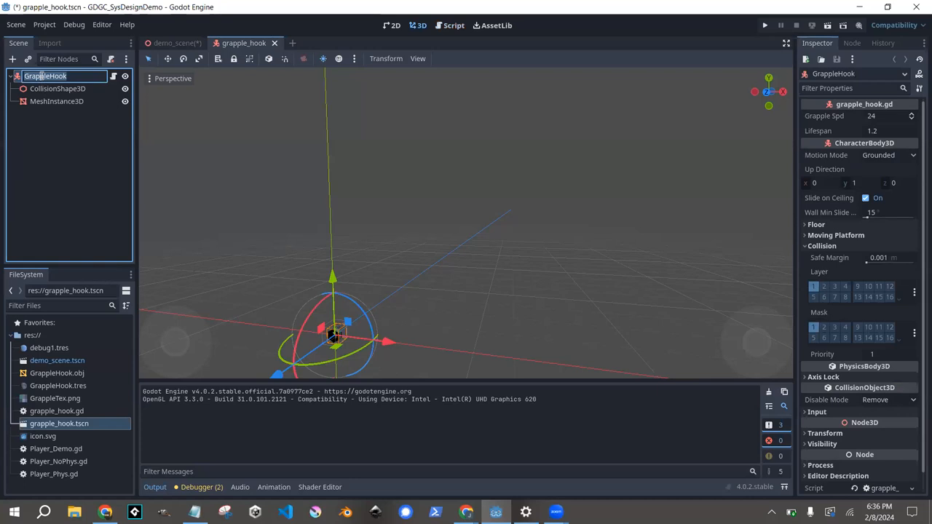
pyautogui.click(58, 89)
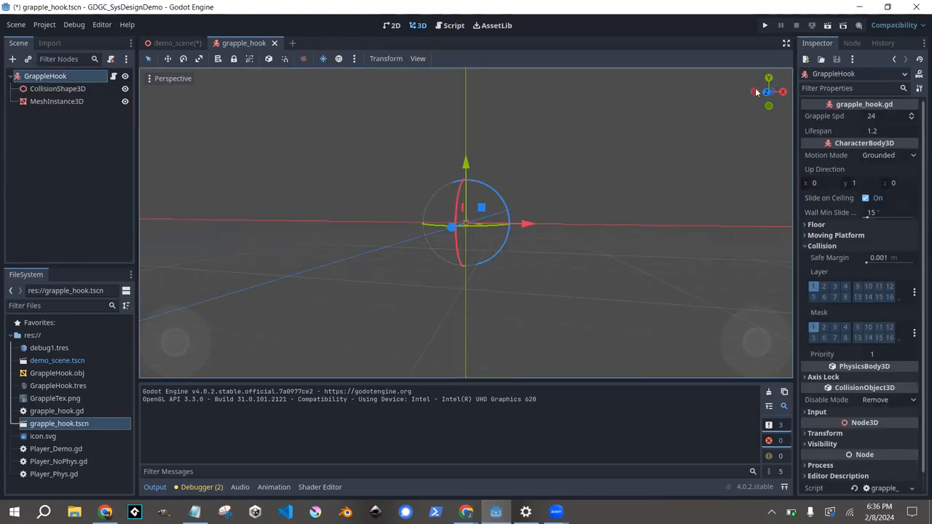
pyautogui.moveTo(466, 219); pyautogui.dragTo(466, 247)
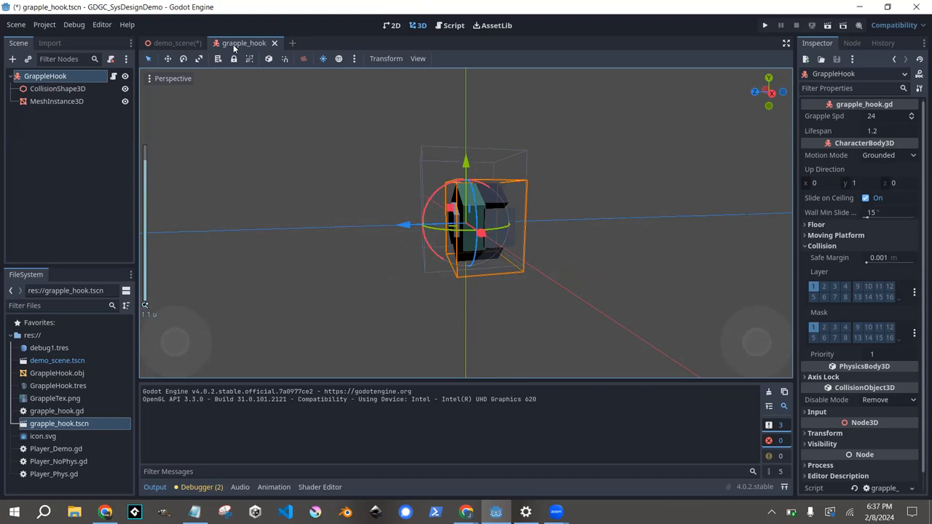
# Return to the demo scene's Player_Demo.gd at the grapple if-block.
pyautogui.click(175, 42)
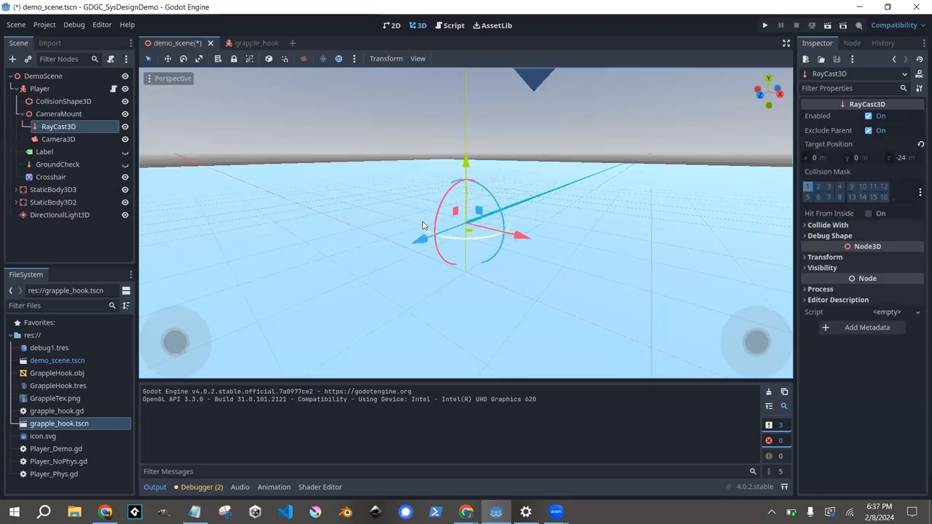
pyautogui.click(453, 25)
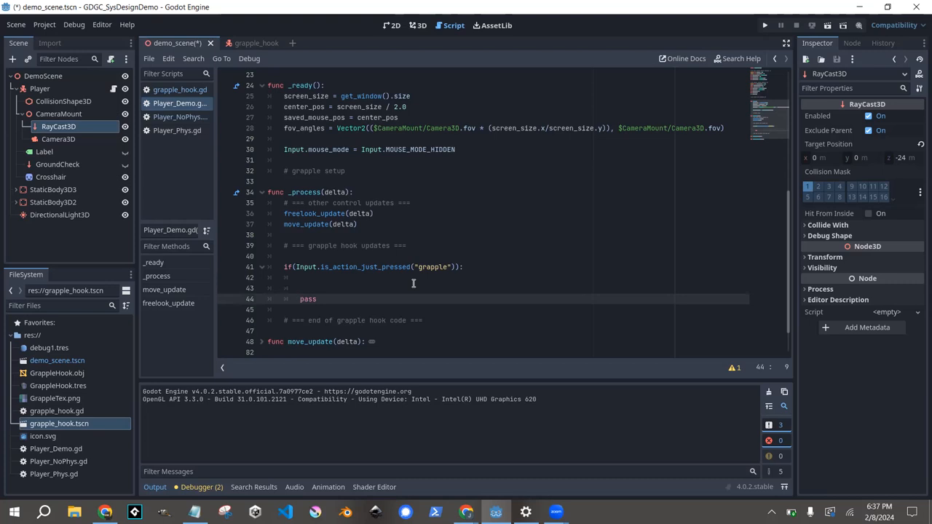
# Switch to the grapple_hook scene, view the hook model in 3D, then show grapple_hook.gd.
pyautogui.doubleClick(307, 298)
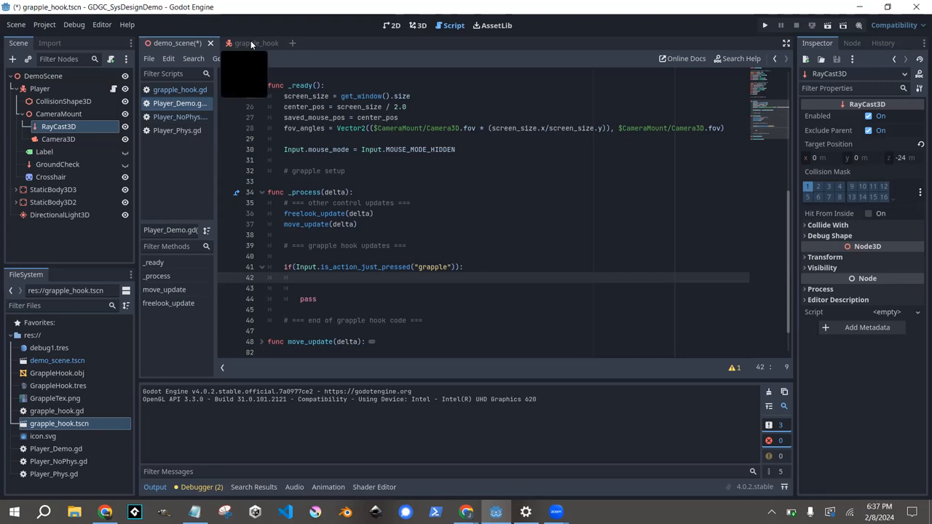
pyautogui.click(245, 44)
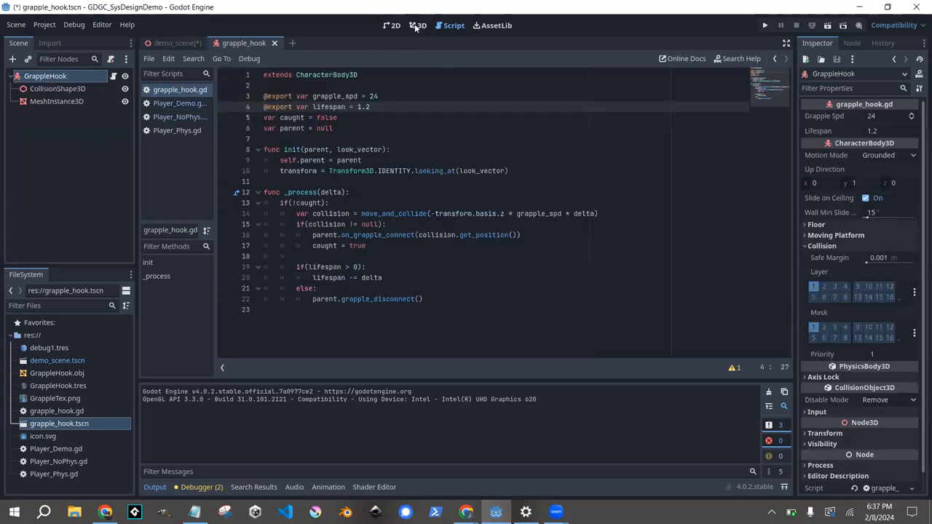
pyautogui.click(418, 26)
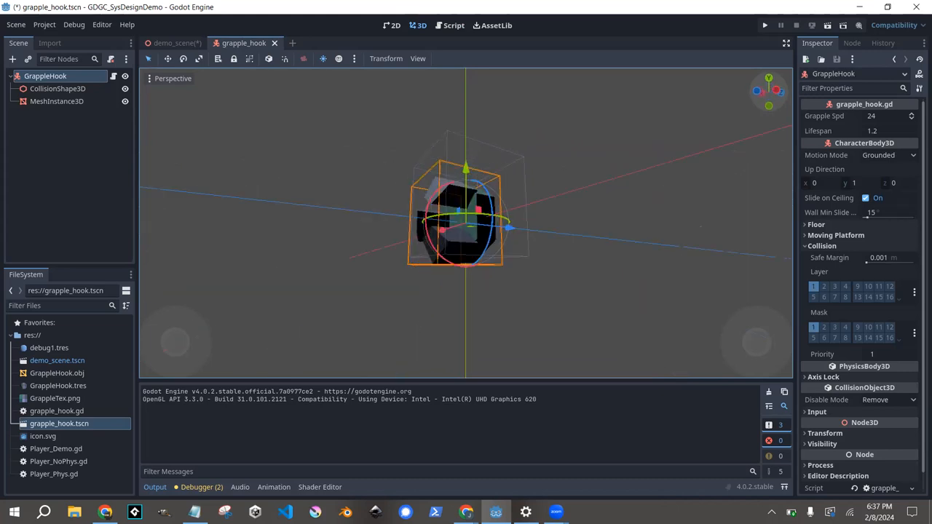
pyautogui.moveTo(466, 218); pyautogui.dragTo(480, 212)
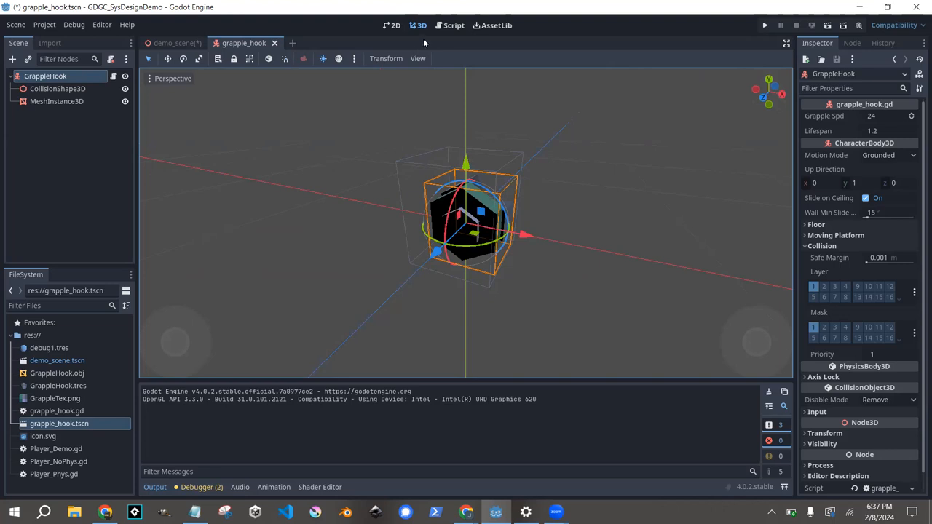
pyautogui.click(453, 25)
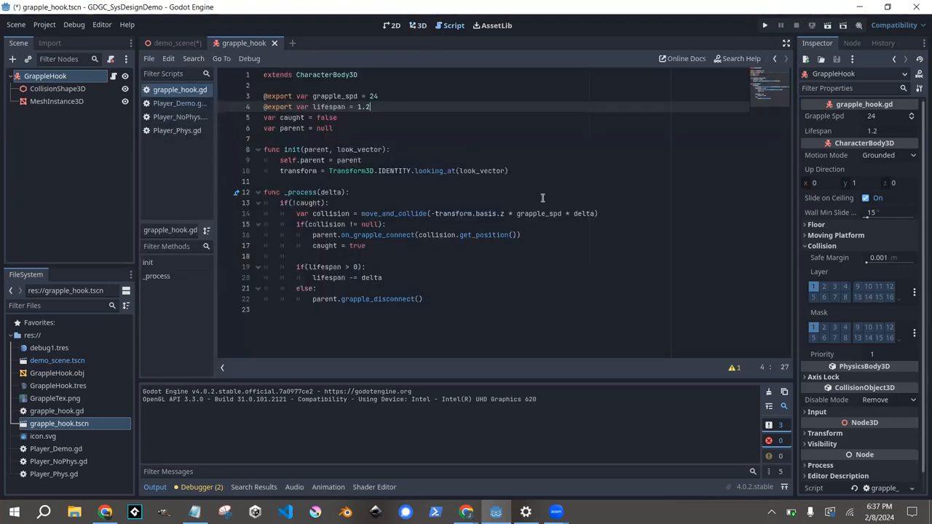
pyautogui.moveTo(689, 34)
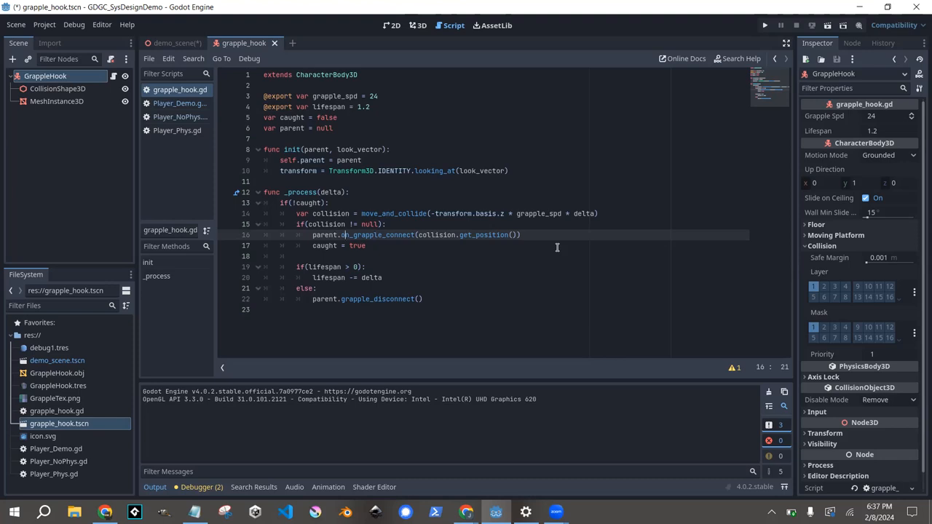
# Point out the grapple_connect call in grapple_hook.gd, then return to Player_Demo.gd's grapple setup comment.
pyautogui.click(265, 181)
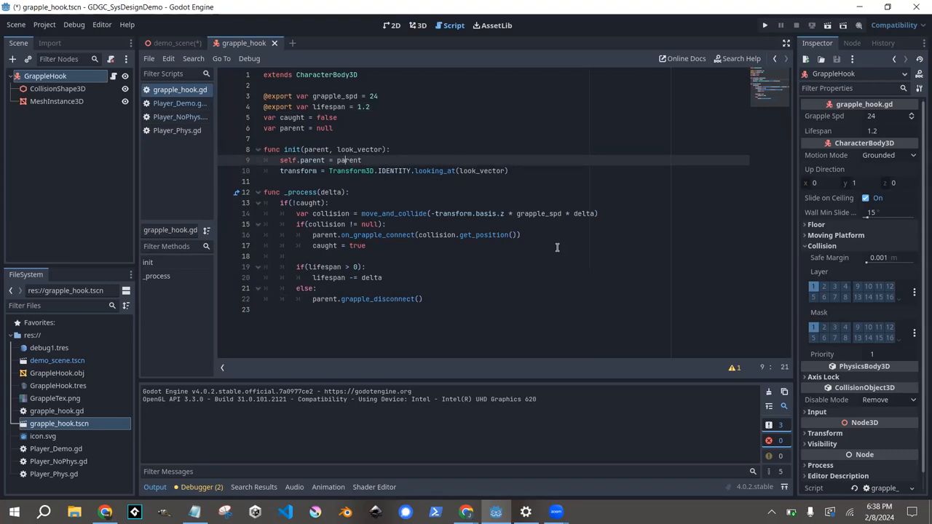
pyautogui.moveTo(463, 325)
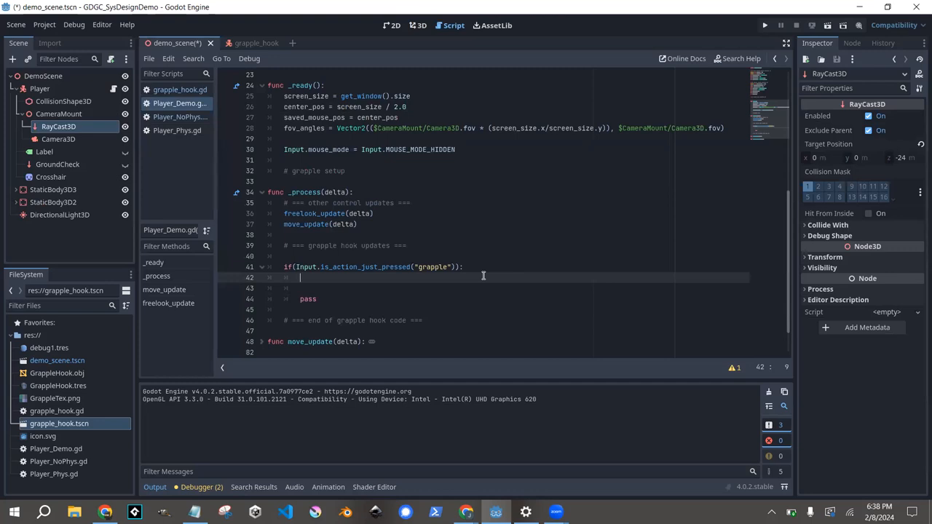
pyautogui.click(347, 171)
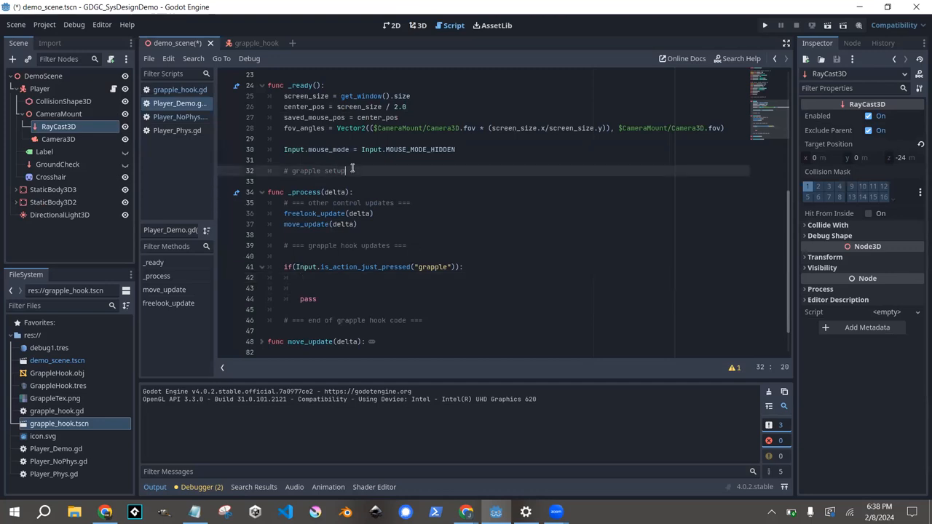
# Declare 'var hook_prefab' under the grapple hook variables and reuse the name in the grapple setup.
pyautogui.press('Return')
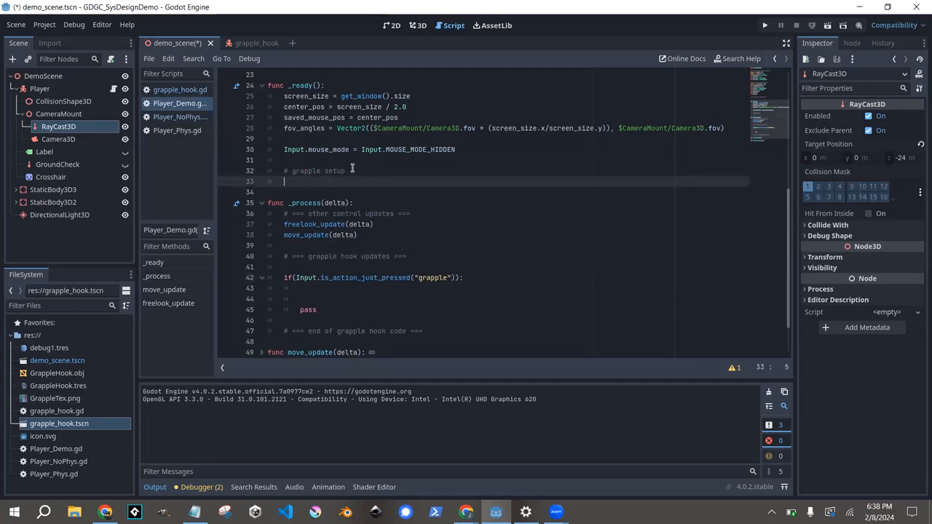
pyautogui.scroll(3)
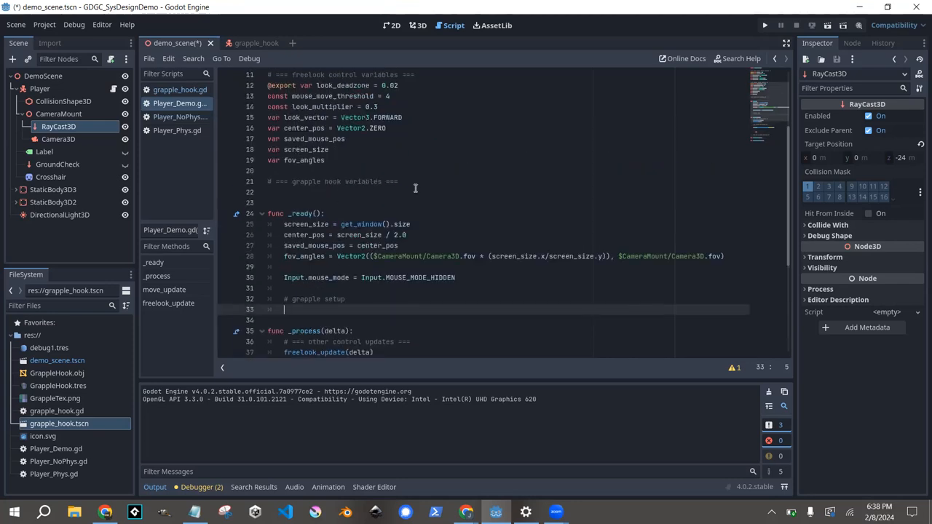
pyautogui.write('var ho')
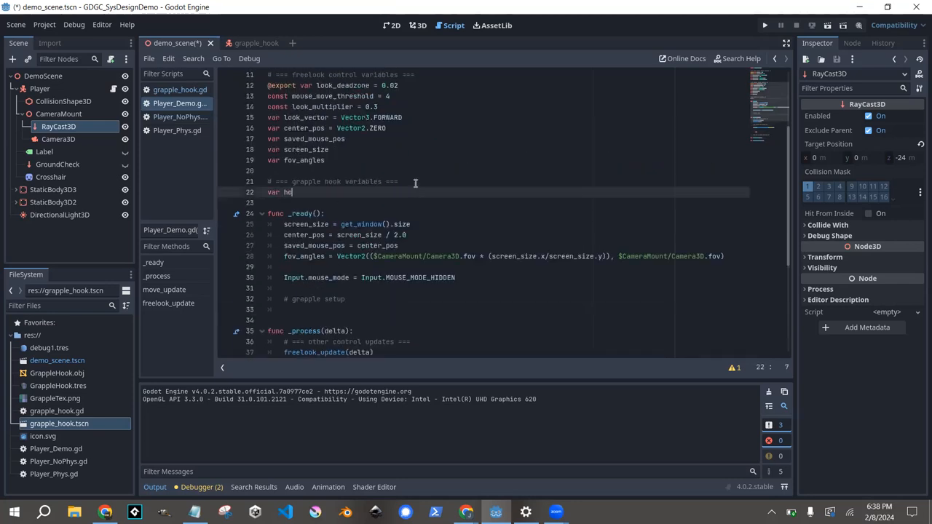
pyautogui.write('ok_refa')
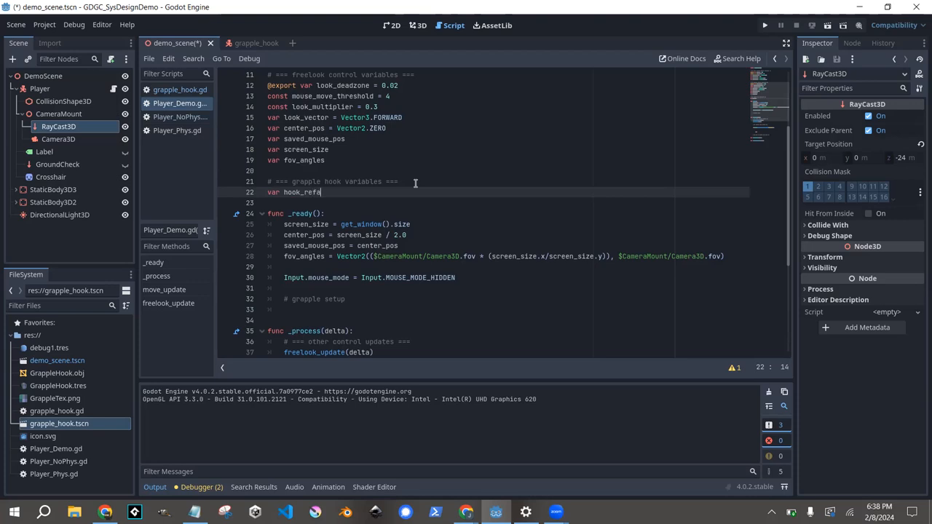
pyautogui.write('prefab')
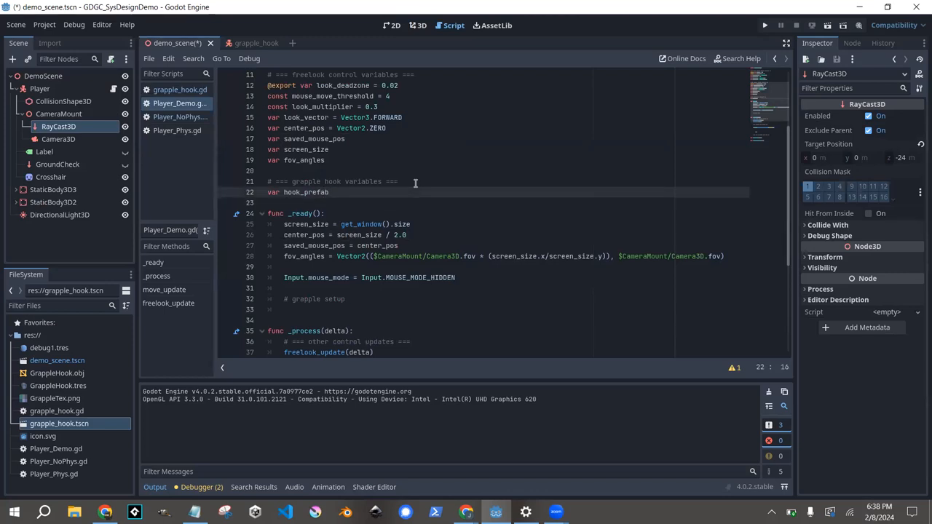
pyautogui.press('Backspace')
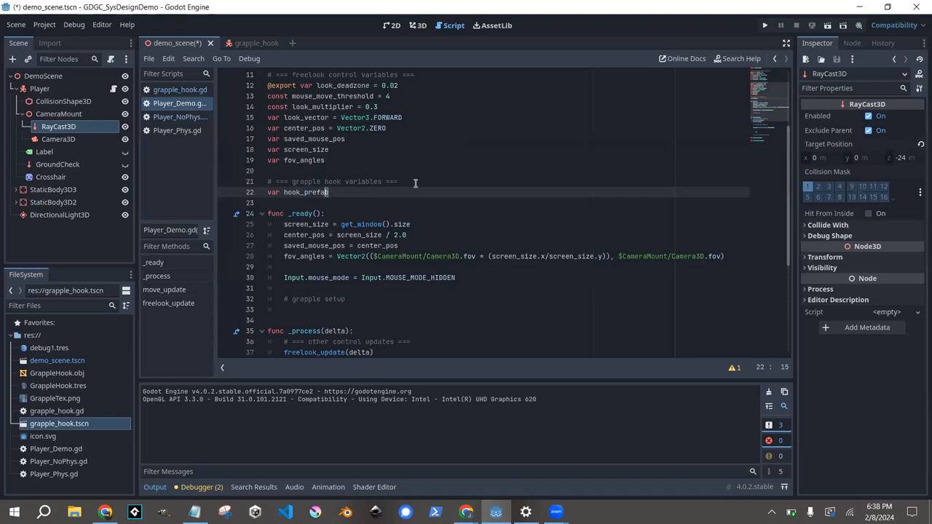
pyautogui.doubleClick(304, 192)
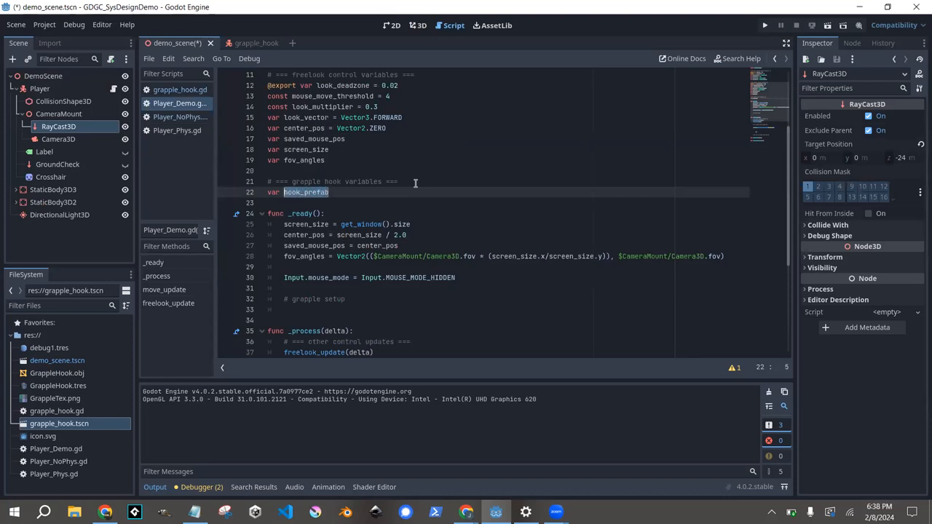
pyautogui.scroll(-3)
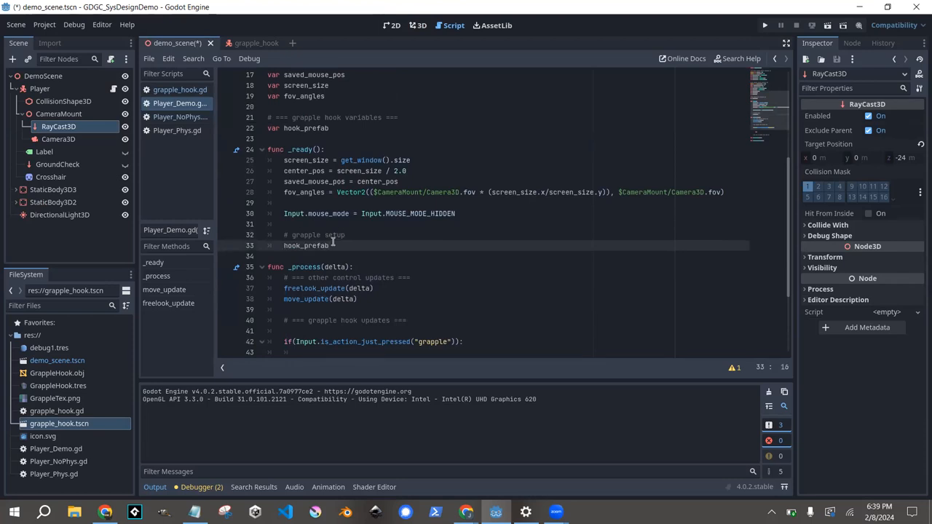
# Assign hook_prefab = load("res://grapple_hook.tscn") under the grapple setup comment.
pyautogui.write("load('")
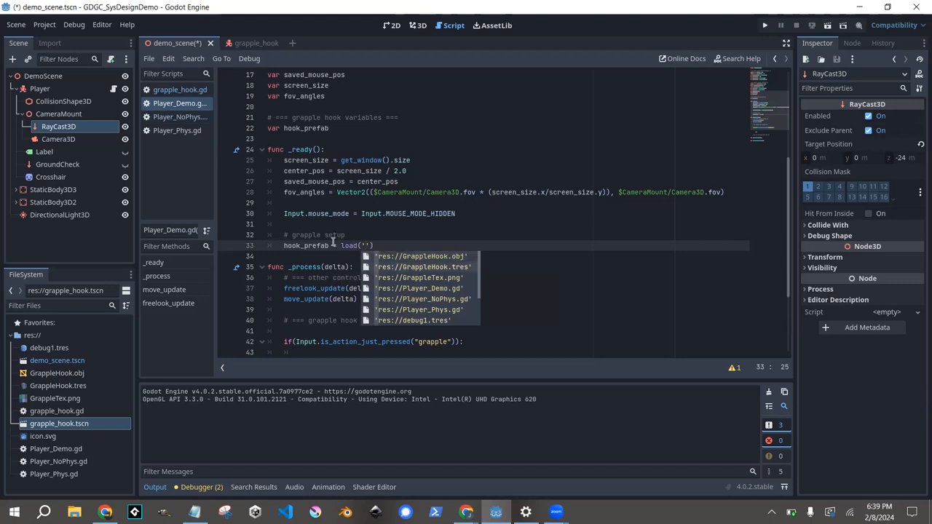
pyautogui.write('res')
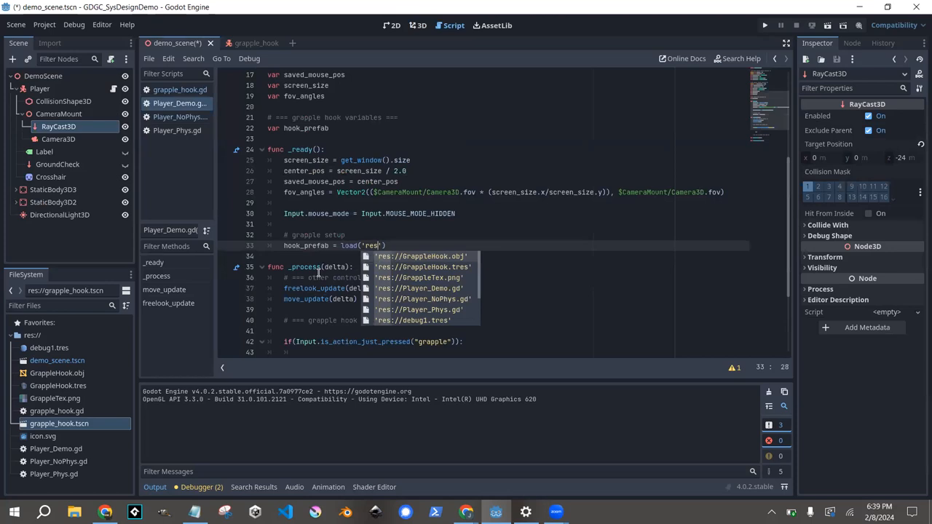
pyautogui.moveTo(341, 230)
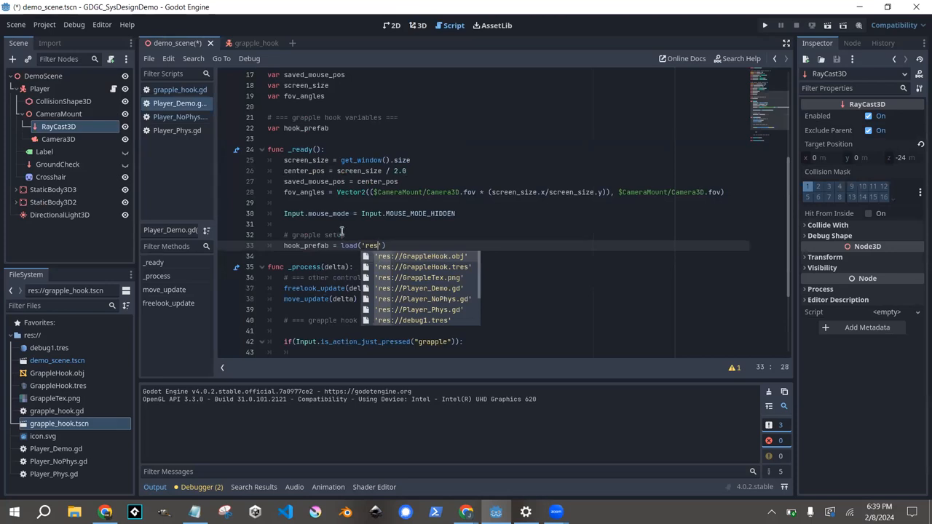
pyautogui.moveTo(362, 207)
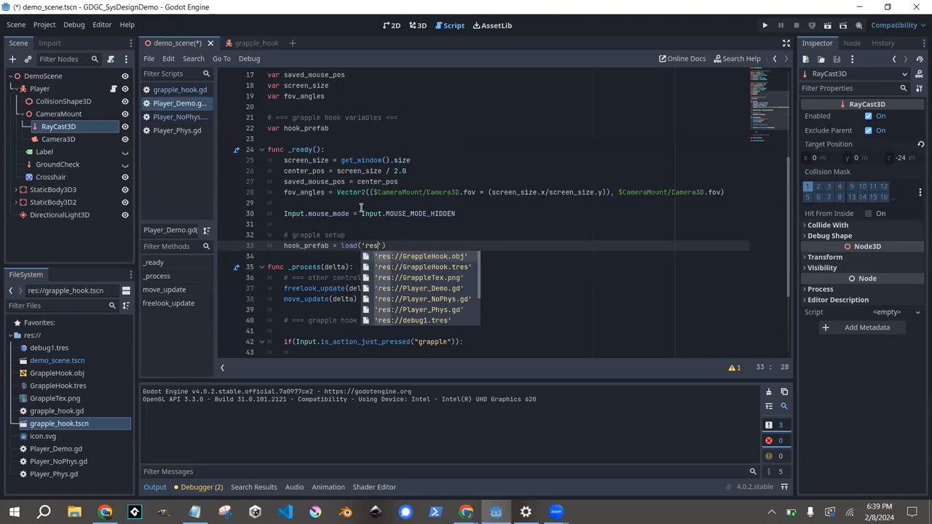
pyautogui.moveTo(365, 202)
pyautogui.write('://')
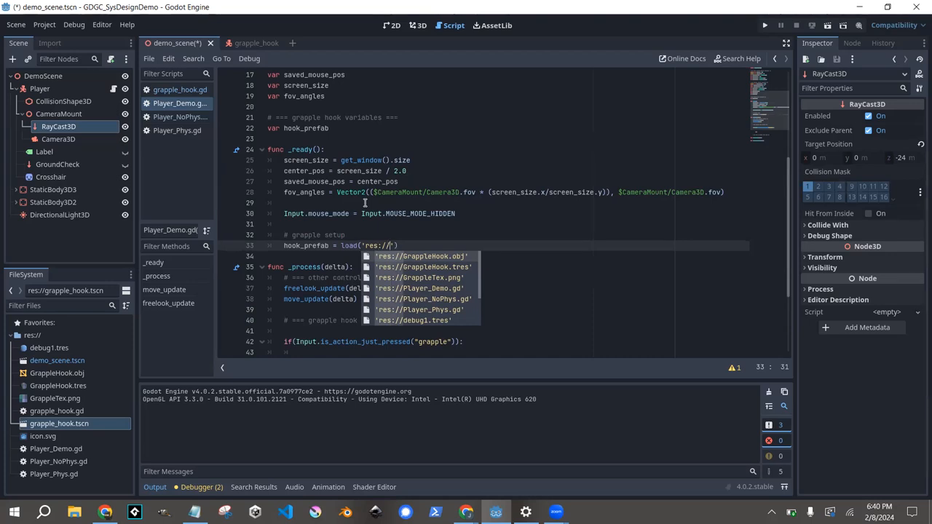
pyautogui.write('Gr')
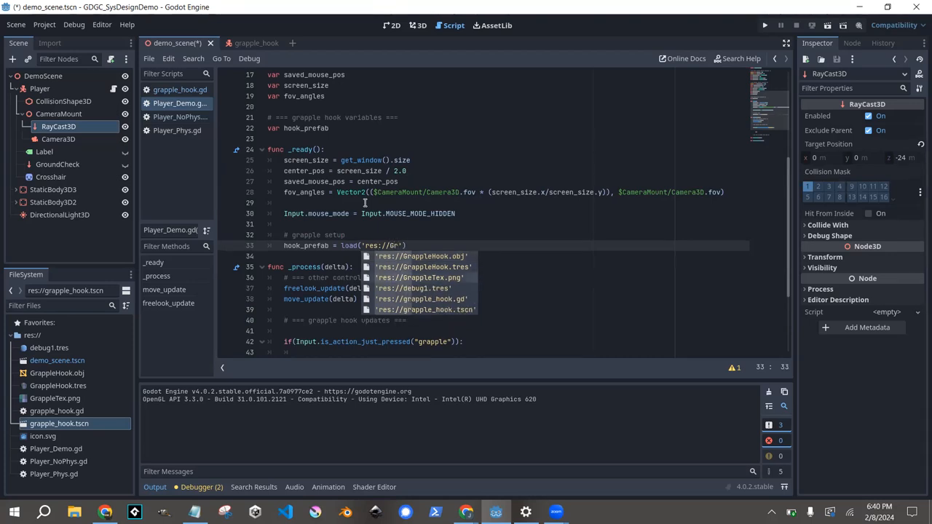
pyautogui.click(424, 309)
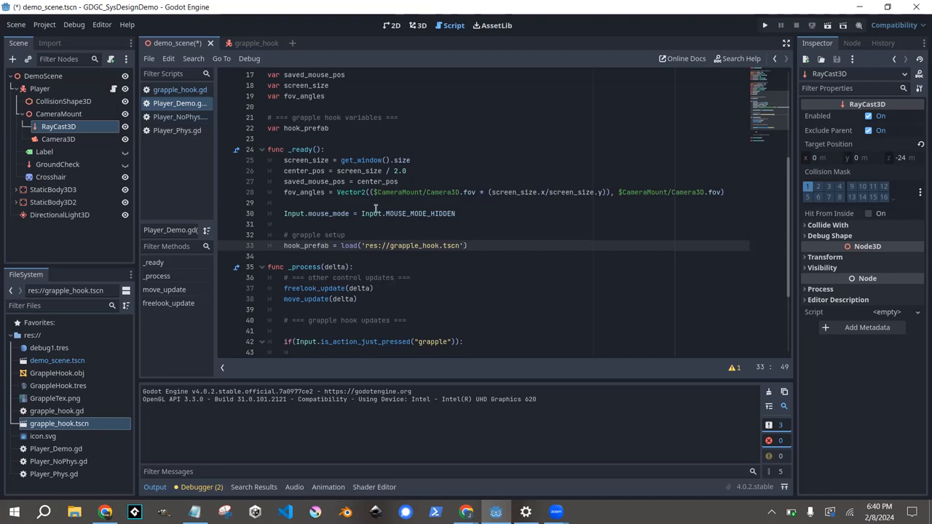
pyautogui.scroll(-3)
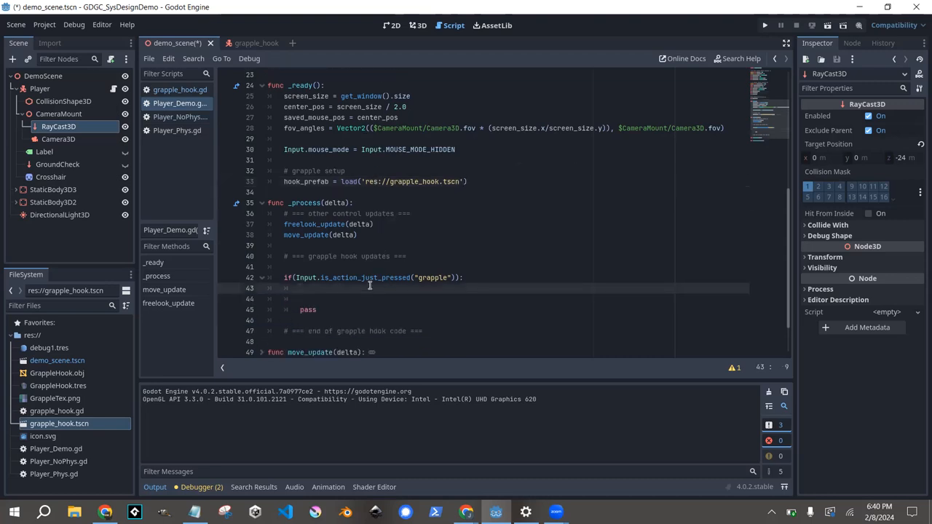
# Add 'var new_hook = hook_prefab.instantiate()' inside the grapple if block.
pyautogui.write('v')
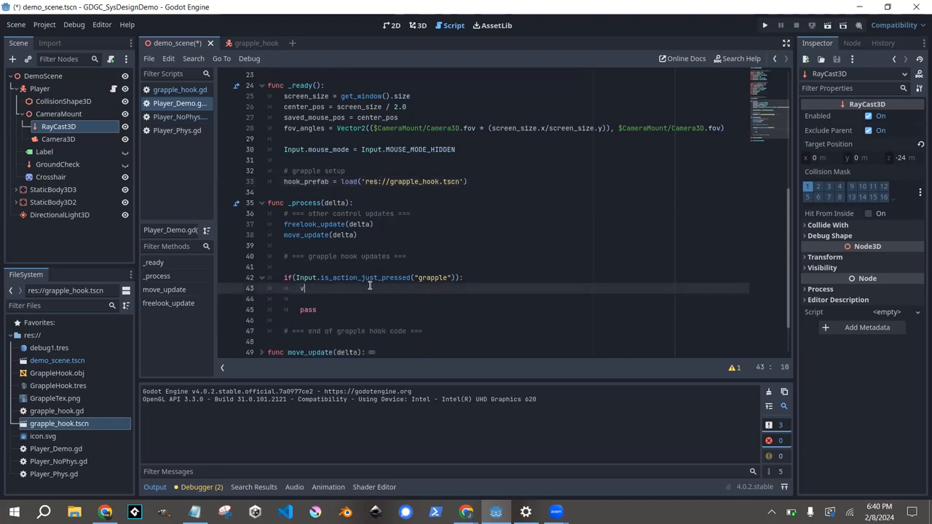
pyautogui.write('ar new_hook = hook_prefab')
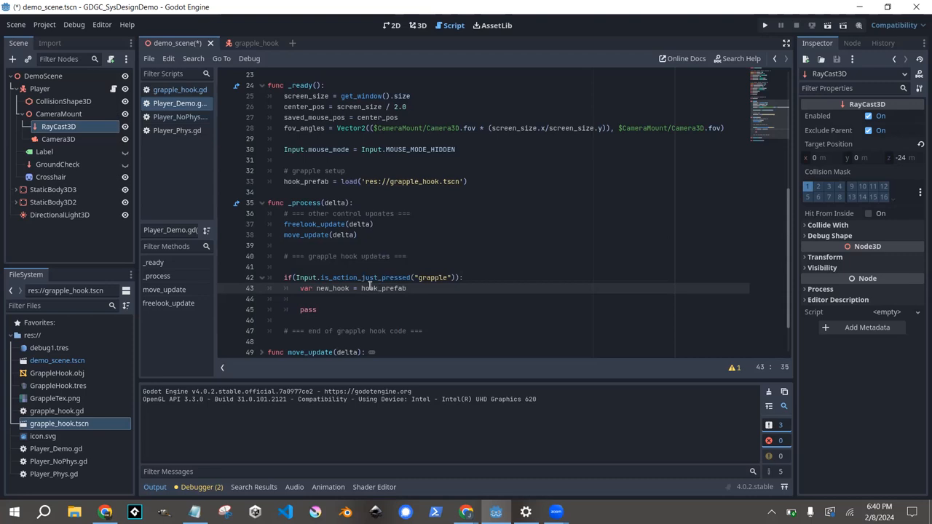
pyautogui.write('.instanci')
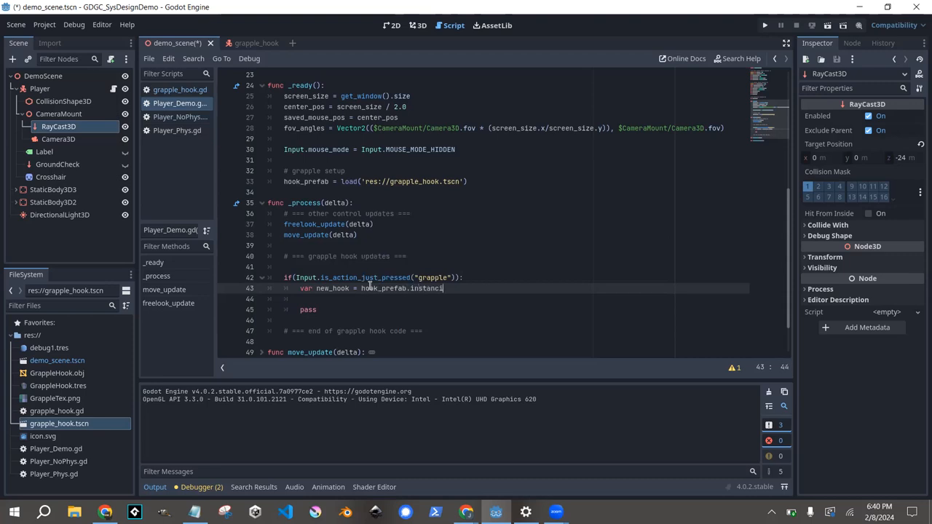
pyautogui.write('ate()')
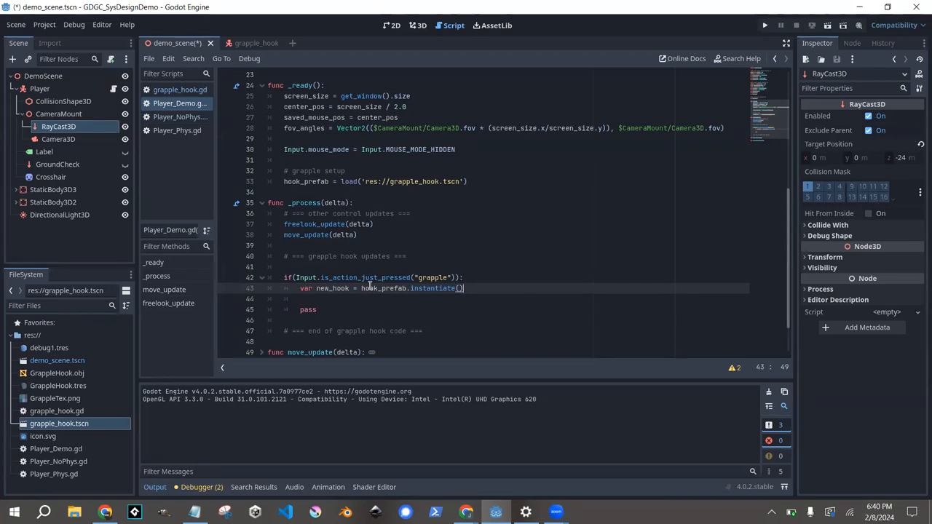
# Add 'get_parent().add_child(new_hook)' and begin the new_hook position line.
pyautogui.press('Return')
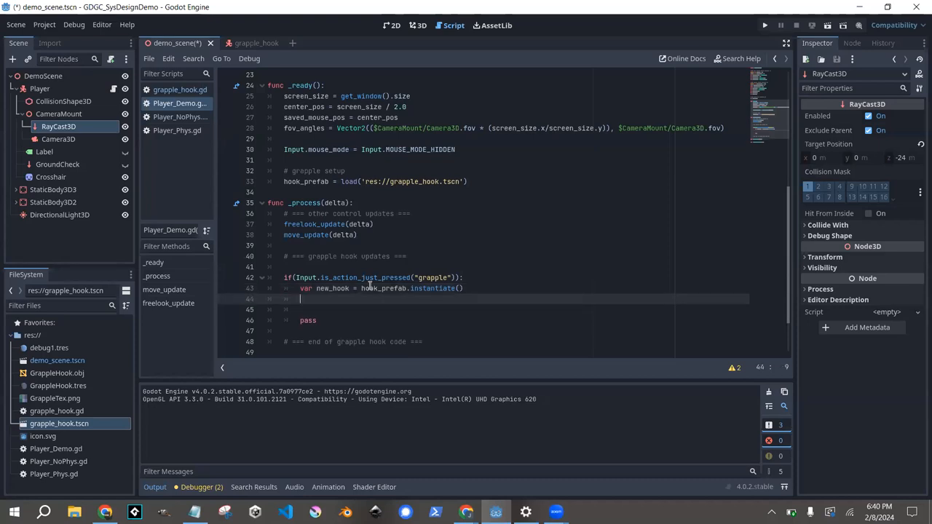
pyautogui.write('get_parent(')
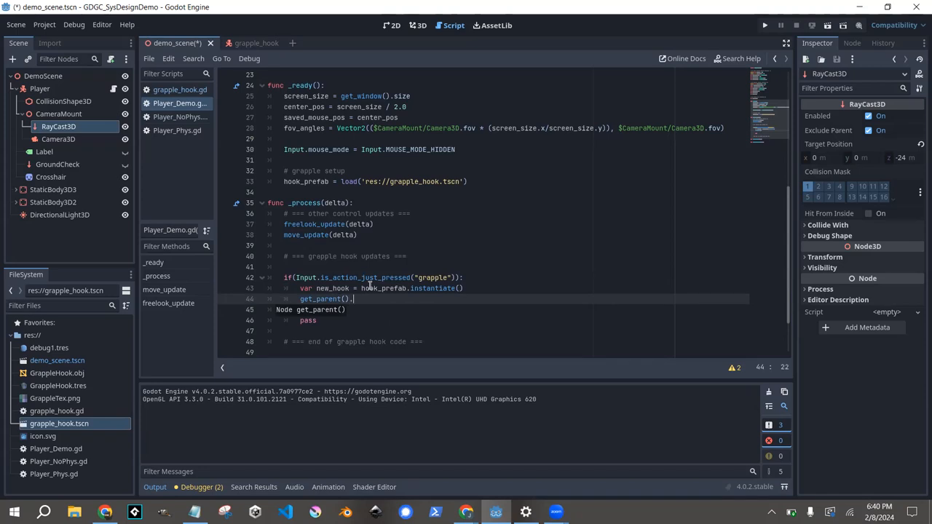
pyautogui.write('.add_child(')
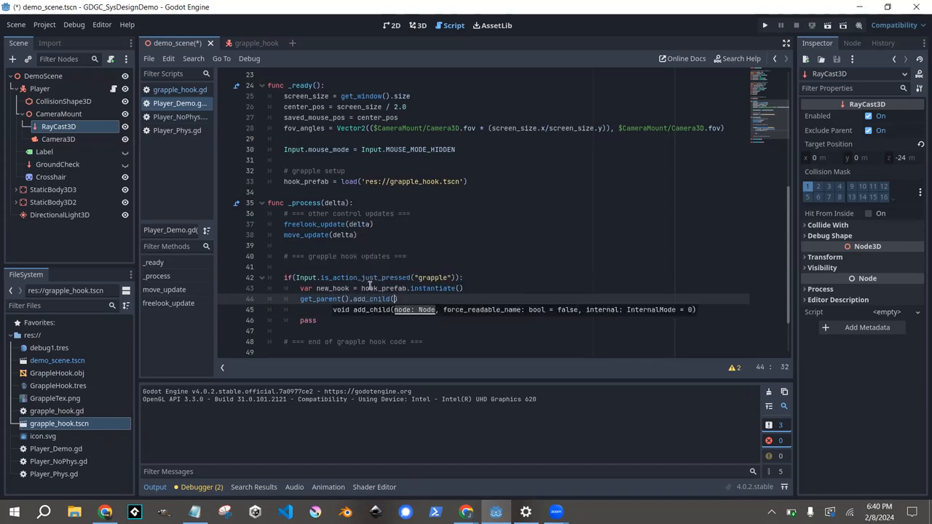
pyautogui.write('new_hook')
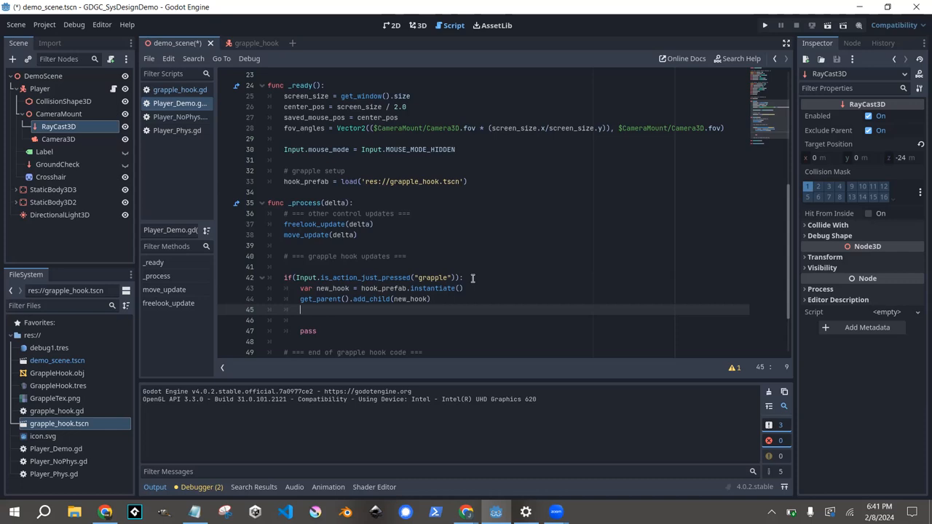
pyautogui.write('new_hook.position')
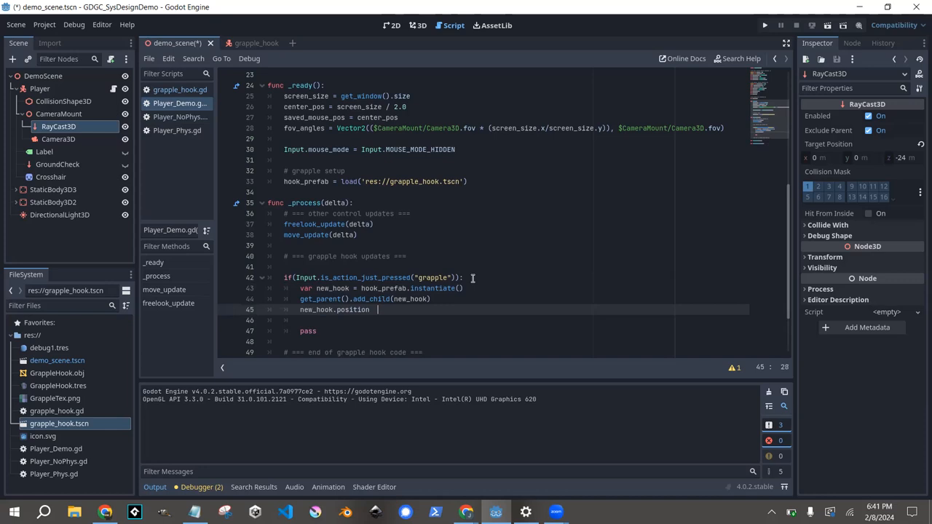
# Set new_hook.position = position + look_vector * 2.2 in the grapple block.
pyautogui.write('=')
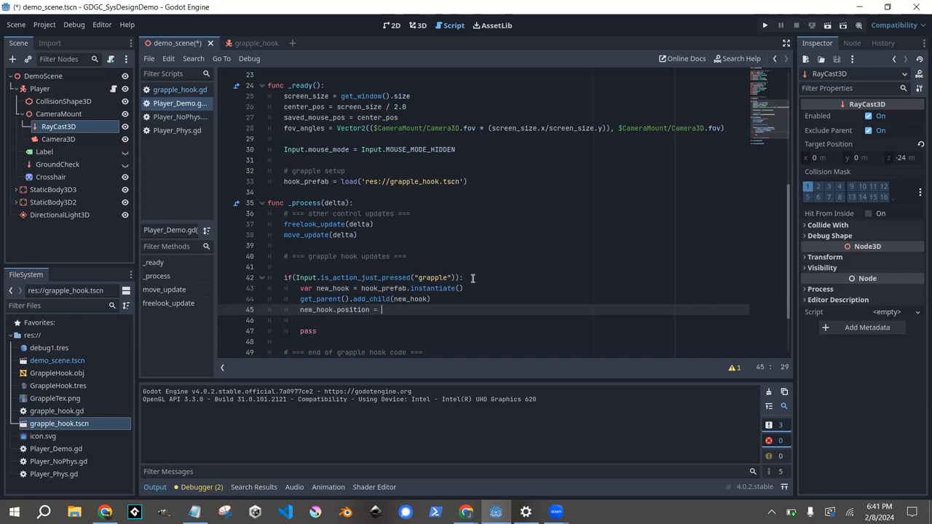
pyautogui.write('position +')
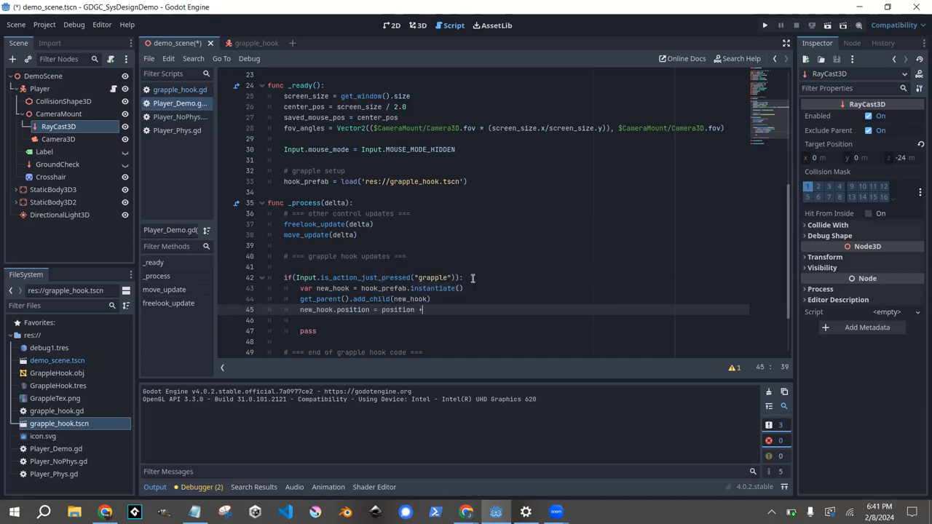
pyautogui.write('look_vector')
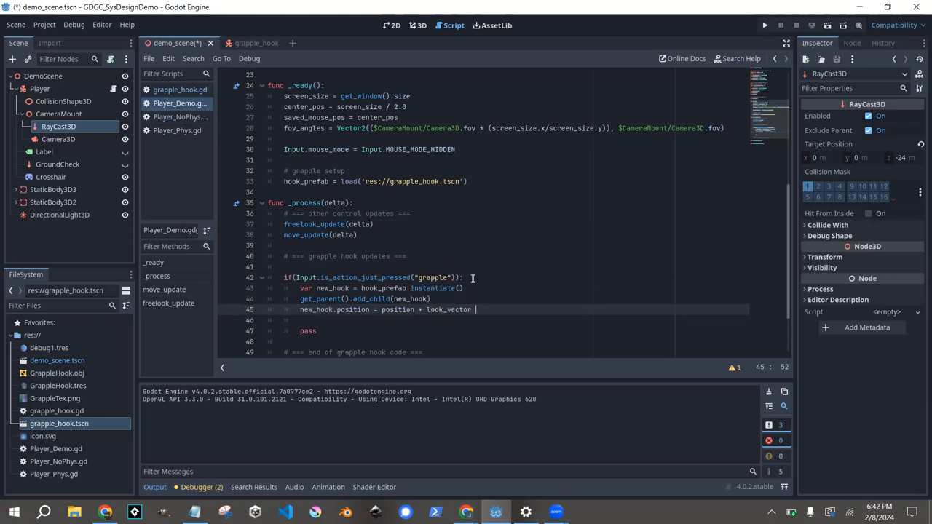
pyautogui.write('* 2.')
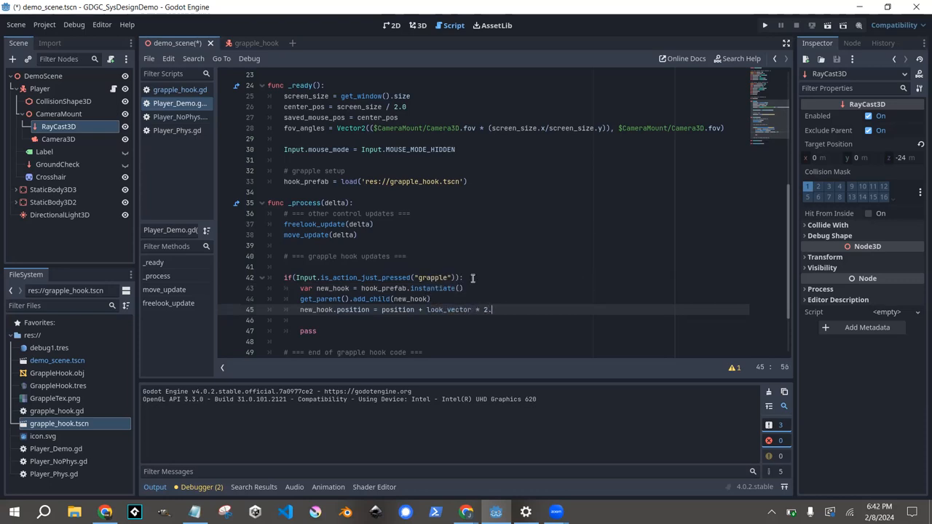
pyautogui.write('2')
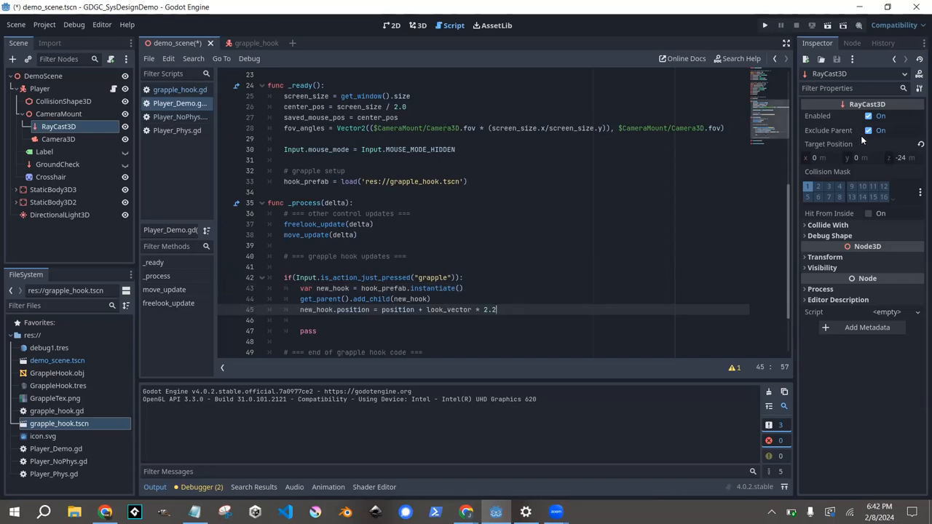
pyautogui.moveTo(862, 131)
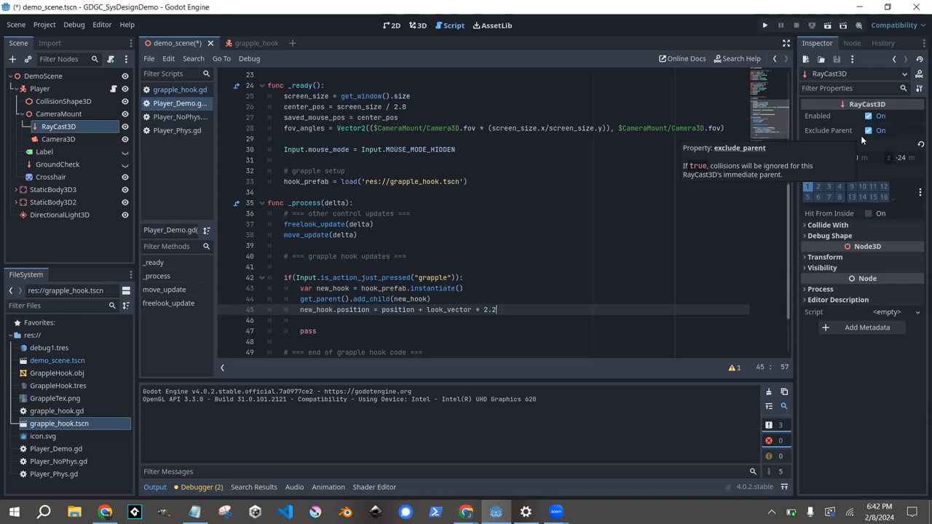
pyautogui.moveTo(852, 143)
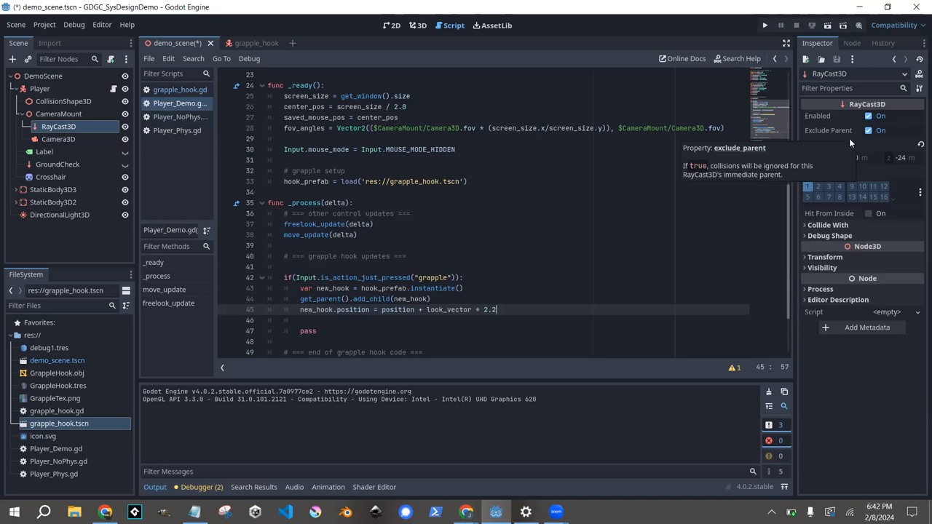
pyautogui.moveTo(67, 101)
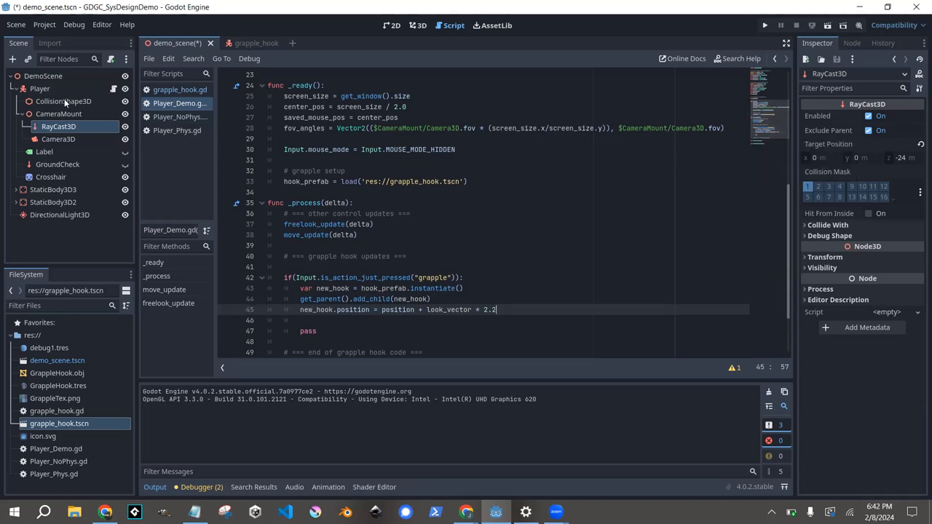
pyautogui.moveTo(58, 114)
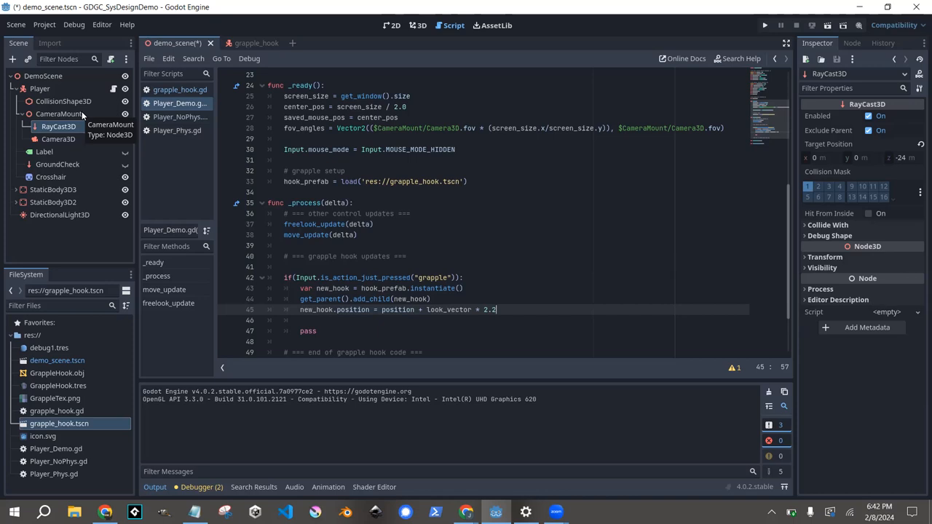
pyautogui.moveTo(137, 181)
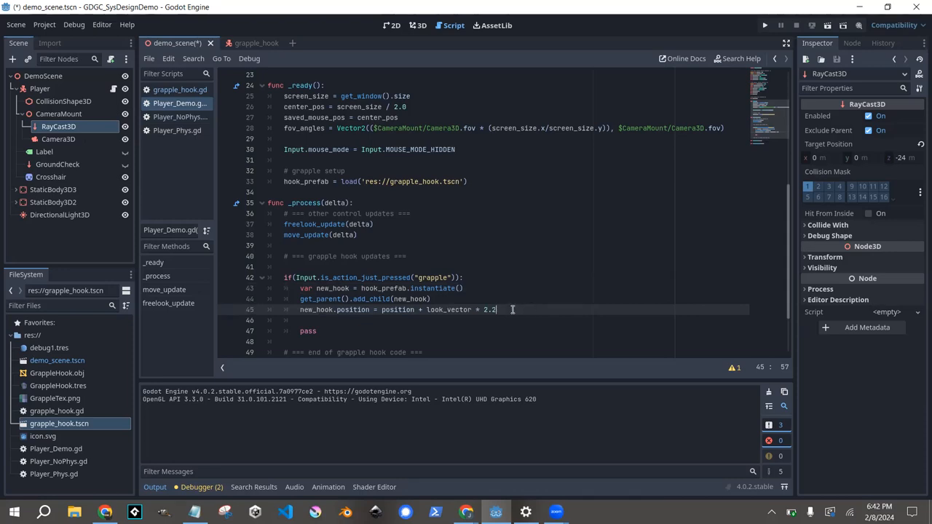
pyautogui.write('5')
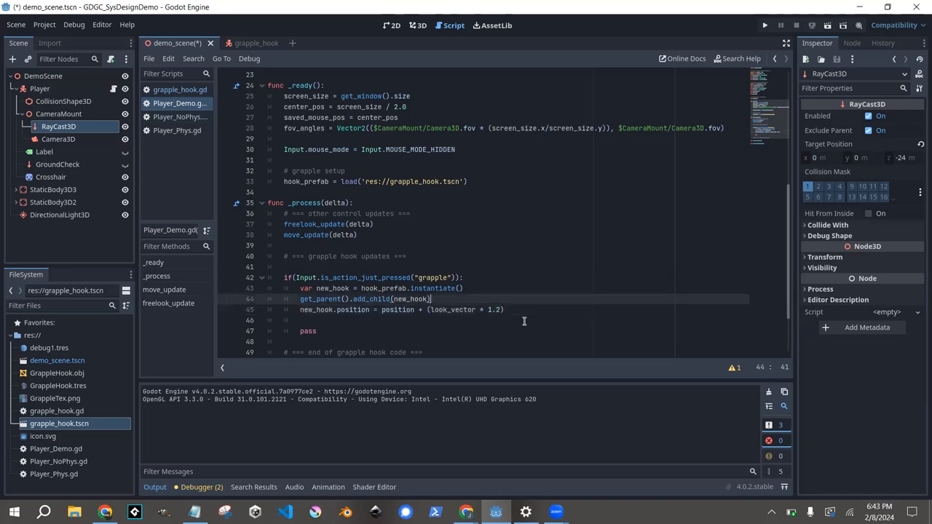
pyautogui.click(463, 289)
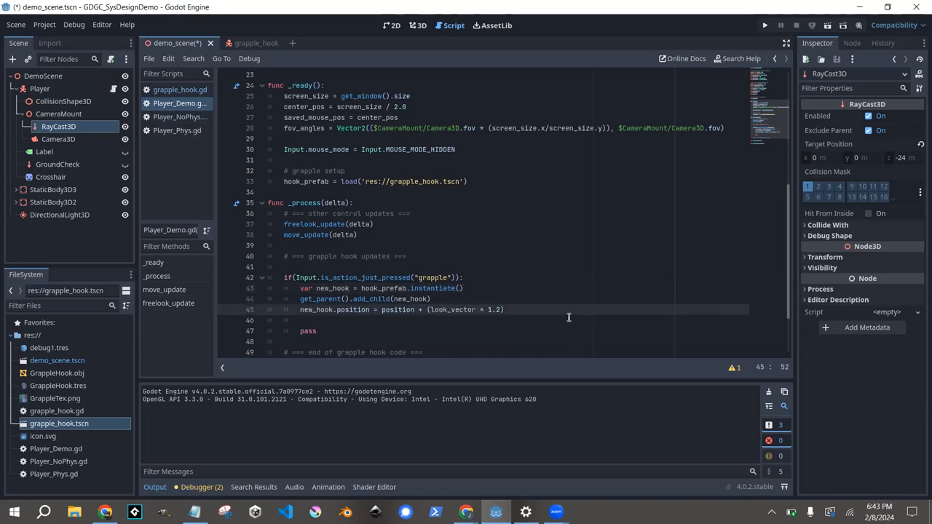
pyautogui.moveTo(382, 323)
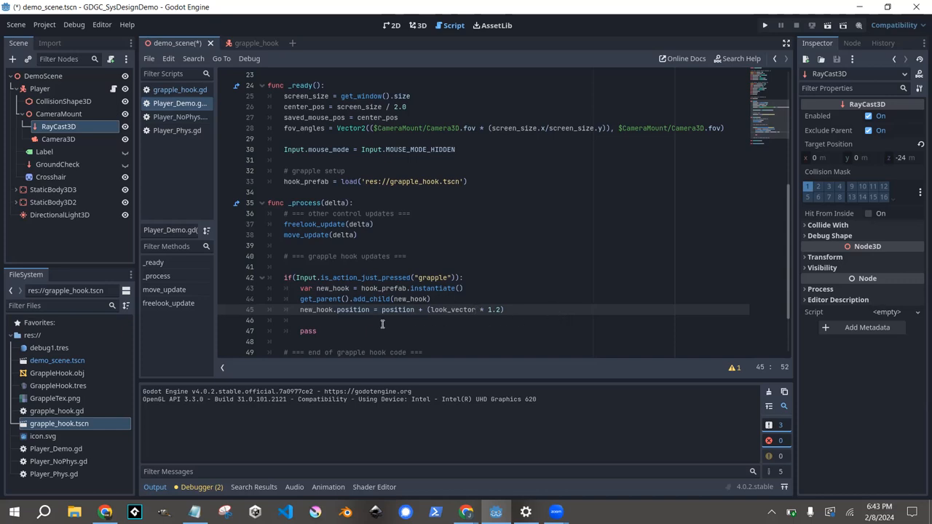
pyautogui.click(430, 299)
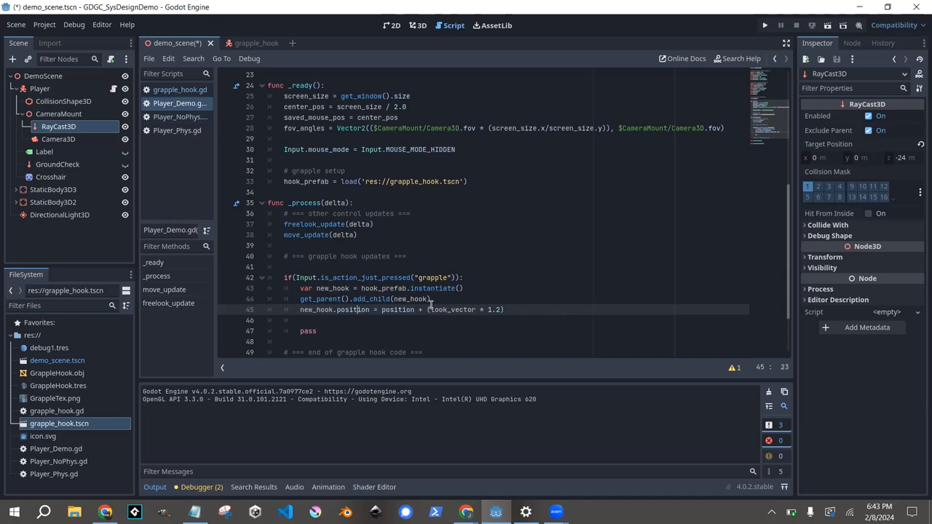
pyautogui.doubleClick(452, 308)
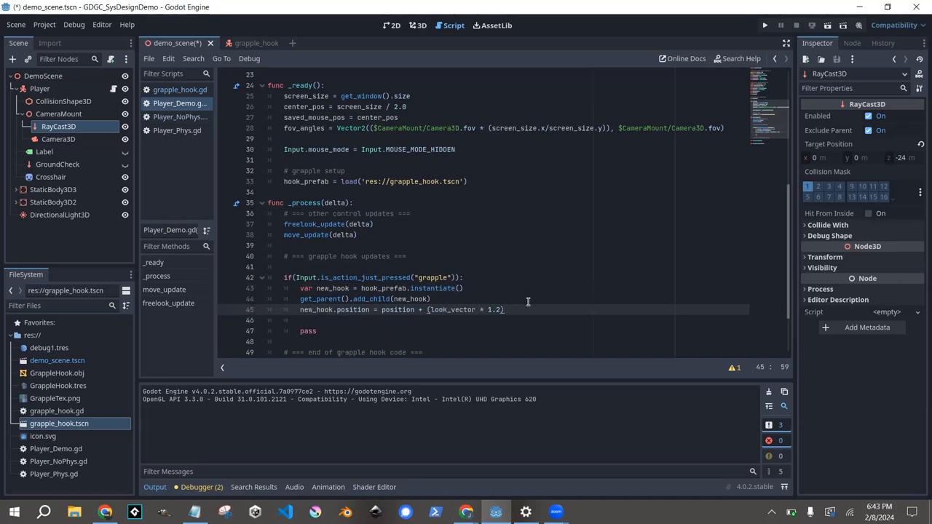
pyautogui.moveTo(477, 288)
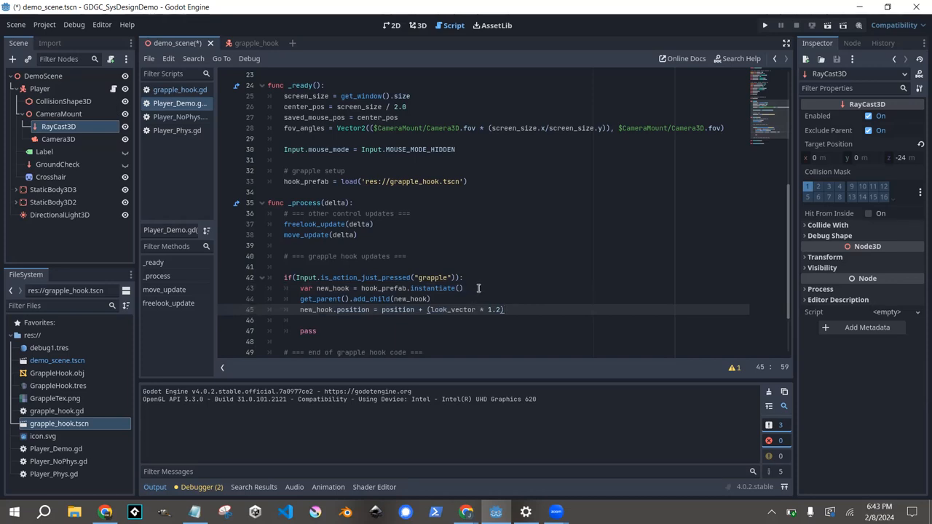
pyautogui.click(463, 289)
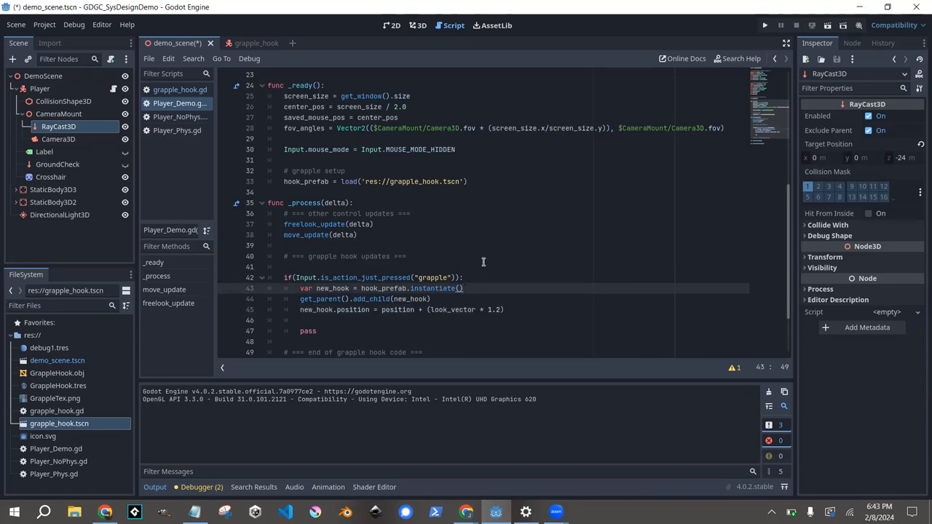
pyautogui.moveTo(516, 262)
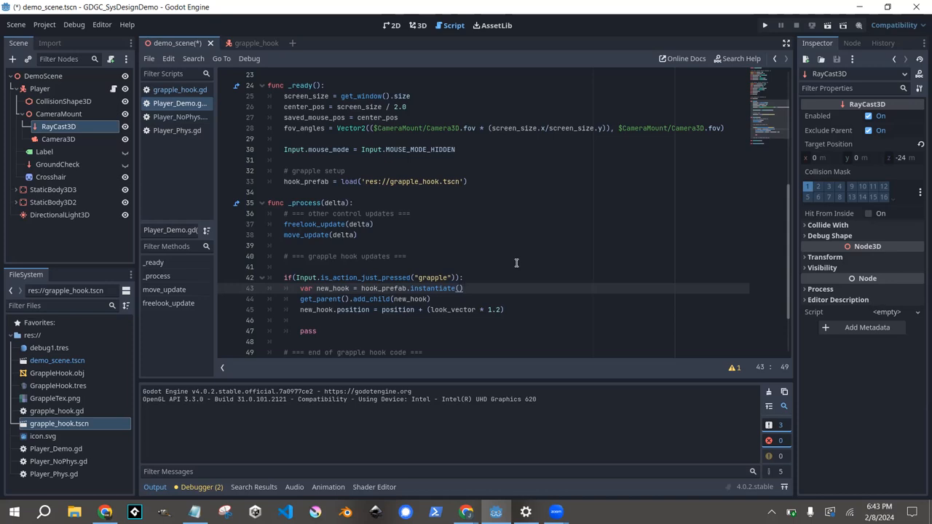
pyautogui.moveTo(513, 265)
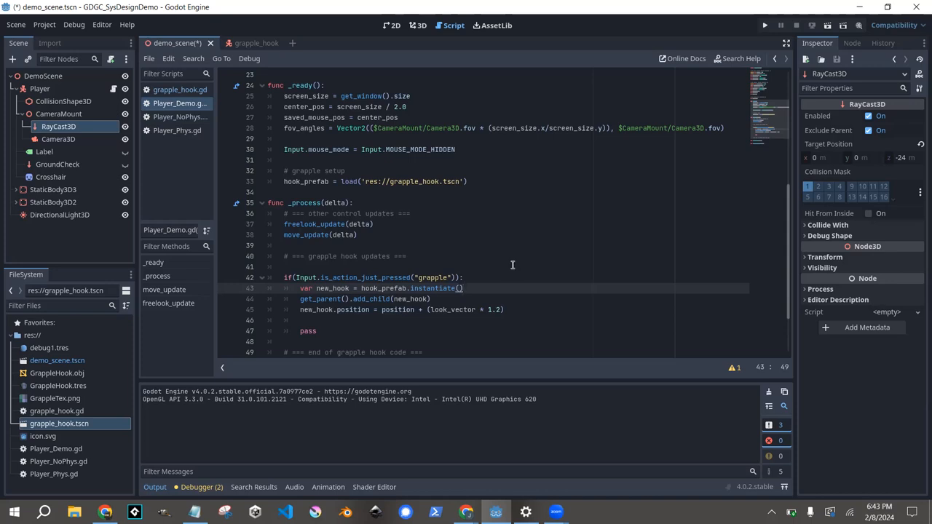
pyautogui.moveTo(426, 256)
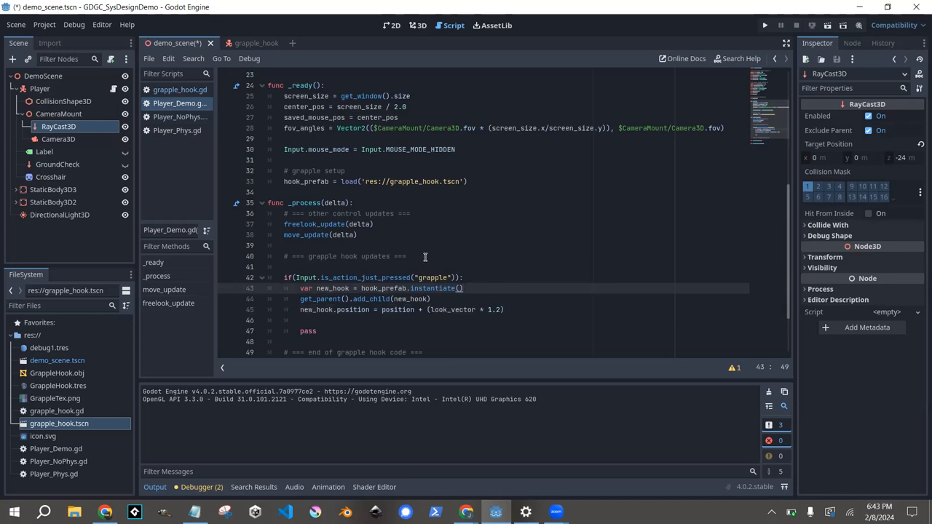
pyautogui.moveTo(437, 250)
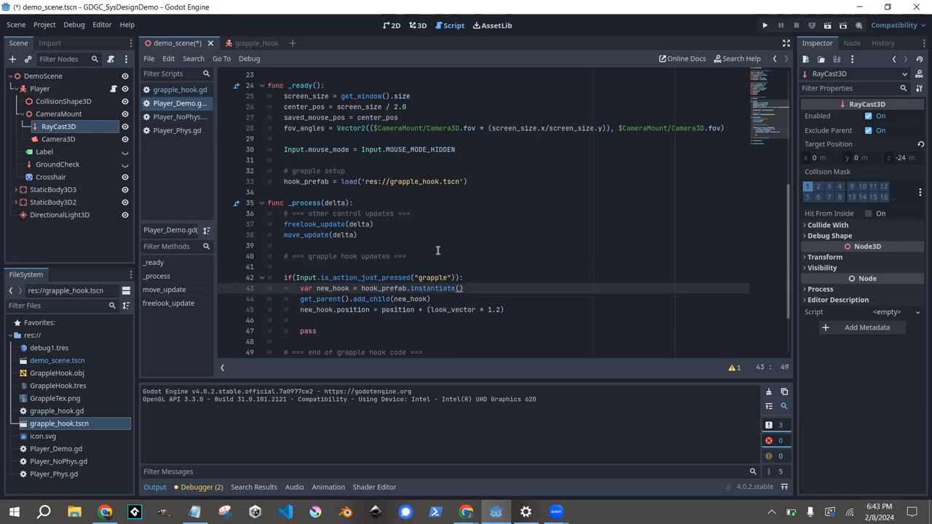
pyautogui.moveTo(453, 242)
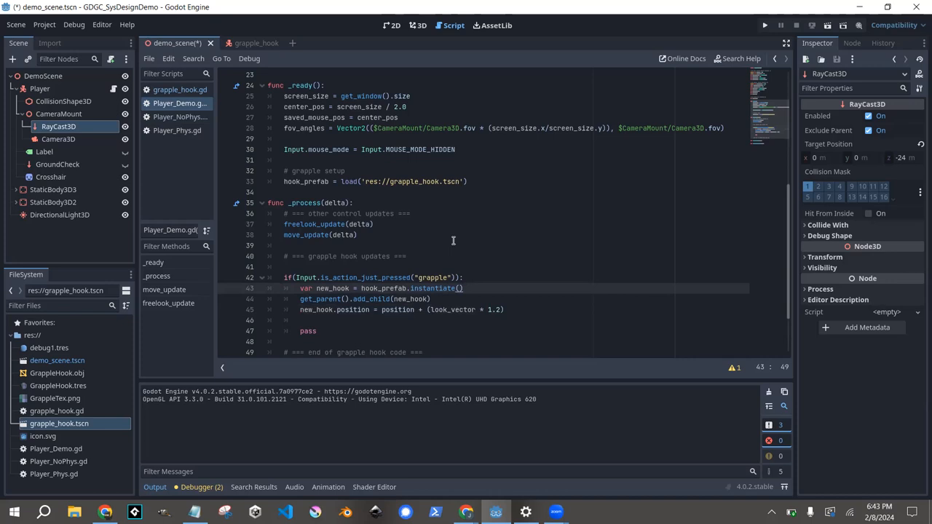
pyautogui.moveTo(441, 232)
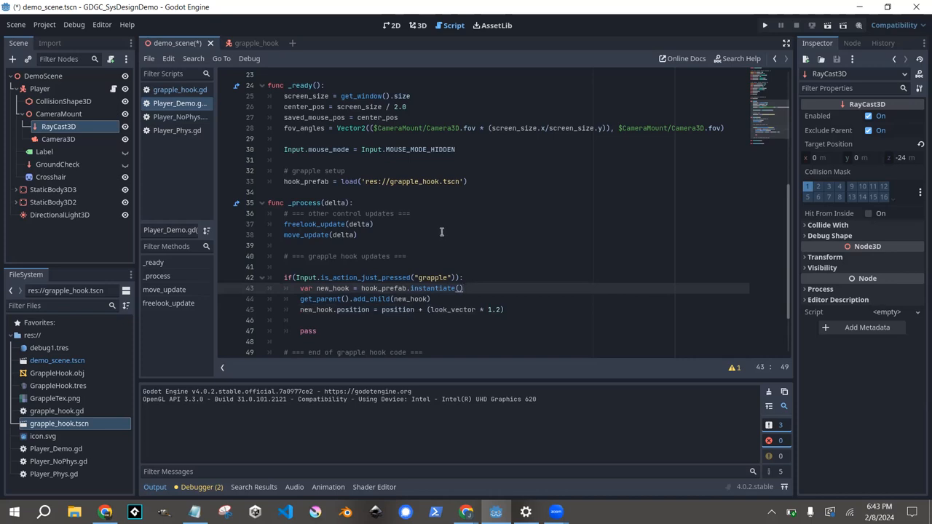
pyautogui.moveTo(446, 224)
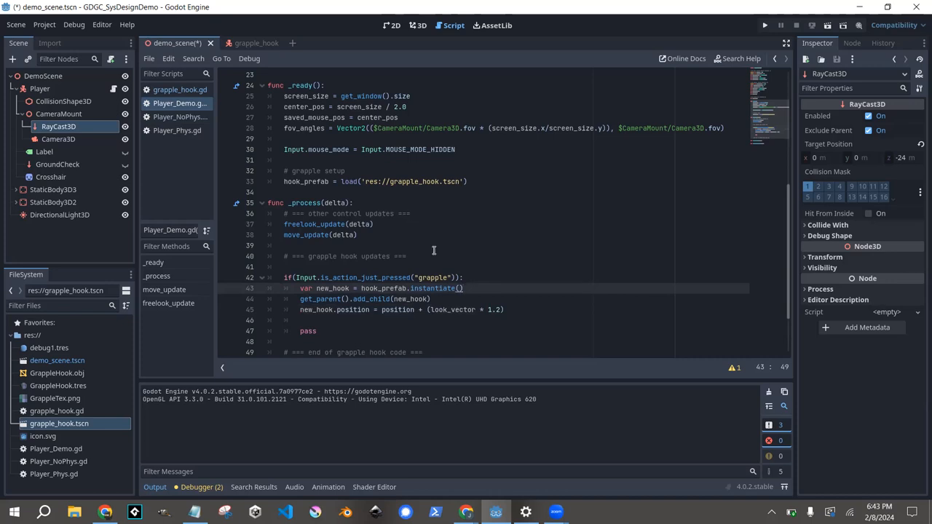
pyautogui.moveTo(443, 250)
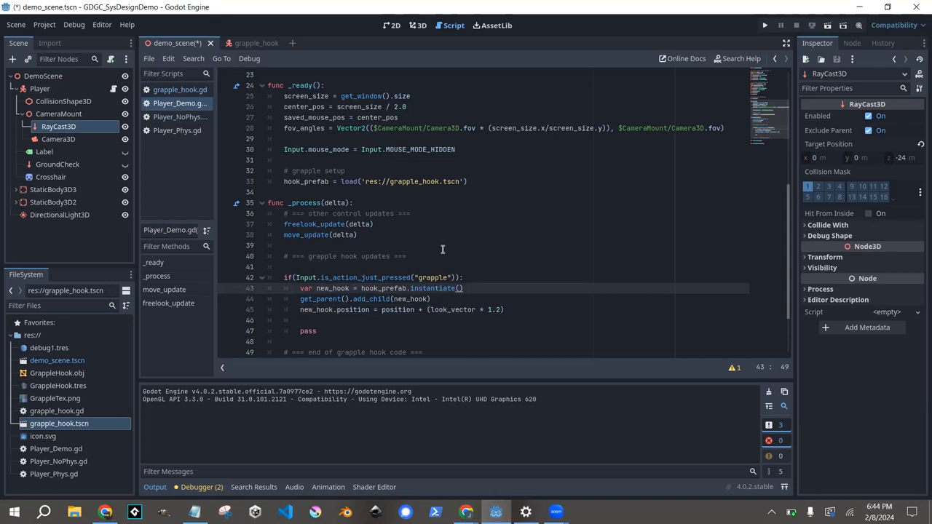
pyautogui.moveTo(449, 246)
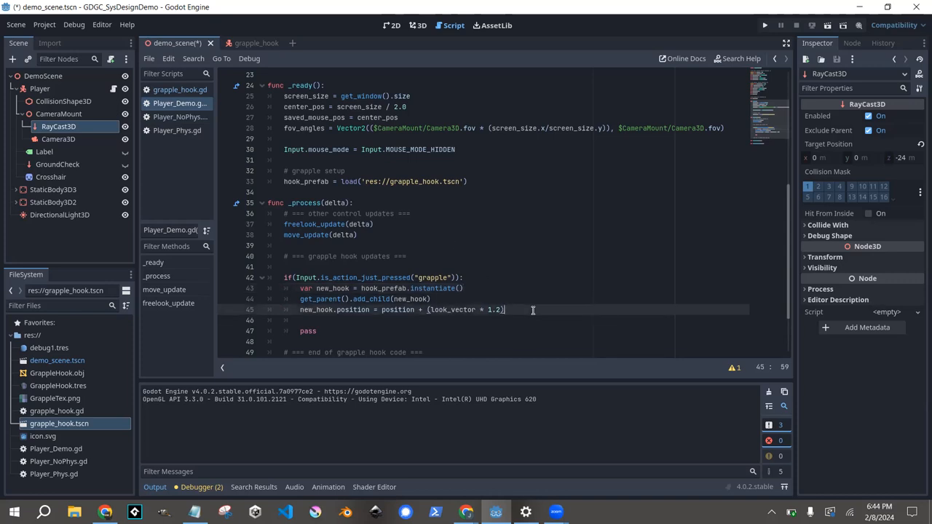
# Add new_hook.init(self, look_vector) before add_child, drop the pass line, and save the script.
pyautogui.click(317, 330)
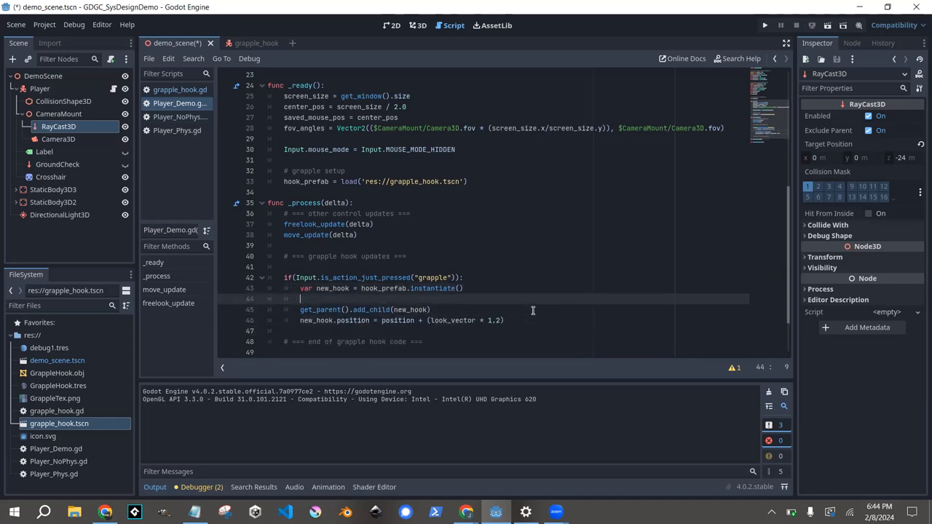
pyautogui.write('new_hook')
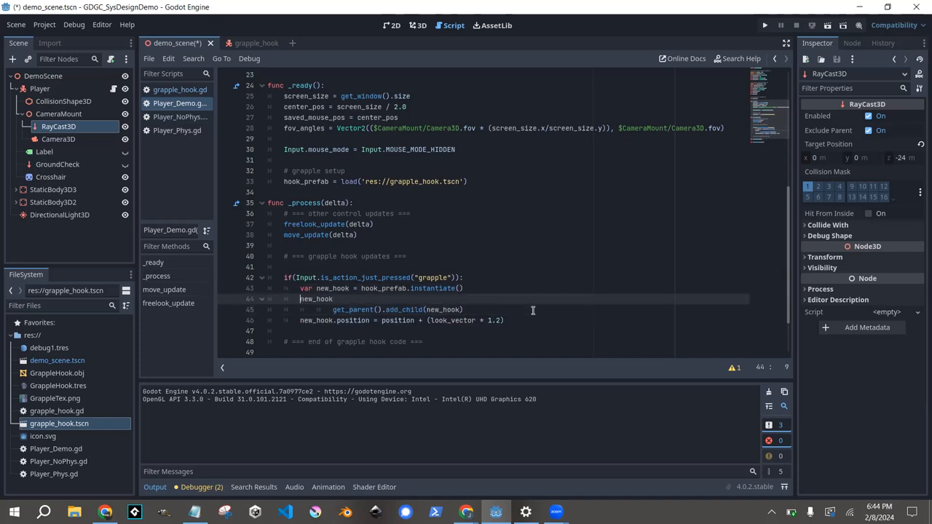
pyautogui.click(531, 309)
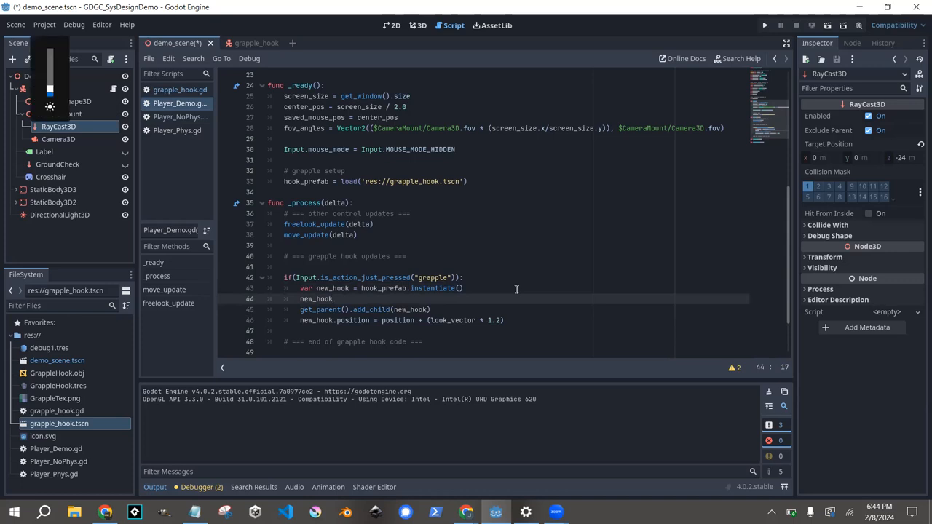
pyautogui.write('.init')
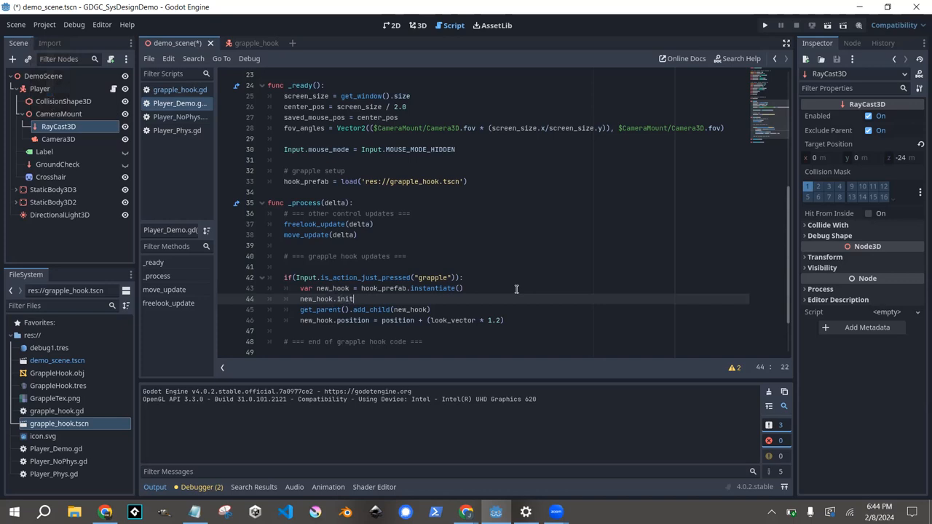
pyautogui.write('()')
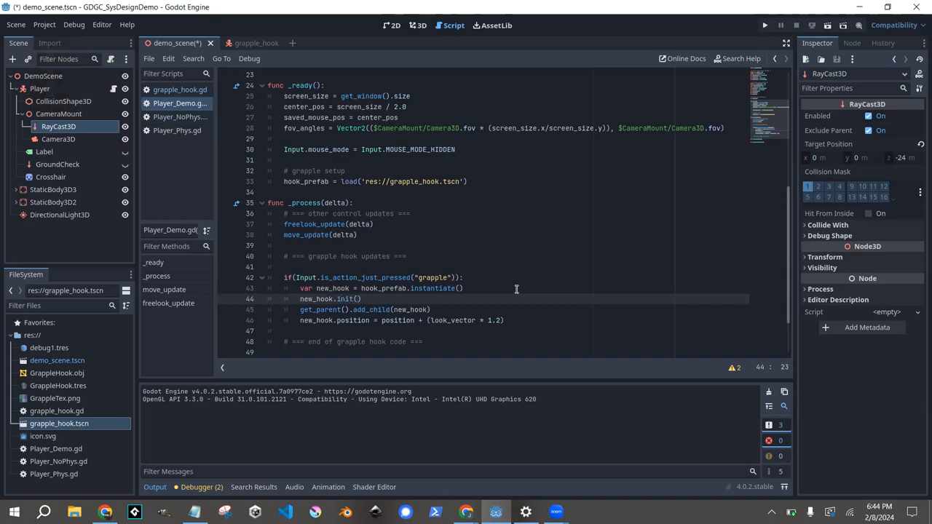
pyautogui.write('this')
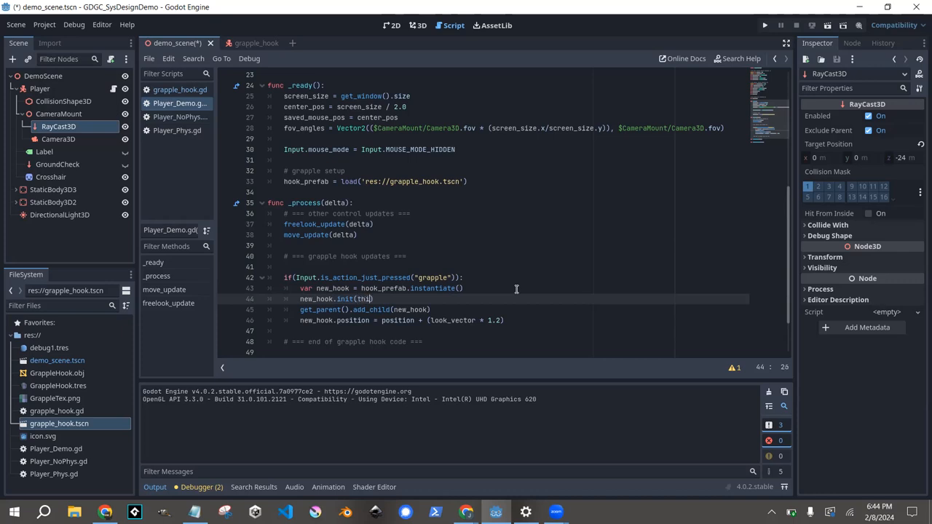
pyautogui.write('self')
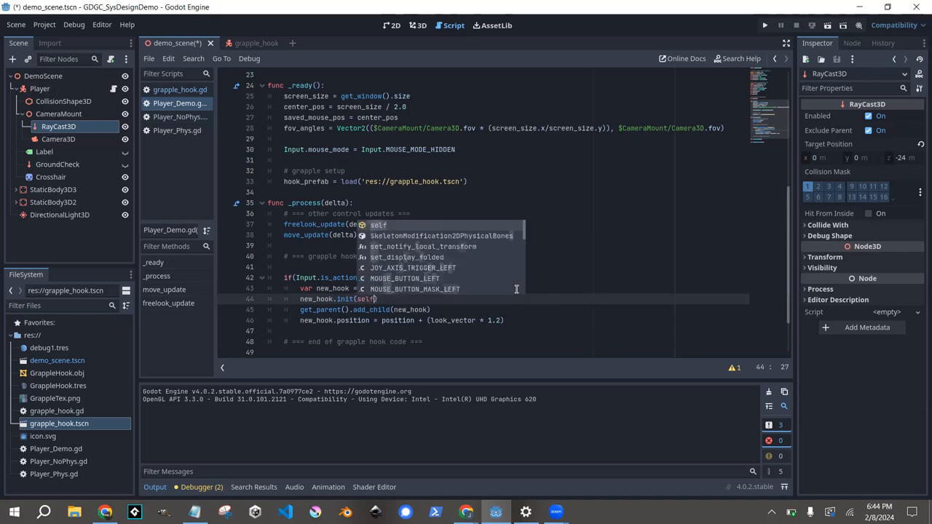
pyautogui.write(',')
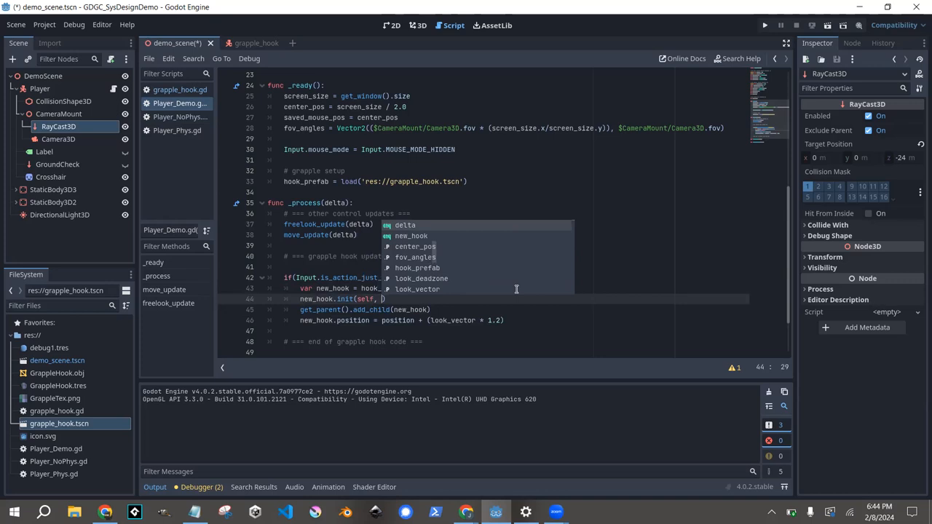
pyautogui.write('look_vector')
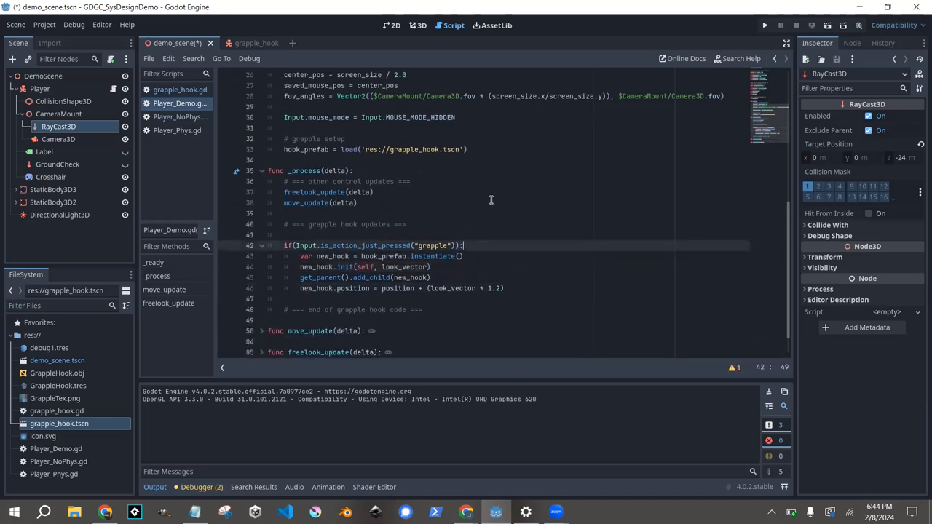
pyautogui.click(510, 287)
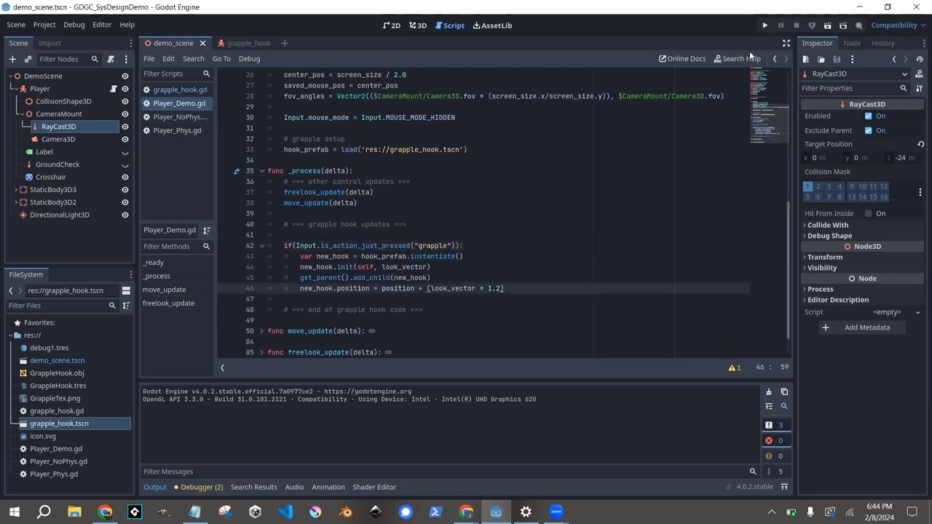
# Run the project; it halts with an invalid grapple_connect call in grapple_hook.gd line 16.
pyautogui.click(765, 24)
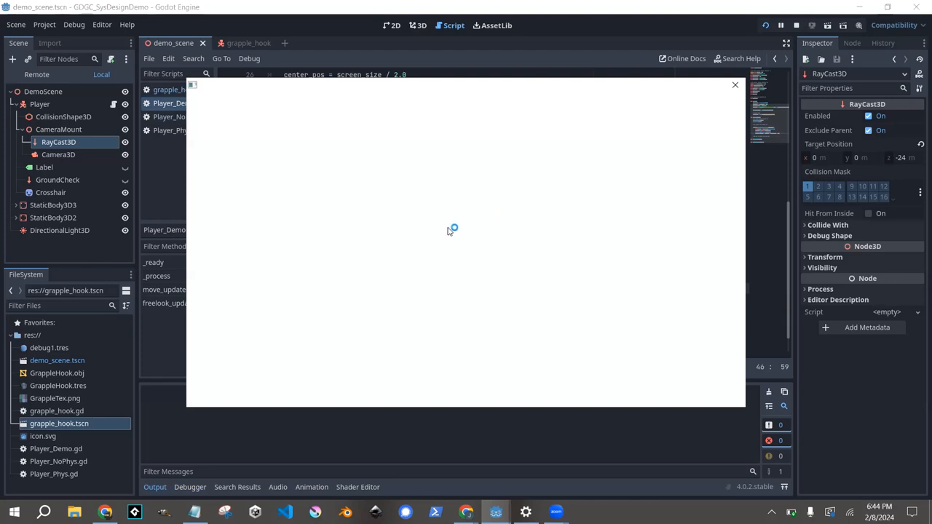
pyautogui.click(781, 26)
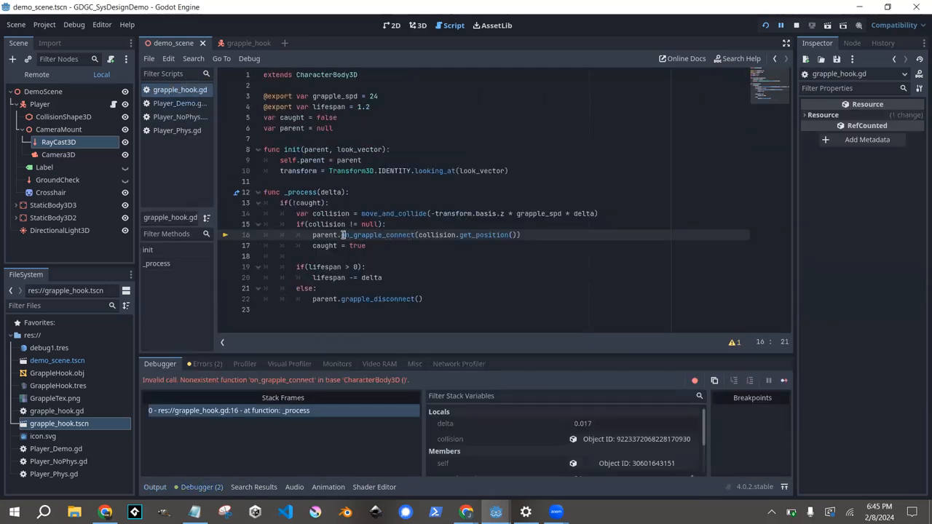
# Review grapple_hook.gd's parent.on_grapple_connect(collision.get_position()) and grapple_disconnect calls.
pyautogui.doubleClick(379, 234)
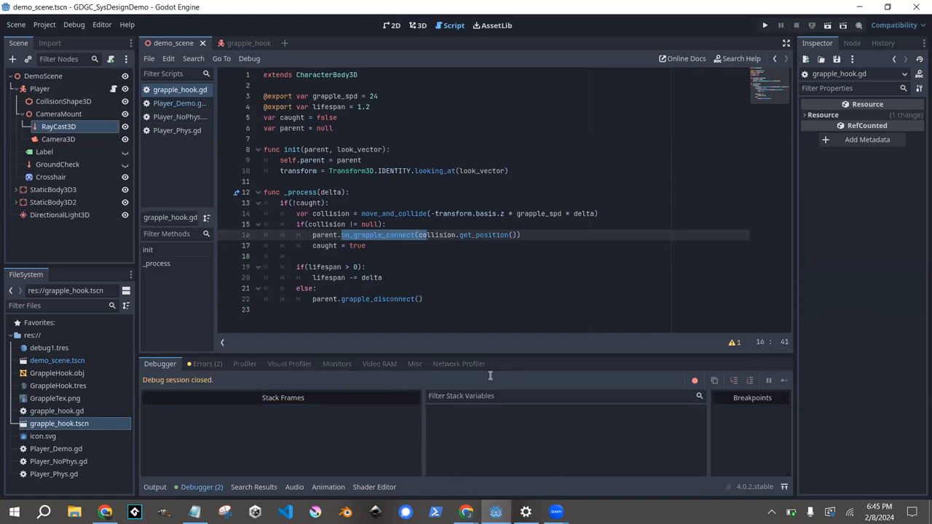
pyautogui.click(338, 160)
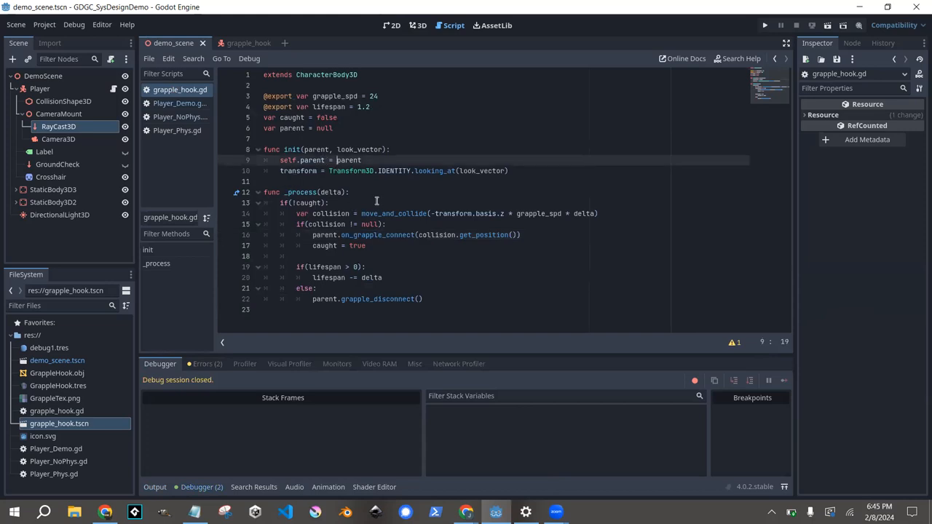
pyautogui.click(334, 309)
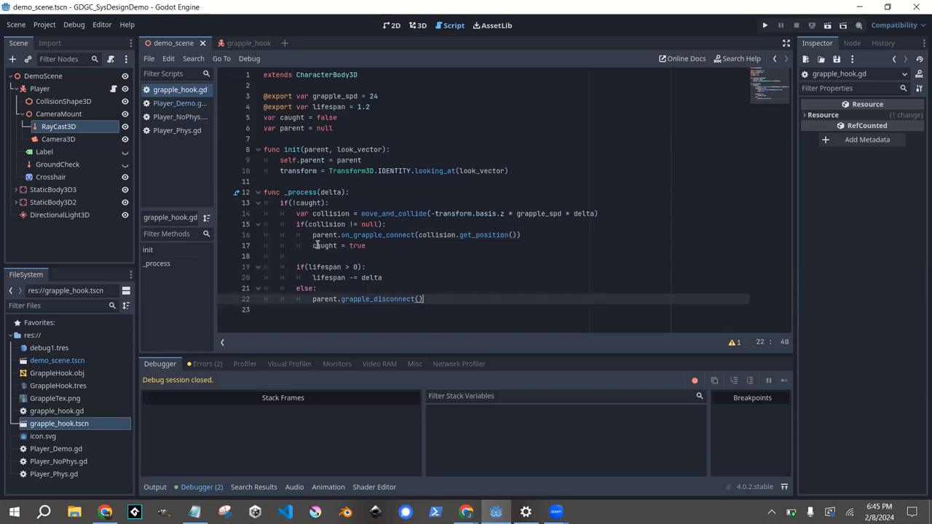
pyautogui.doubleClick(379, 299)
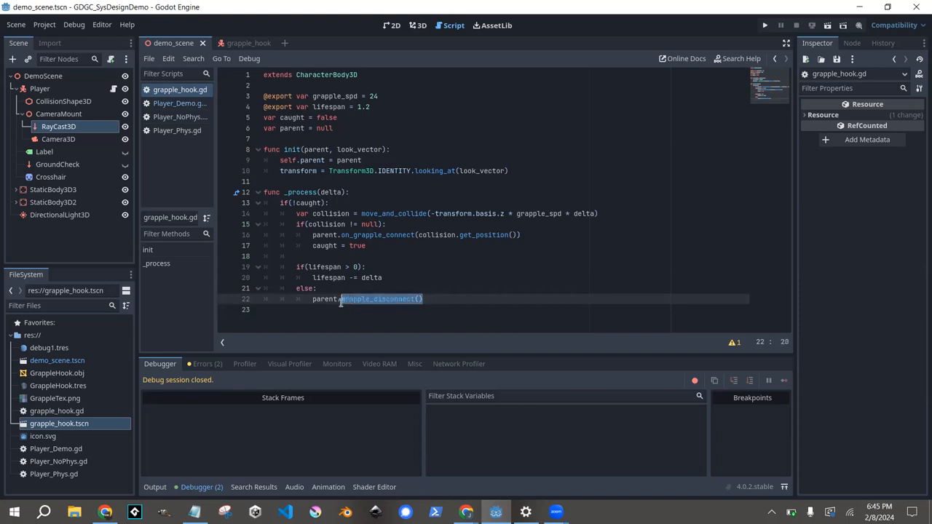
pyautogui.click(517, 234)
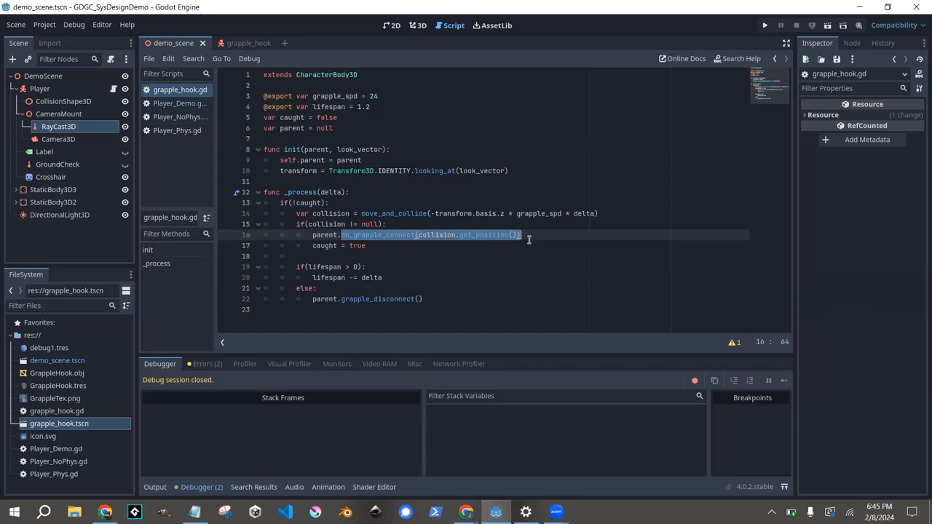
pyautogui.click(512, 218)
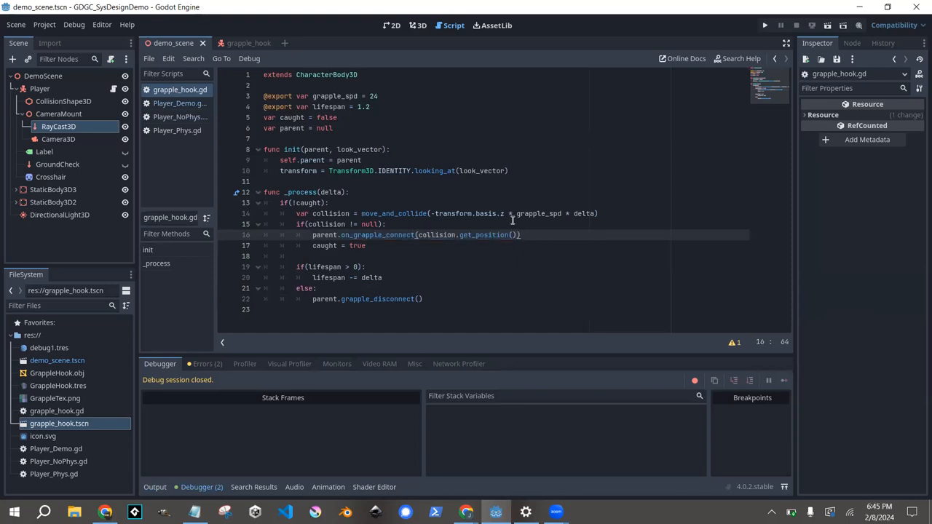
pyautogui.moveTo(489, 273)
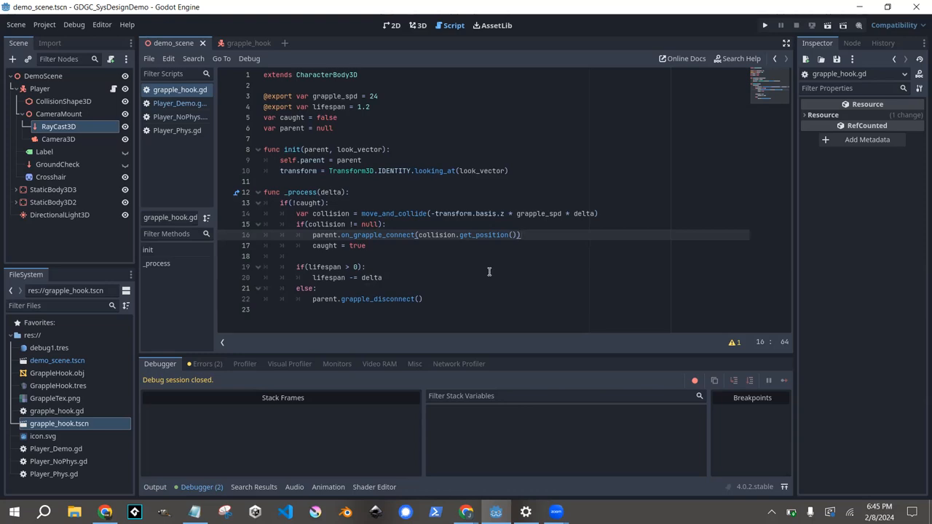
pyautogui.moveTo(481, 286)
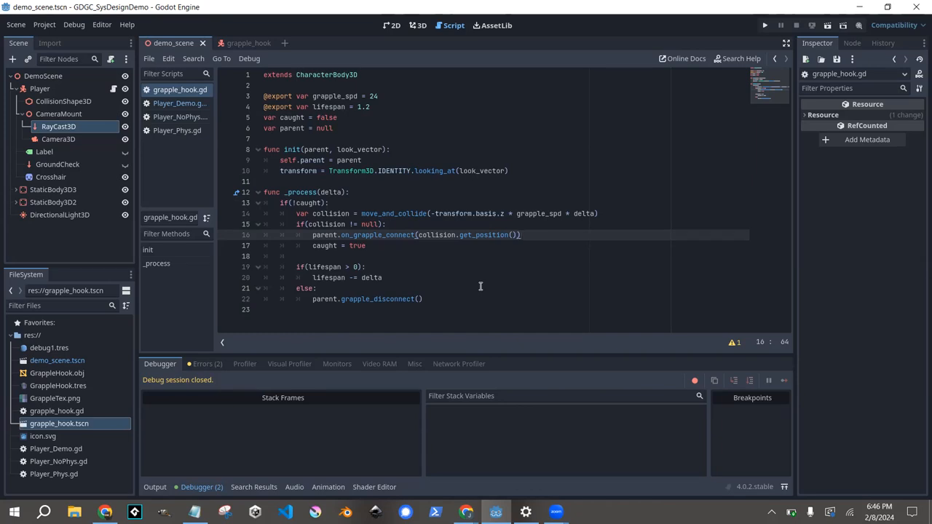
pyautogui.moveTo(480, 125)
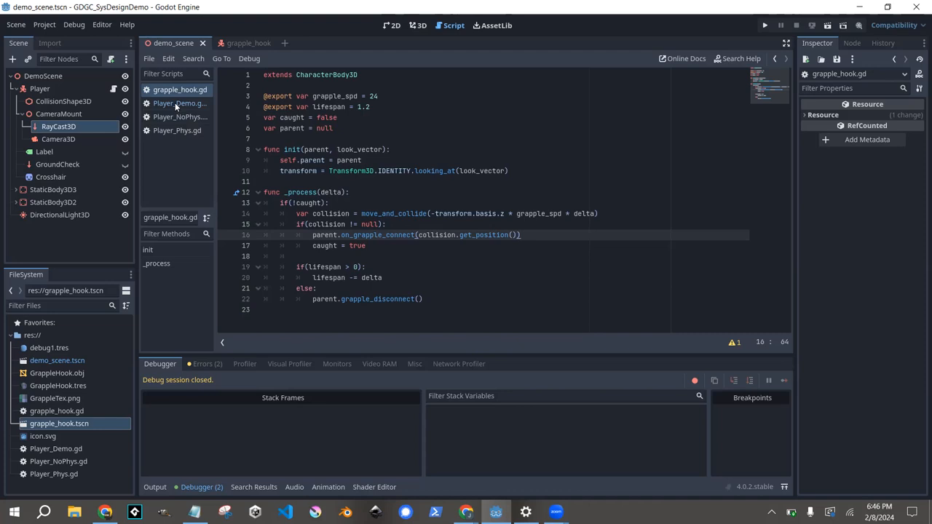
# Add func on_grapple_connect(grapple_position): with pass to Player_Demo.gd, checking the hook's call.
pyautogui.click(178, 102)
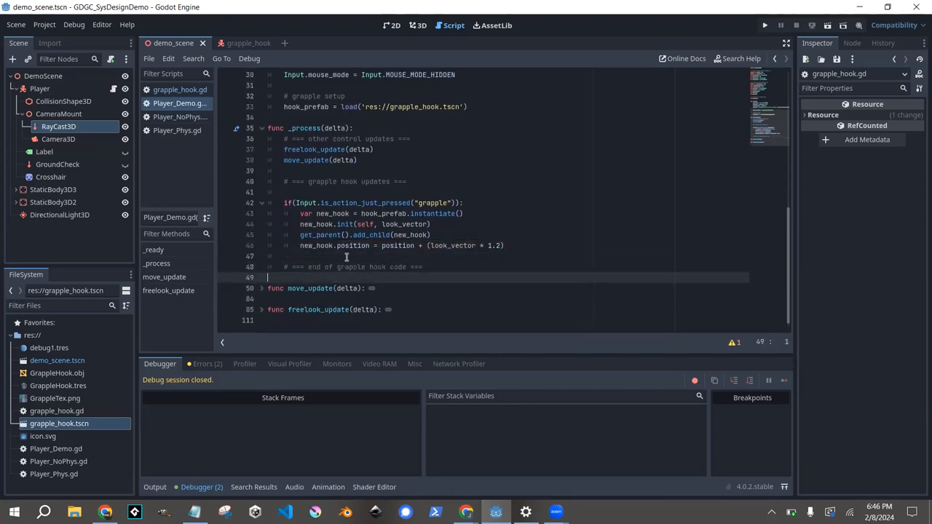
pyautogui.press('enter')
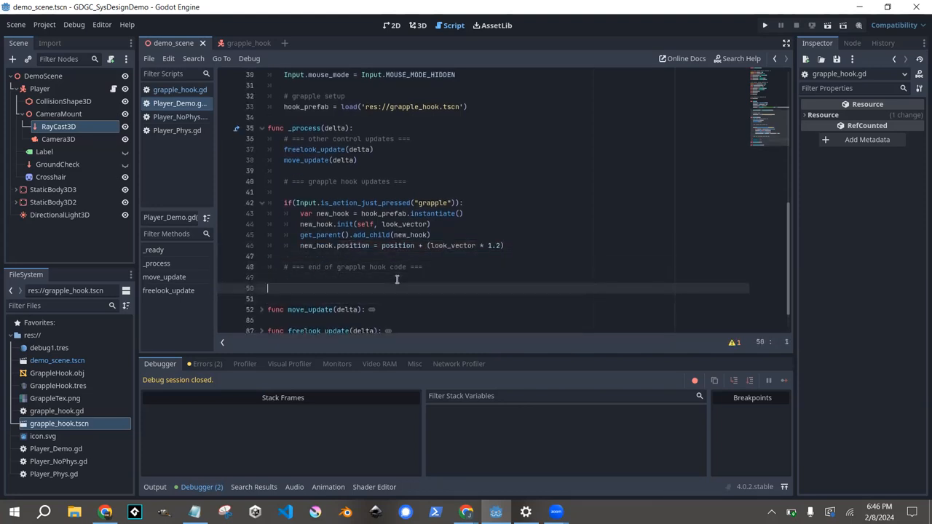
pyautogui.write('func on_grapple_connect(collision.get_position()):')
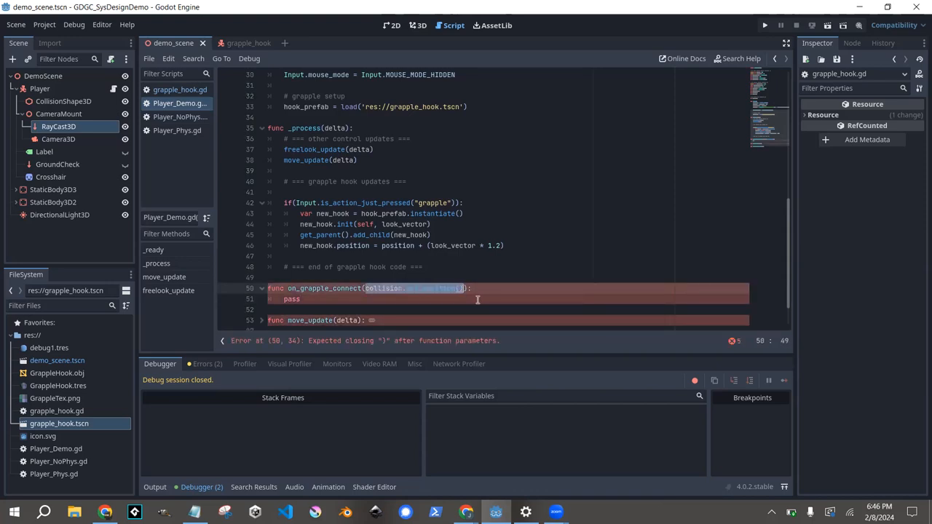
pyautogui.write('grapple')
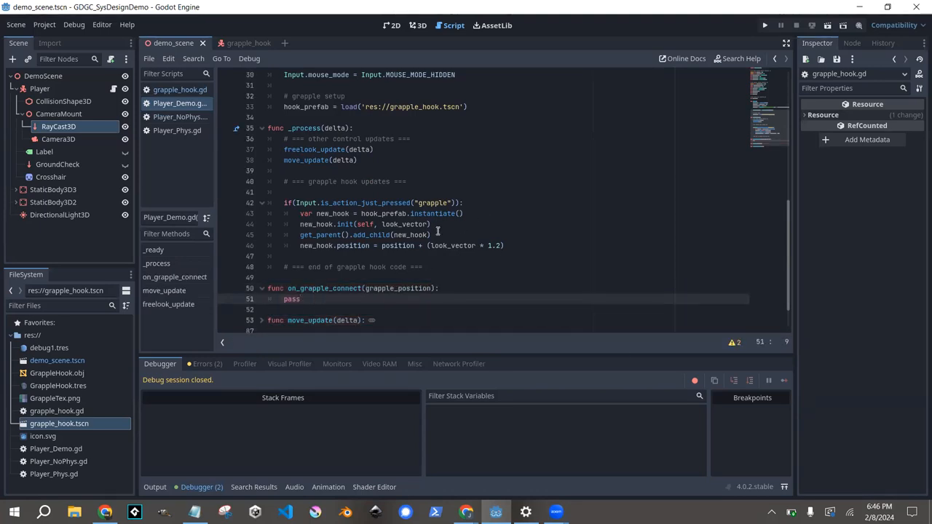
pyautogui.click(180, 88)
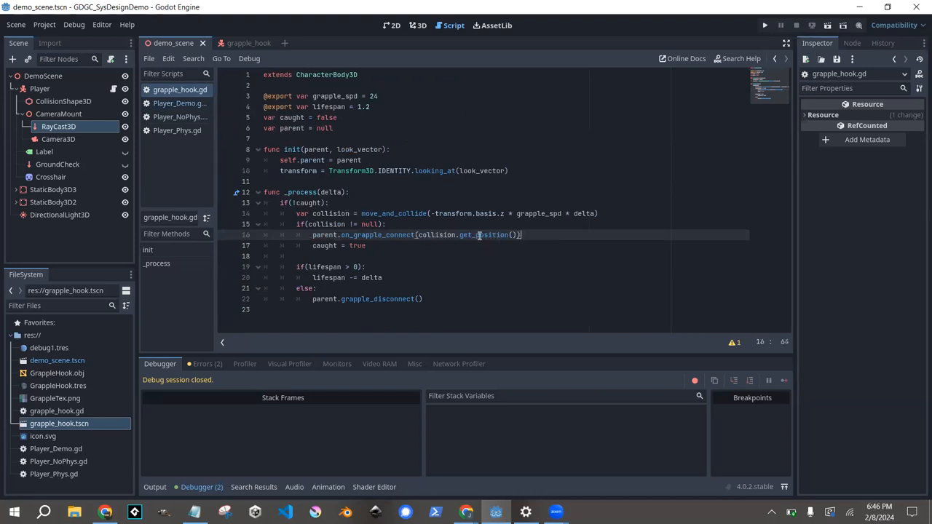
pyautogui.moveTo(386, 212)
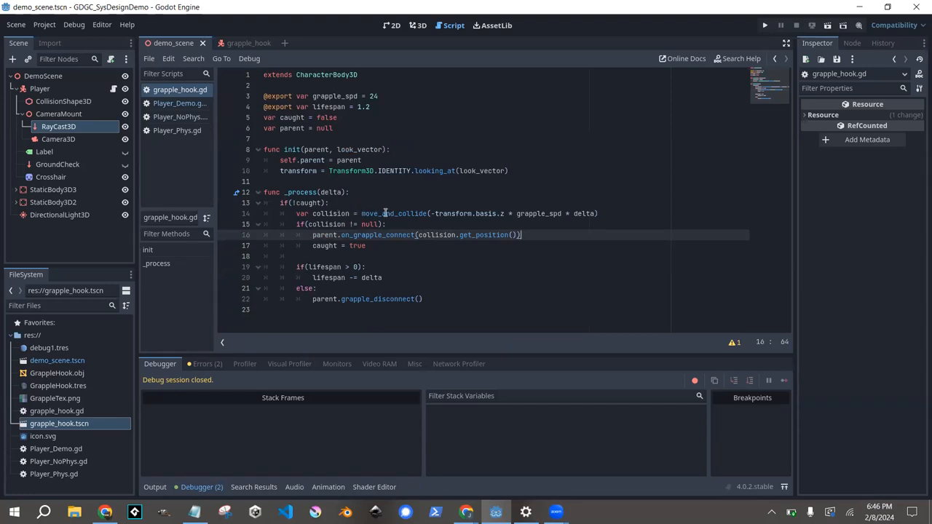
pyautogui.moveTo(346, 236)
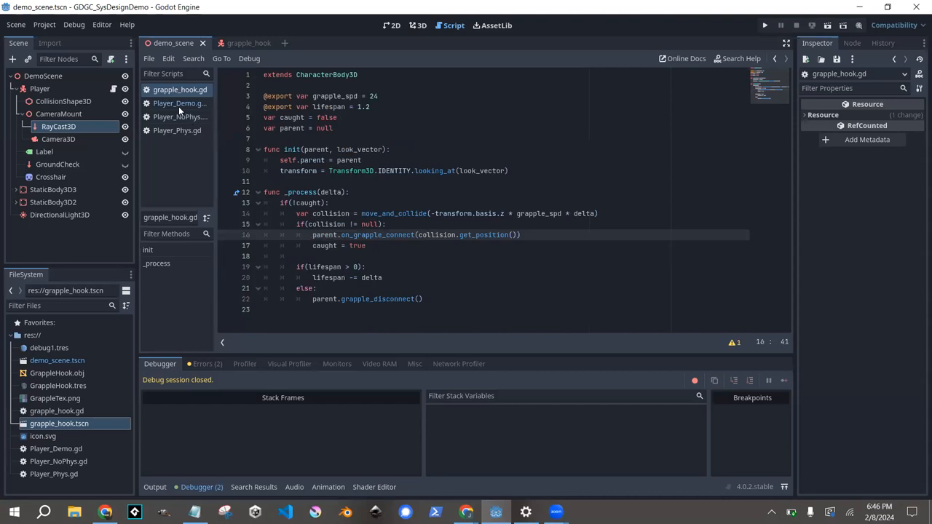
pyautogui.click(181, 102)
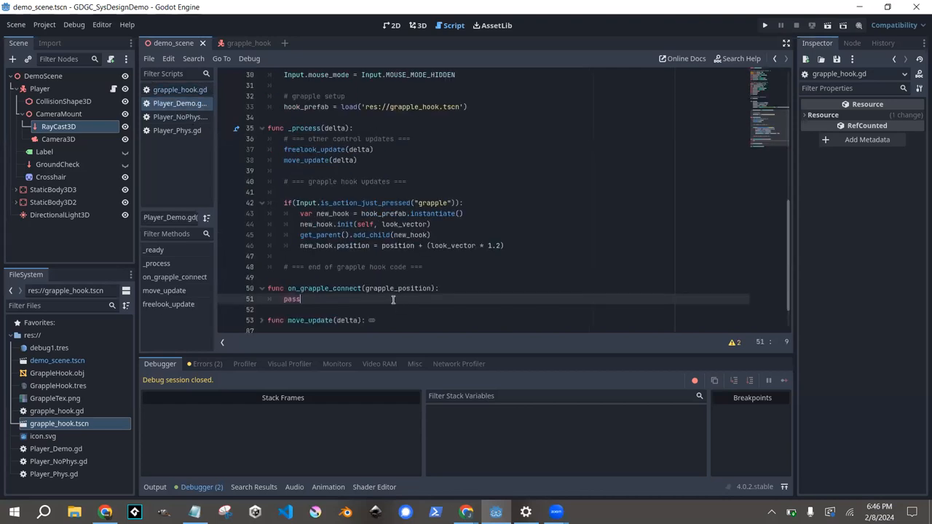
pyautogui.moveTo(422, 300)
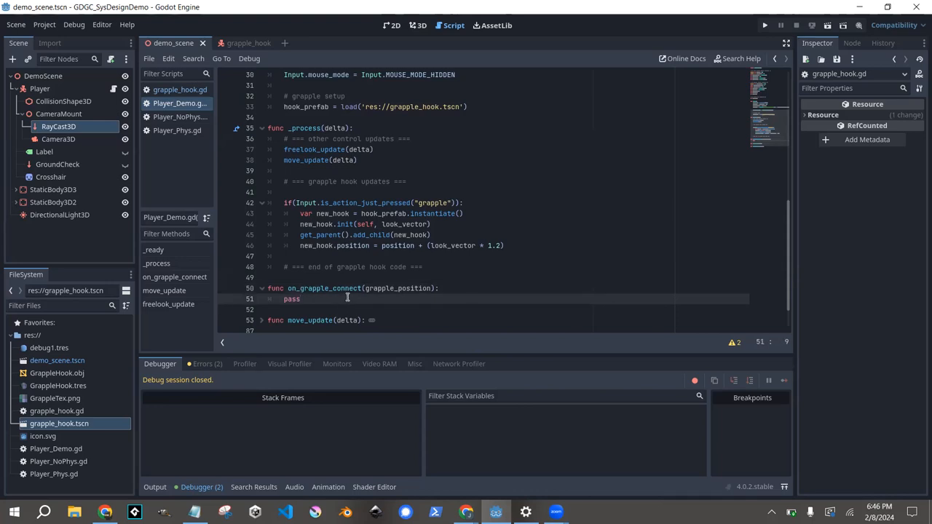
# Declare 'var hook_position' under the grapple hook variables.
pyautogui.scroll(3)
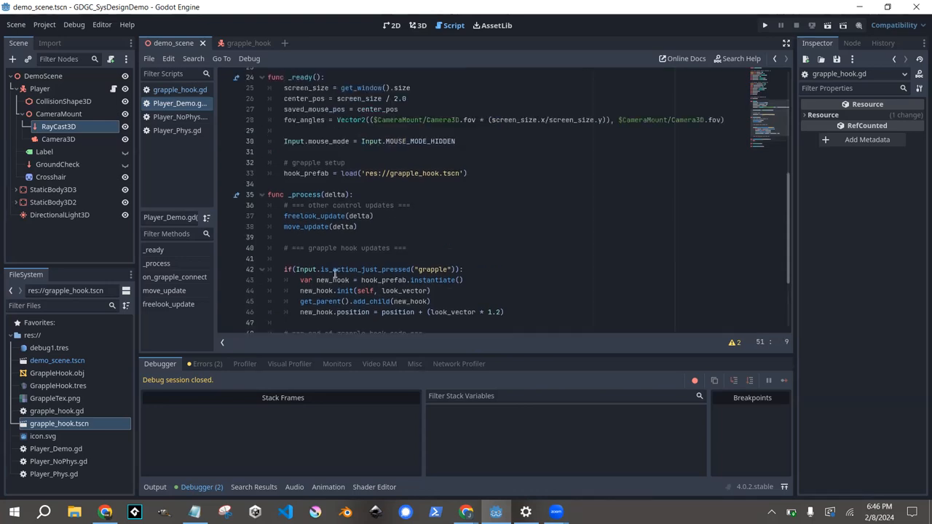
pyautogui.scroll(3)
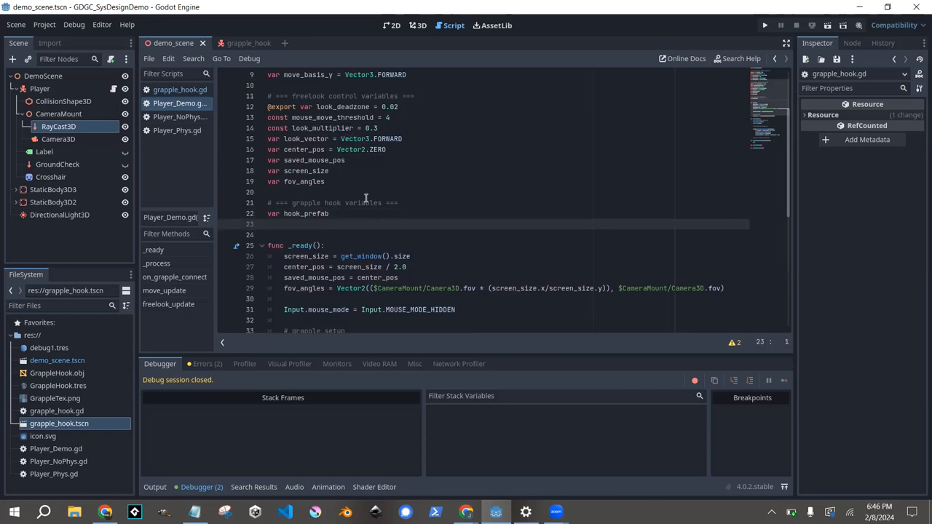
pyautogui.write('var')
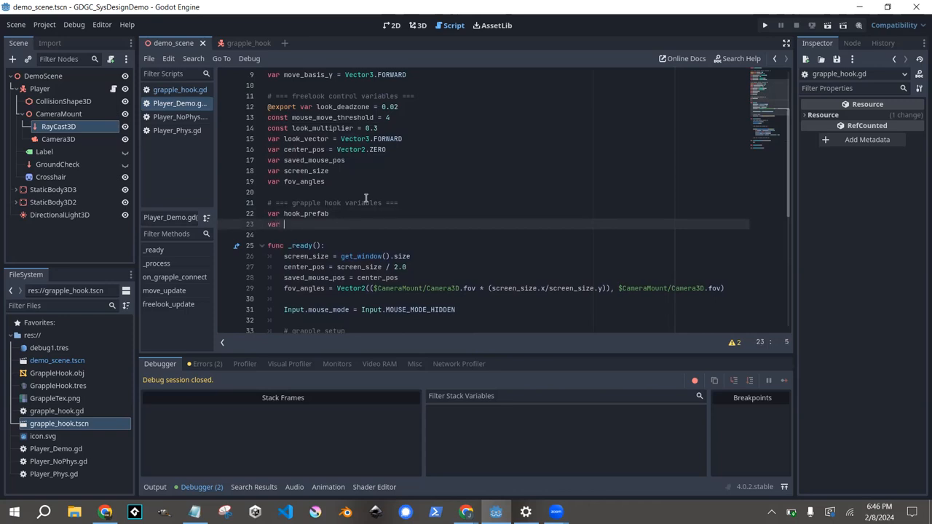
pyautogui.write('ook_position')
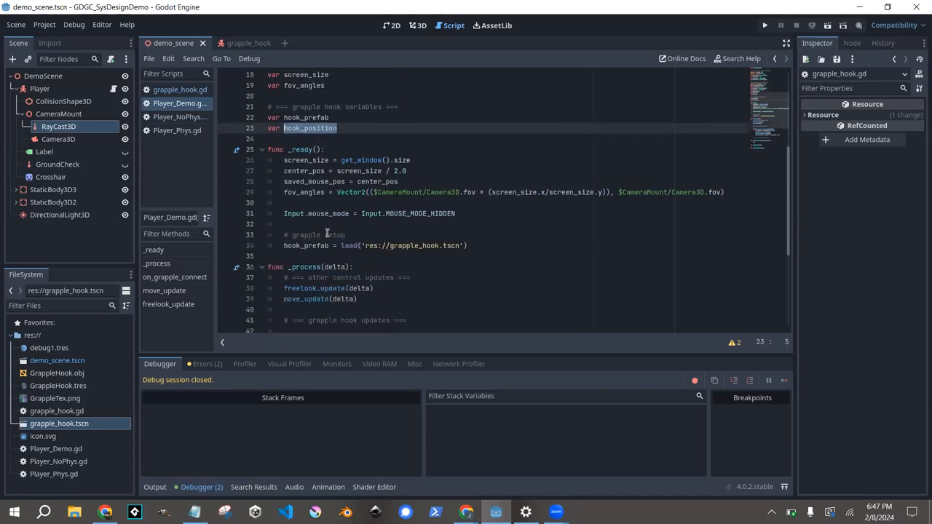
pyautogui.scroll(-3)
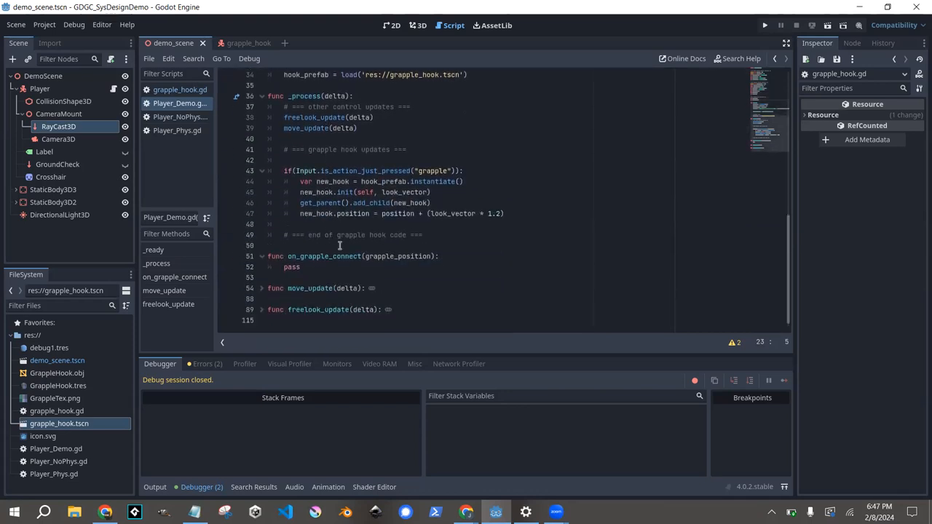
# Replace pass in on_grapple_connect with hook_position = grapple_position.
pyautogui.click(299, 266)
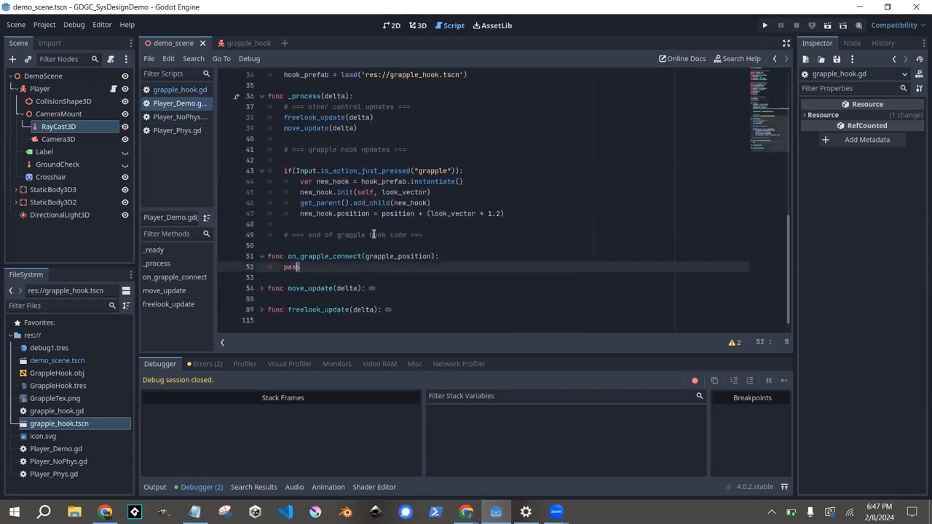
pyautogui.doubleClick(292, 267)
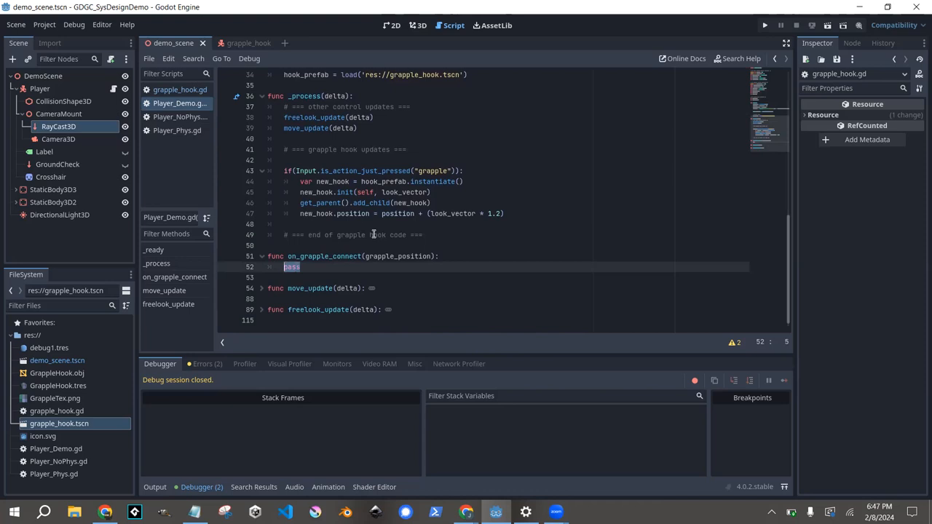
pyautogui.write('hook_position')
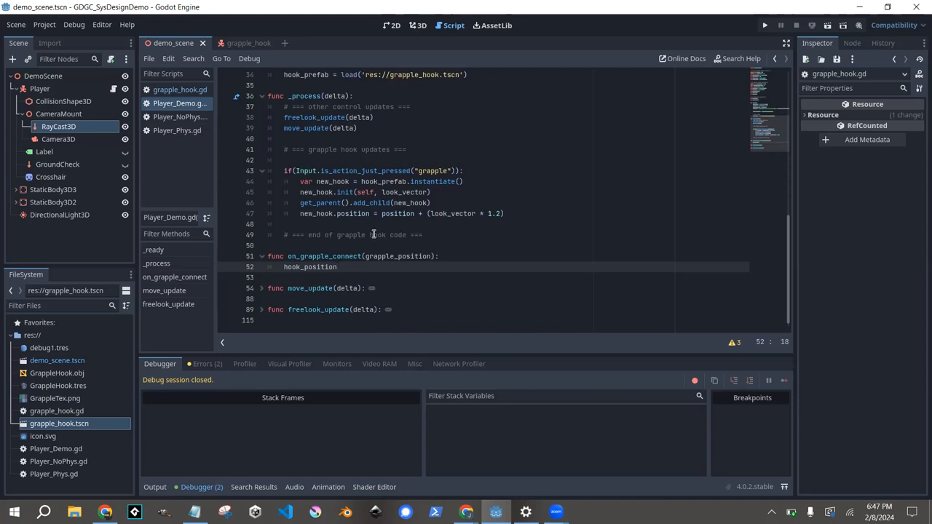
pyautogui.write('grapple_position')
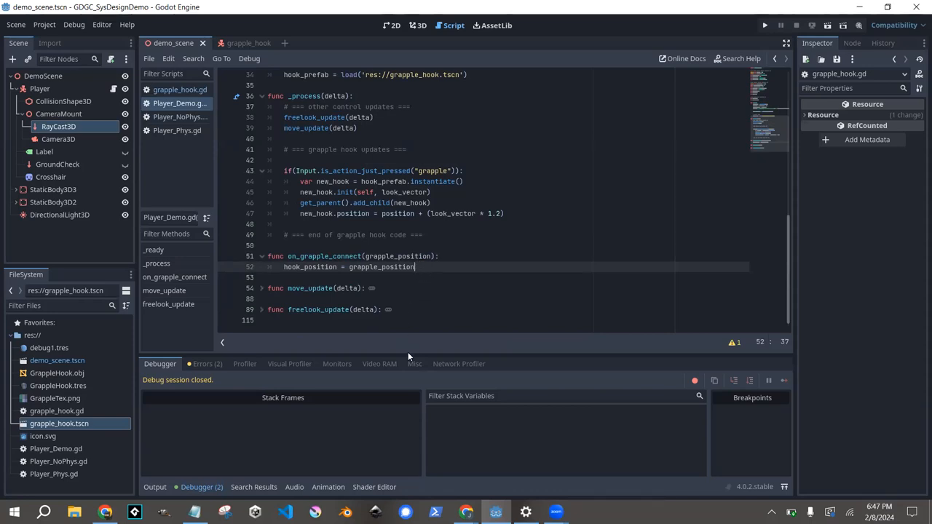
pyautogui.moveTo(377, 262)
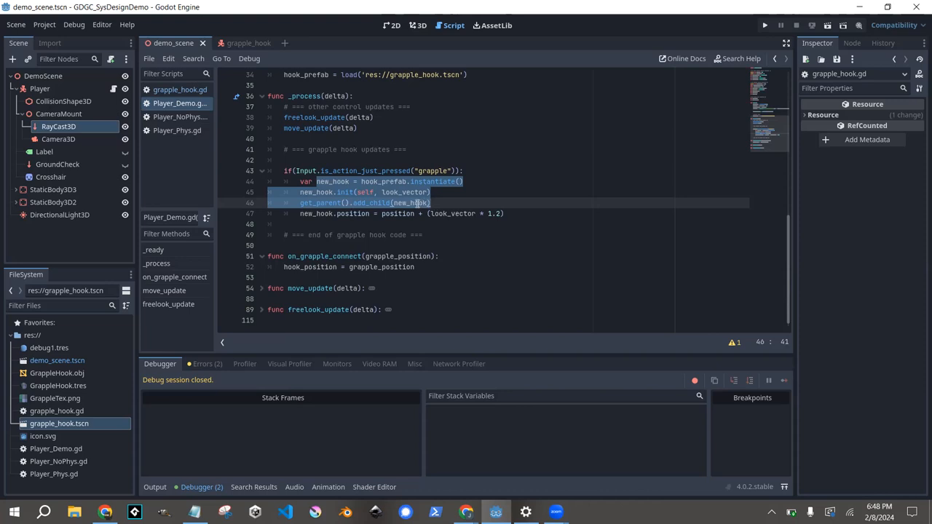
# Point out on_grapple_connect and start a blank line after the hook_position assignment.
pyautogui.click(335, 256)
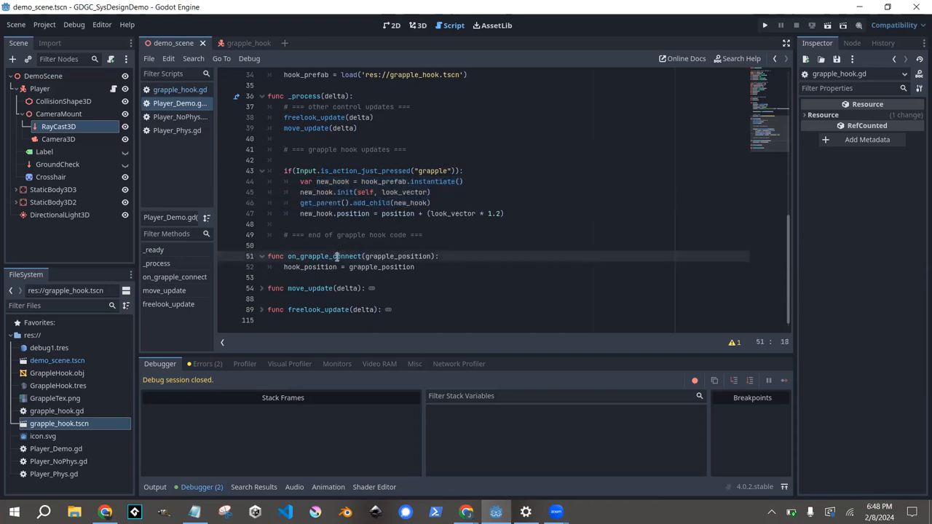
pyautogui.doubleClick(324, 257)
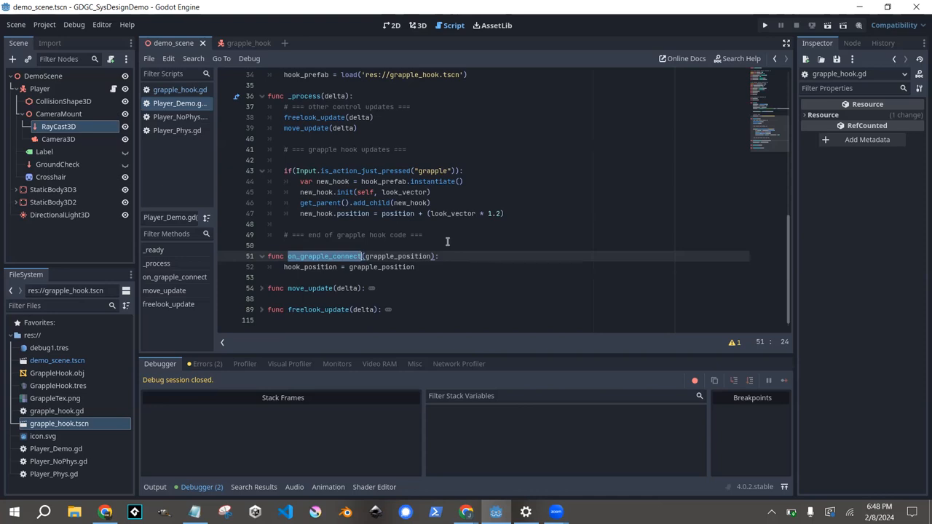
pyautogui.moveTo(443, 266)
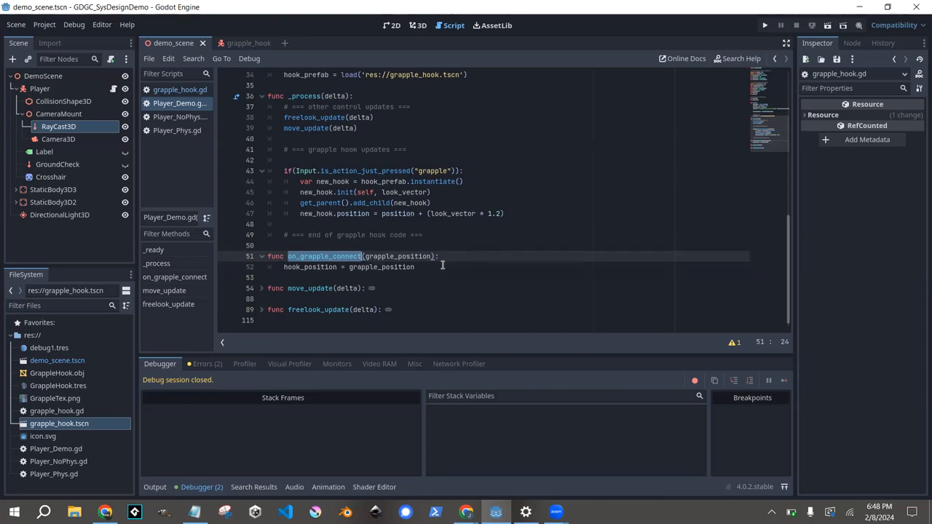
pyautogui.moveTo(428, 162)
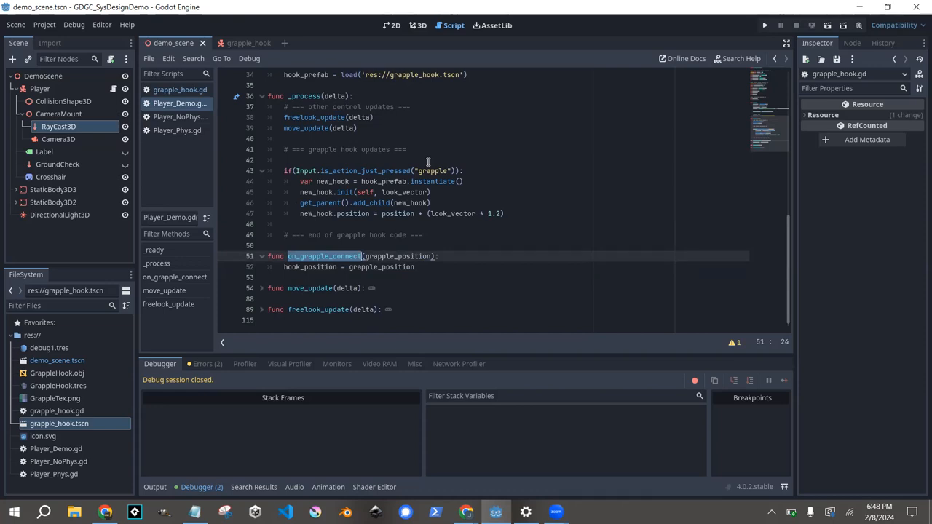
pyautogui.click(416, 267)
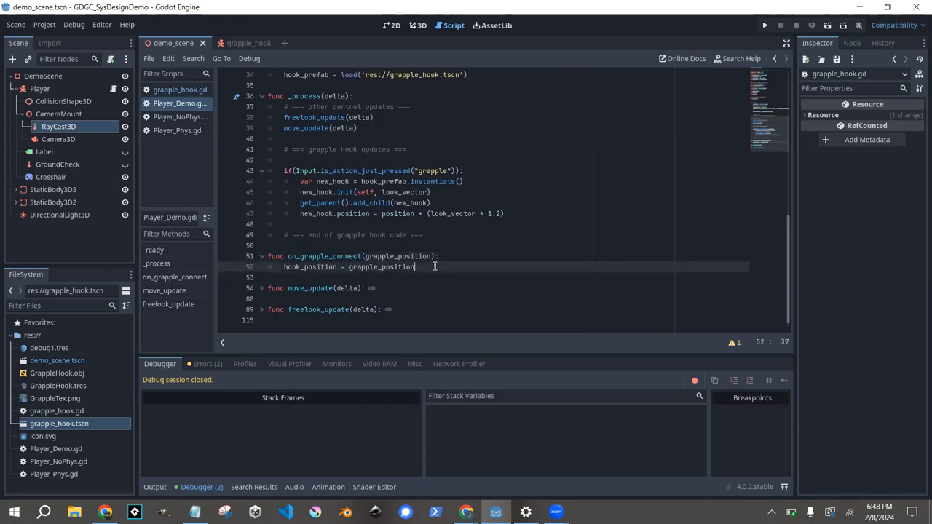
pyautogui.moveTo(474, 251)
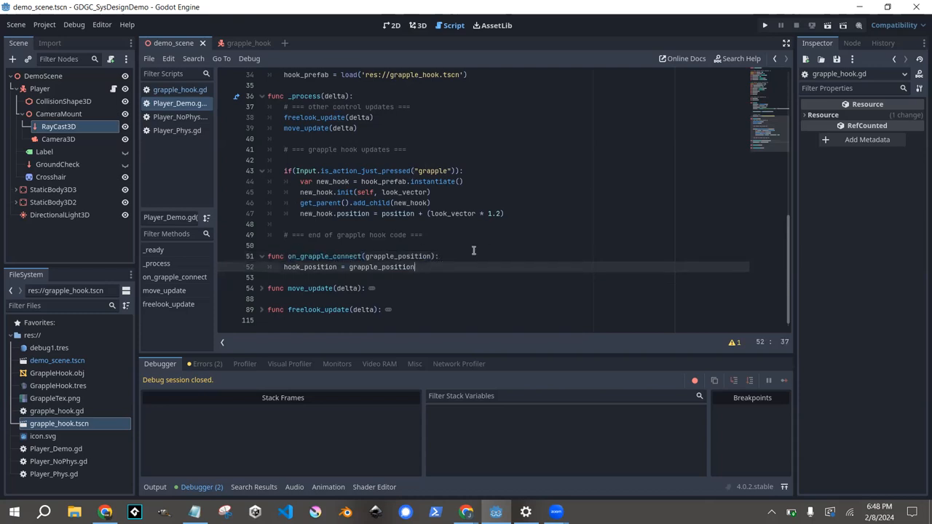
pyautogui.press('Return')
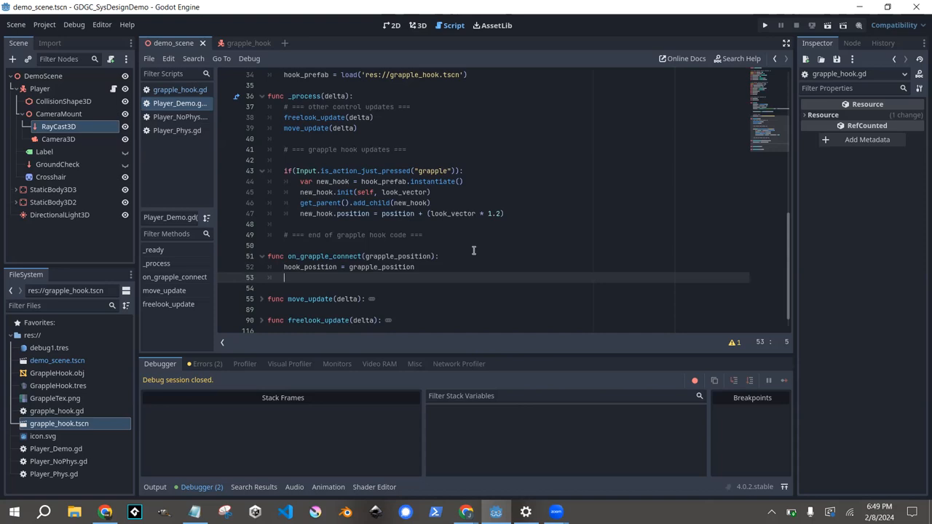
# Declare 'var grappled' among the grapple hook variables and set grappled true on connect.
pyautogui.write('grap')
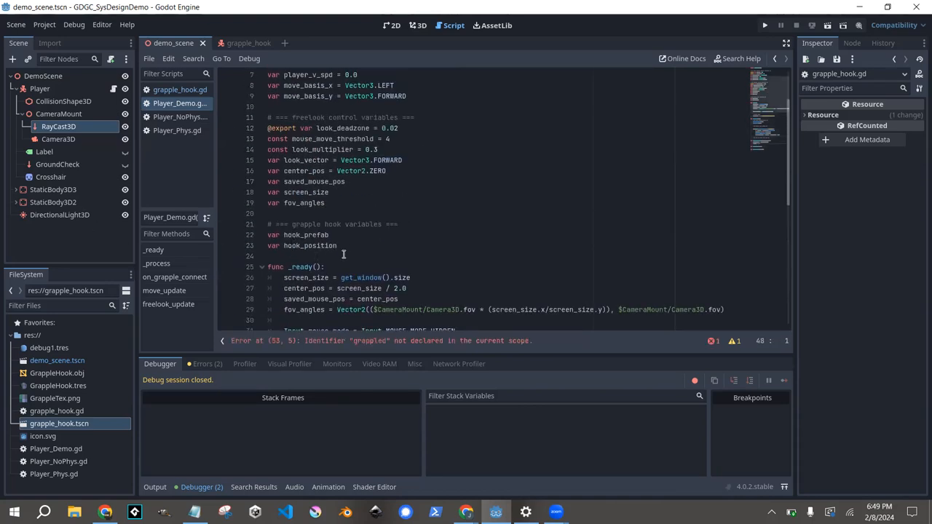
pyautogui.click(411, 257)
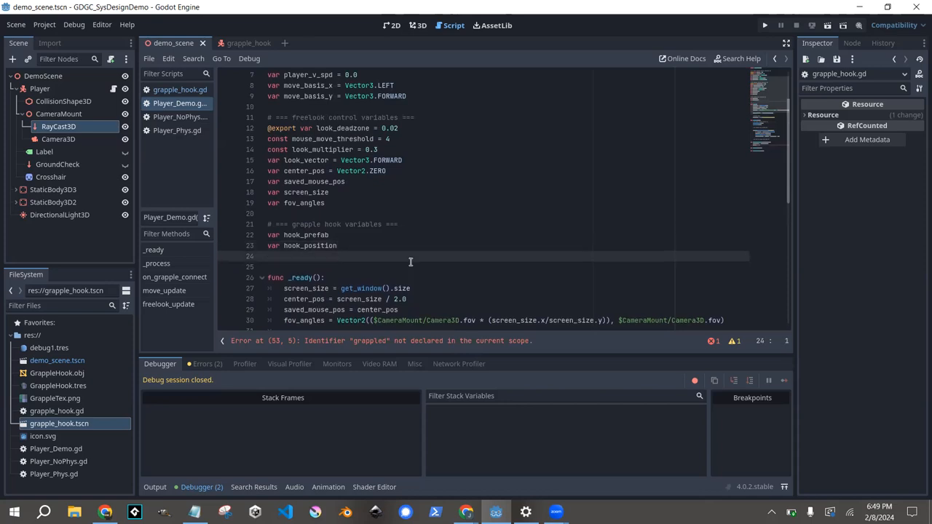
pyautogui.write('var grappled =')
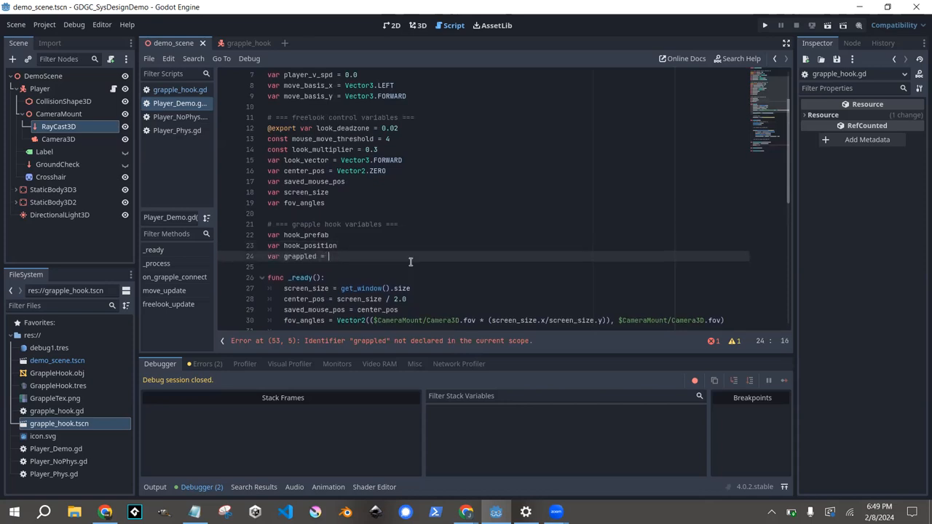
pyautogui.write('true')
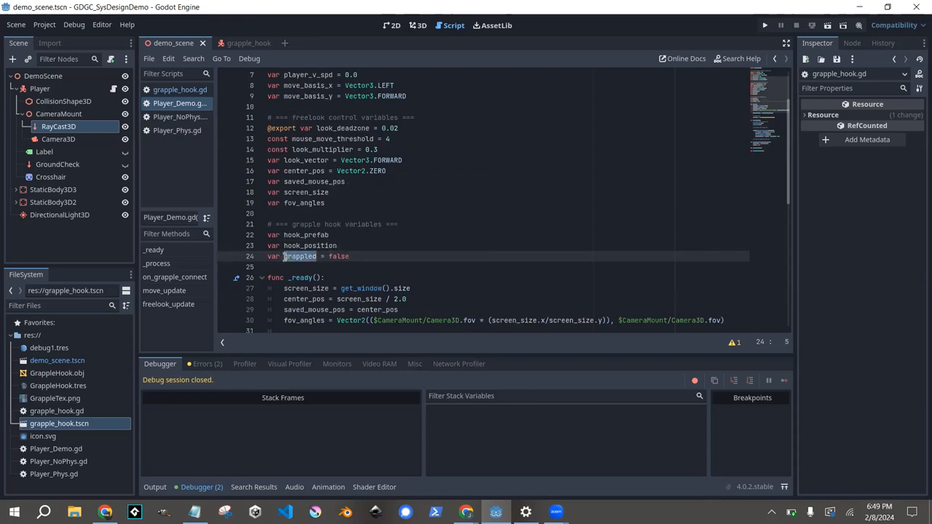
pyautogui.scroll(-3)
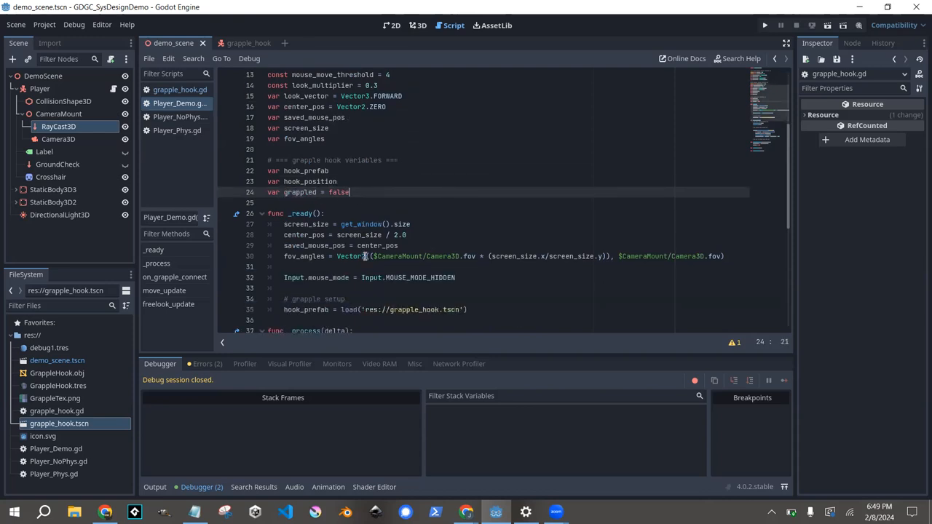
pyautogui.scroll(-3)
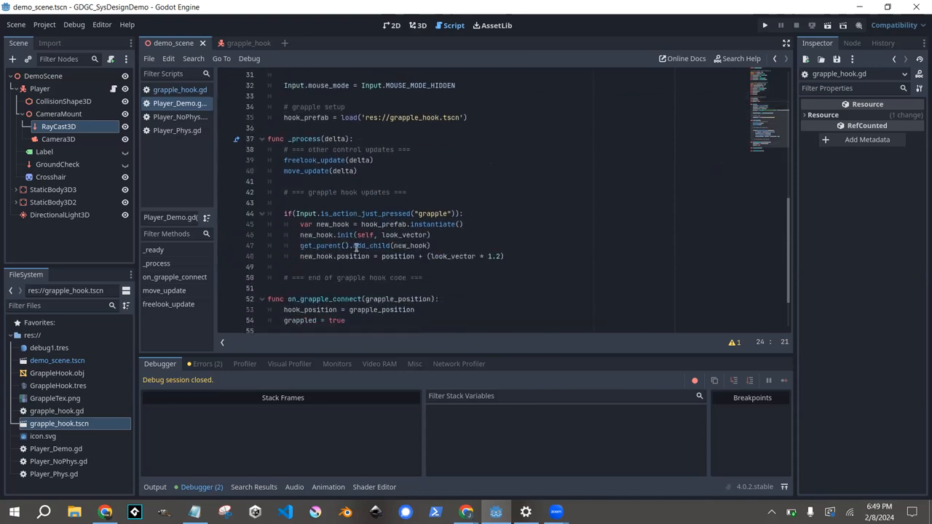
pyautogui.moveTo(346, 234)
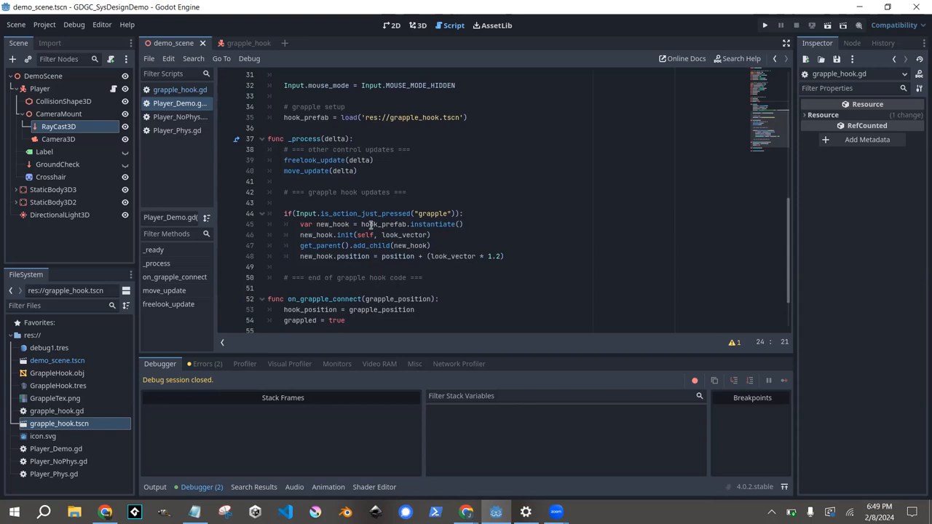
# Add an 'if(grappled):' check after the hook-spawning code.
pyautogui.click(416, 266)
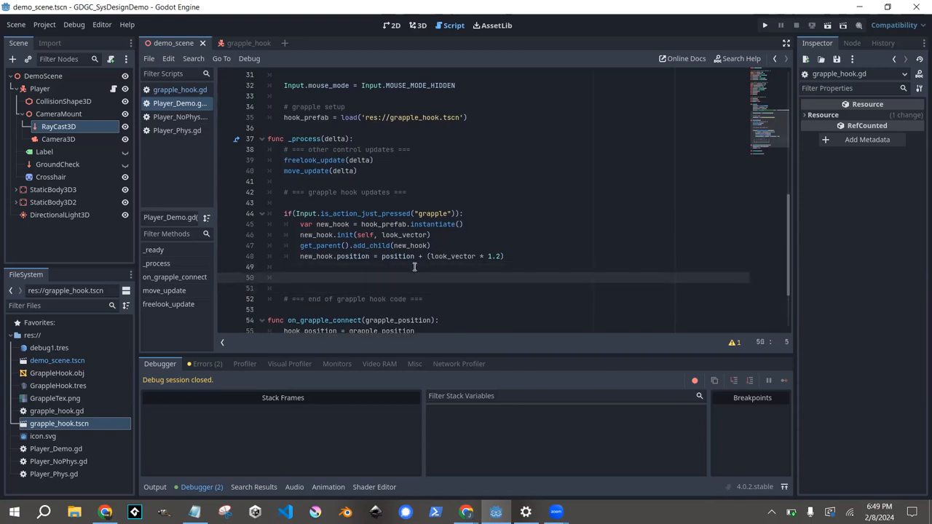
pyautogui.write('if(grab')
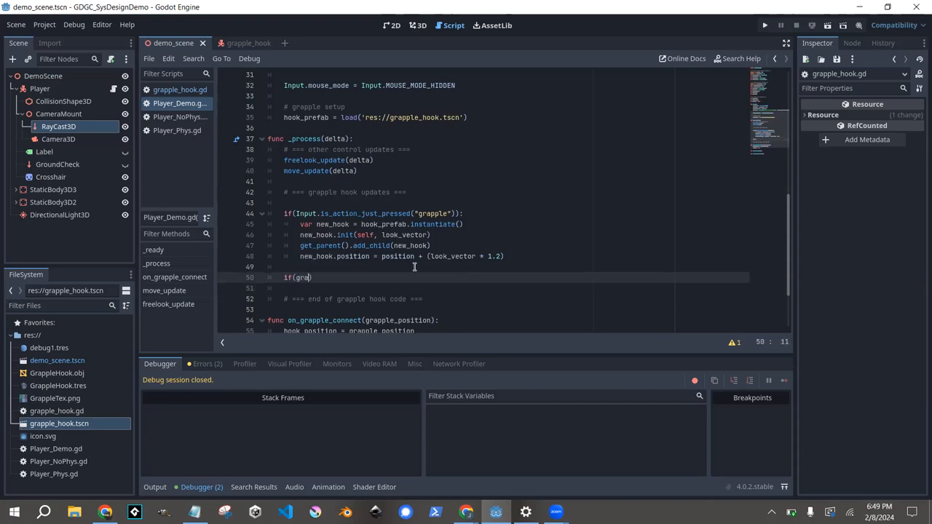
pyautogui.write('ppled)')
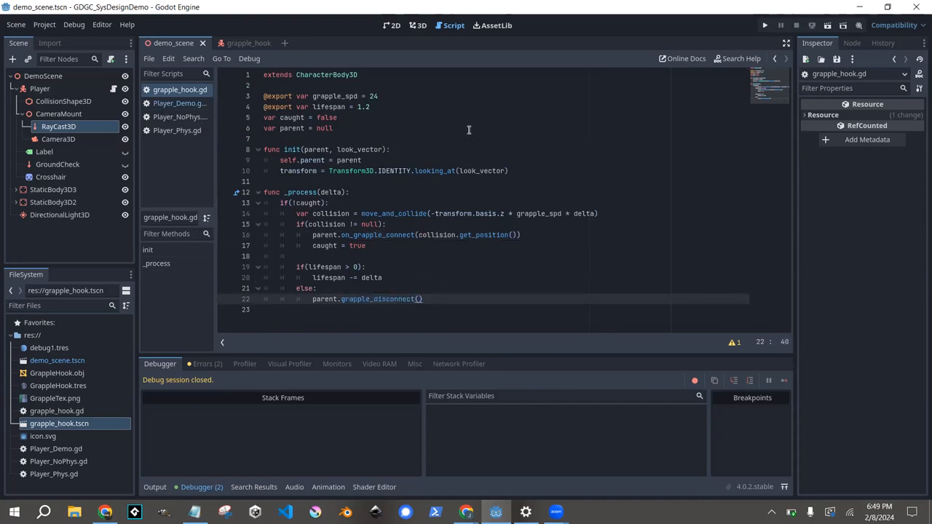
pyautogui.moveTo(358, 121)
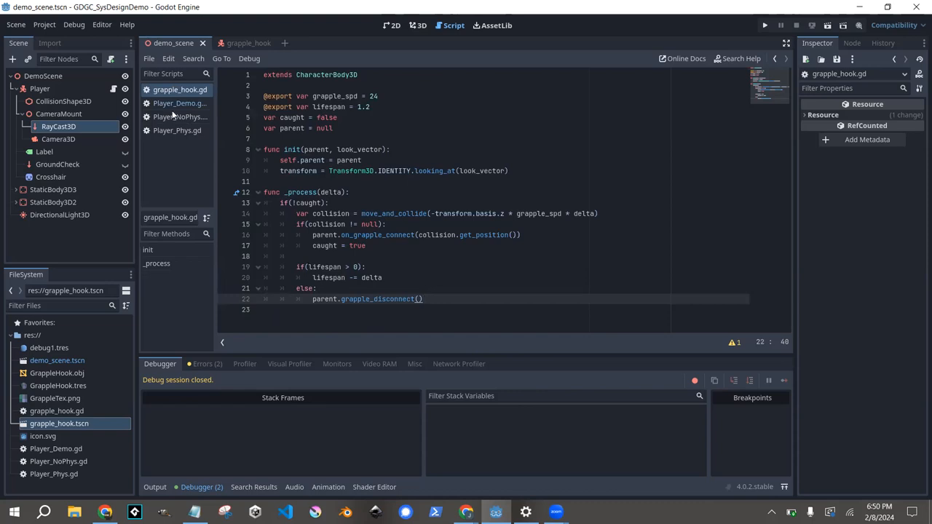
# Switch back to Player_Demo.gd and select the placeholder pass under if(grappled).
pyautogui.click(181, 102)
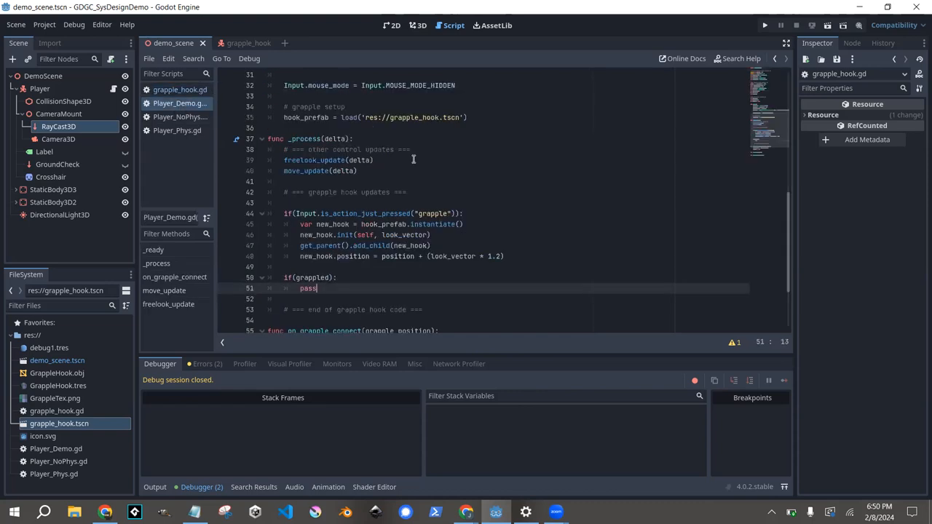
pyautogui.moveTo(460, 143)
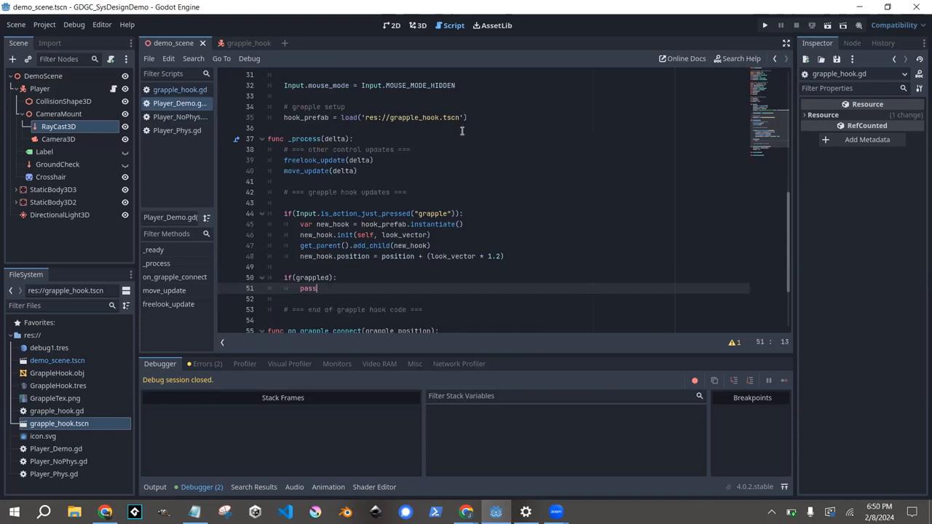
pyautogui.moveTo(466, 196)
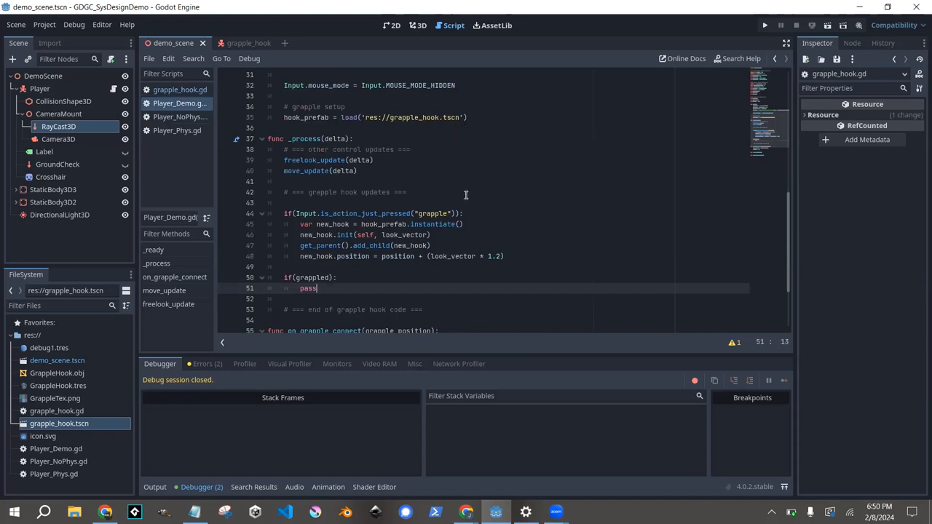
pyautogui.doubleClick(309, 288)
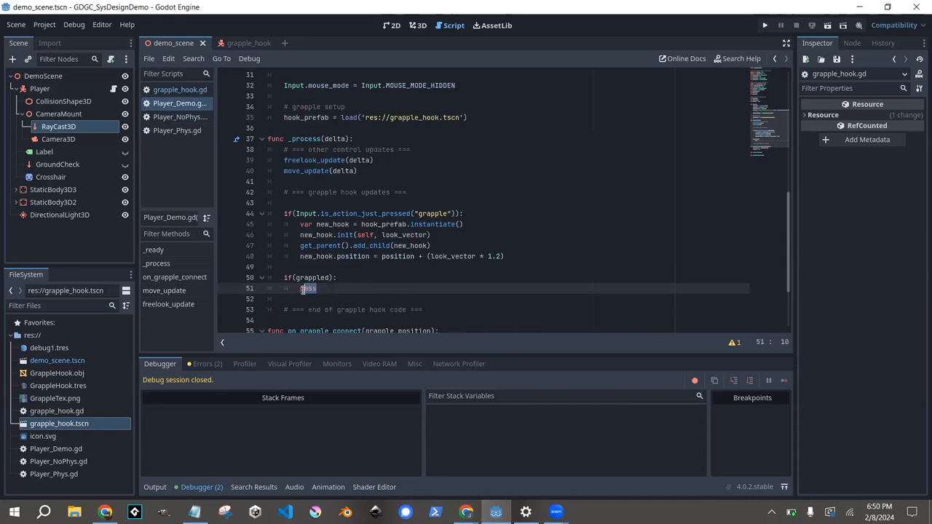
pyautogui.click(44, 152)
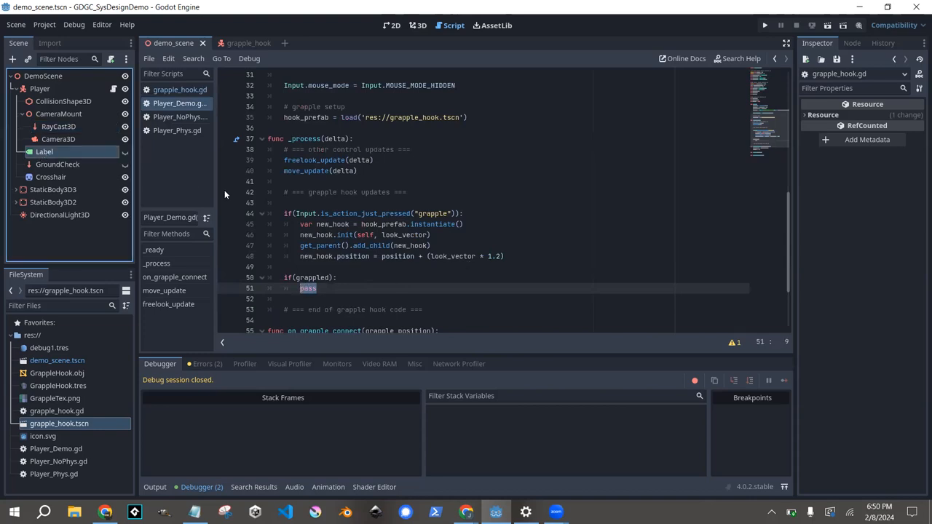
# Write 'func grapple_disconnect():' with a 'pass' body below on_grapple_connect.
pyautogui.click(44, 152)
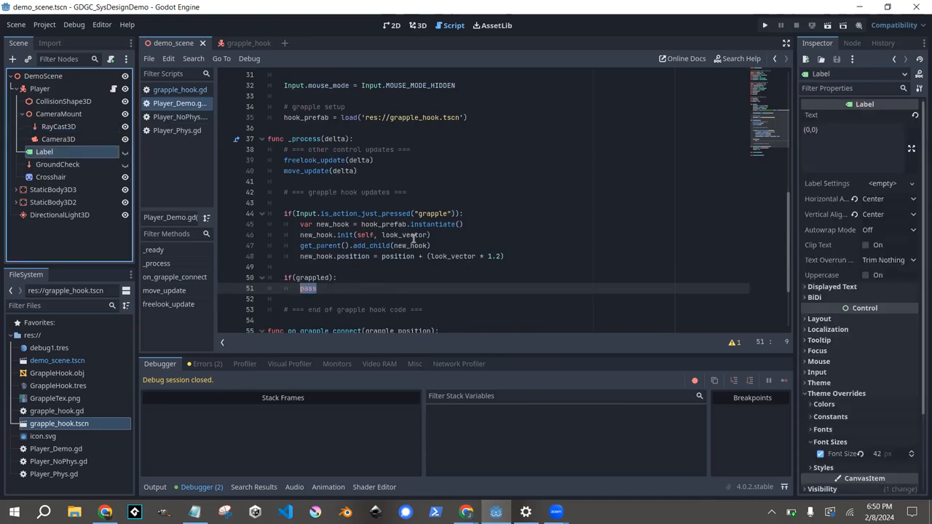
pyautogui.click(318, 288)
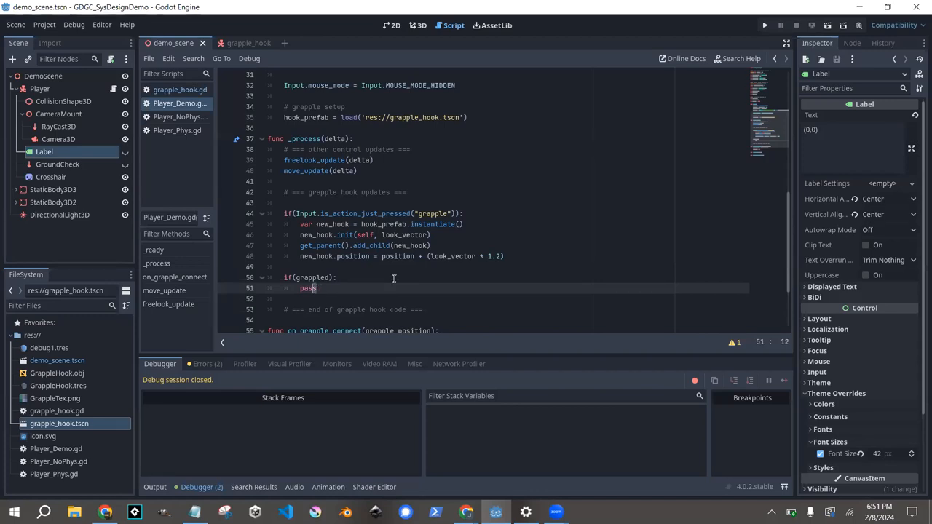
pyautogui.doubleClick(309, 288)
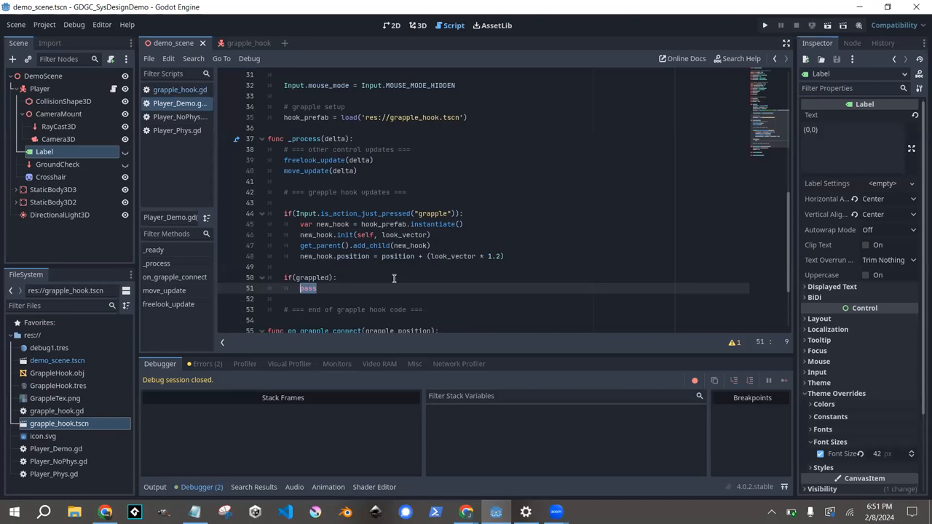
pyautogui.scroll(-3)
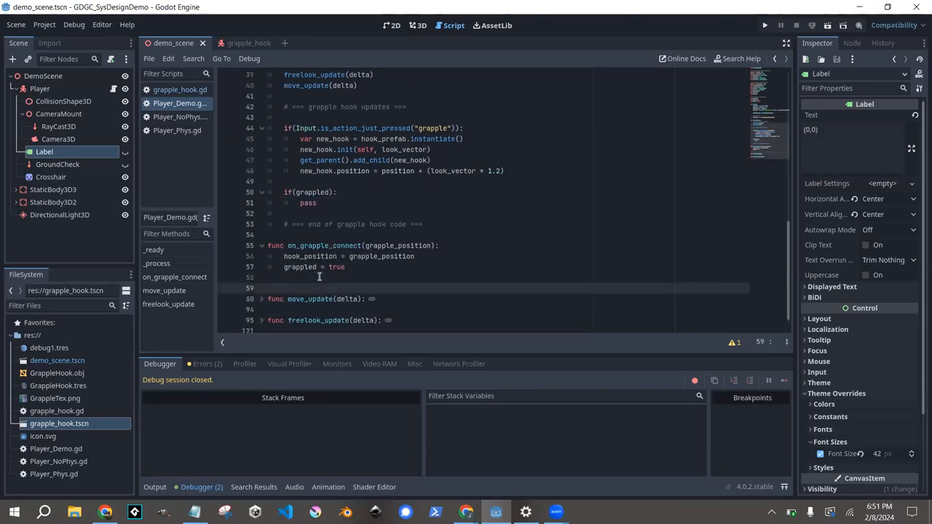
pyautogui.write('func grapple_disconnect(')
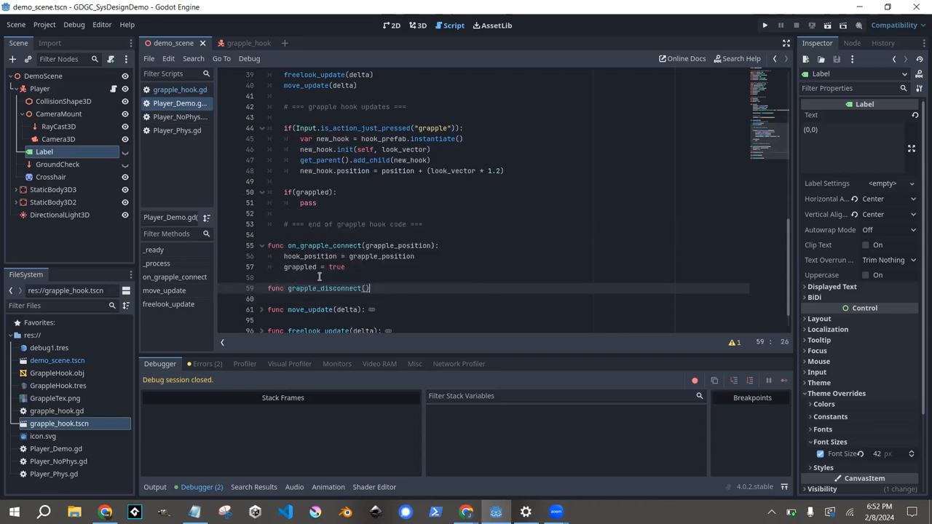
pyautogui.write('pas')
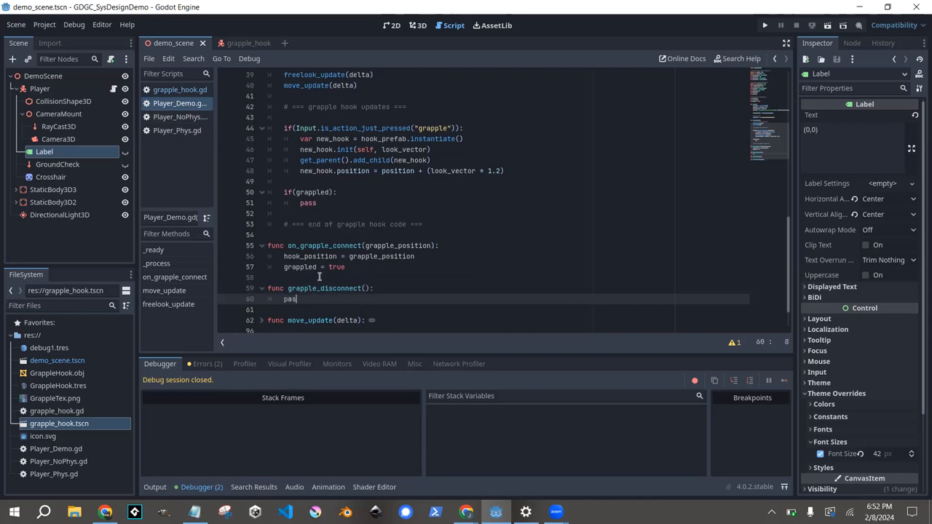
# Mark the grappled flag set on connect and the grappled check in _process.
pyautogui.scroll(3)
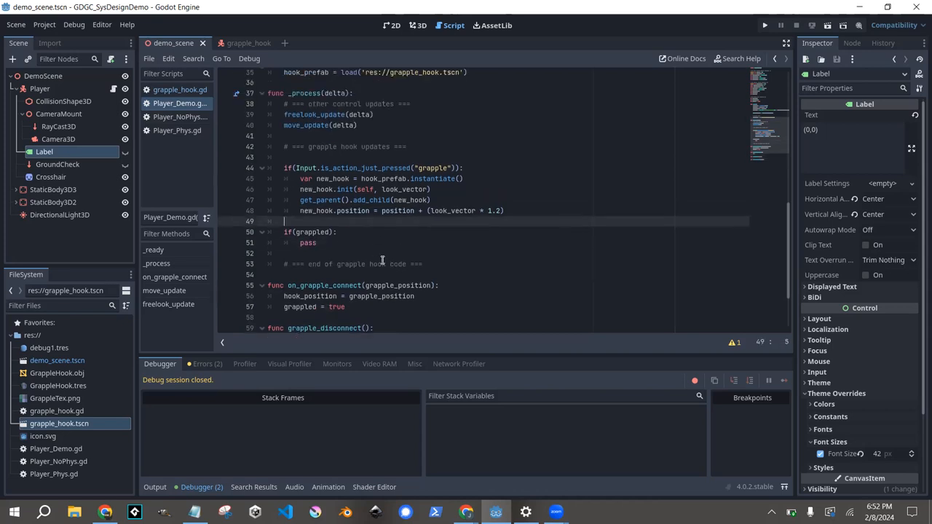
pyautogui.scroll(-3)
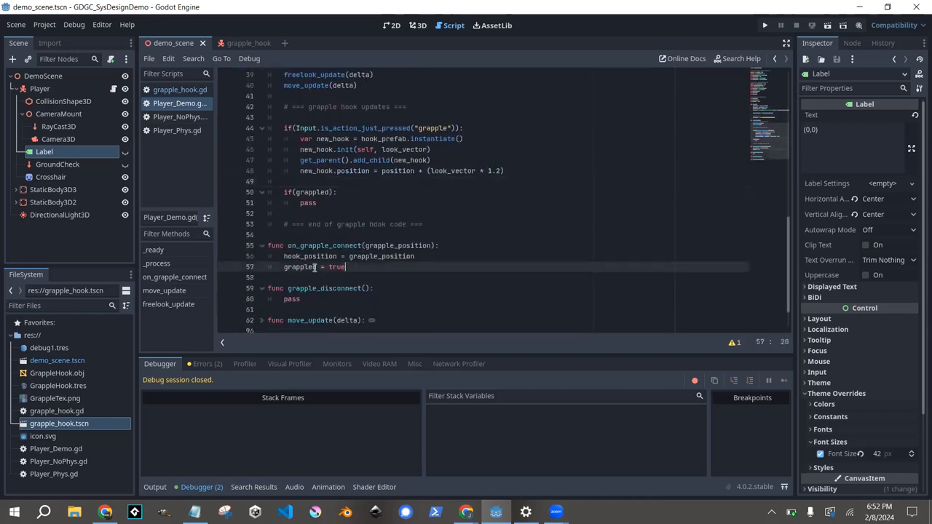
pyautogui.click(313, 192)
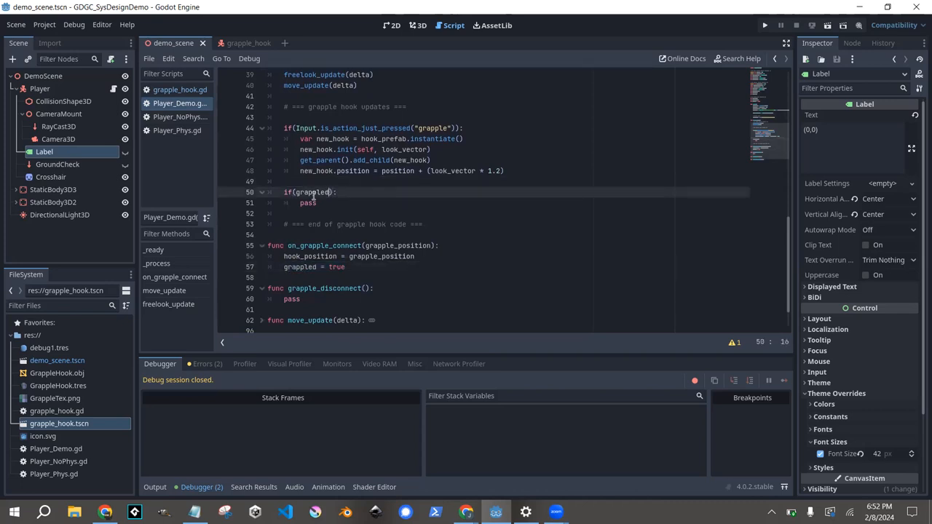
pyautogui.click(320, 203)
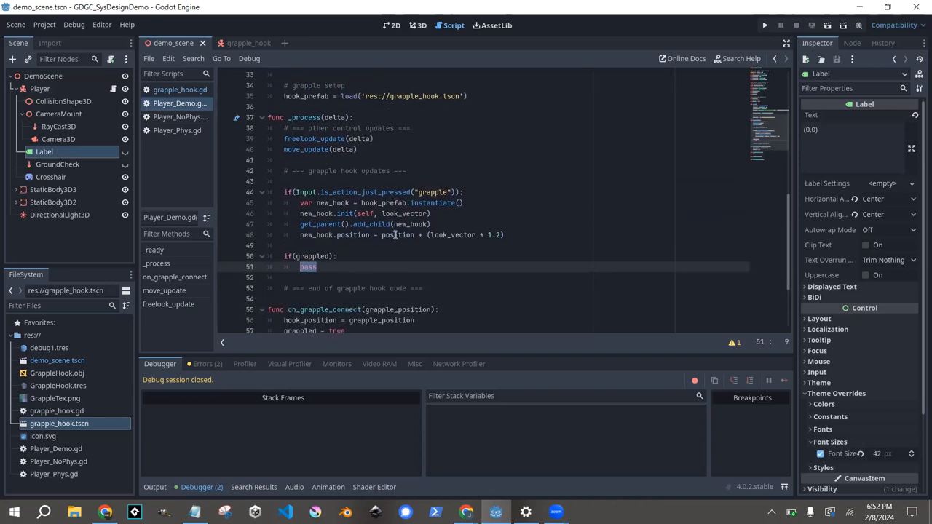
pyautogui.moveTo(610, 288)
pyautogui.write('var')
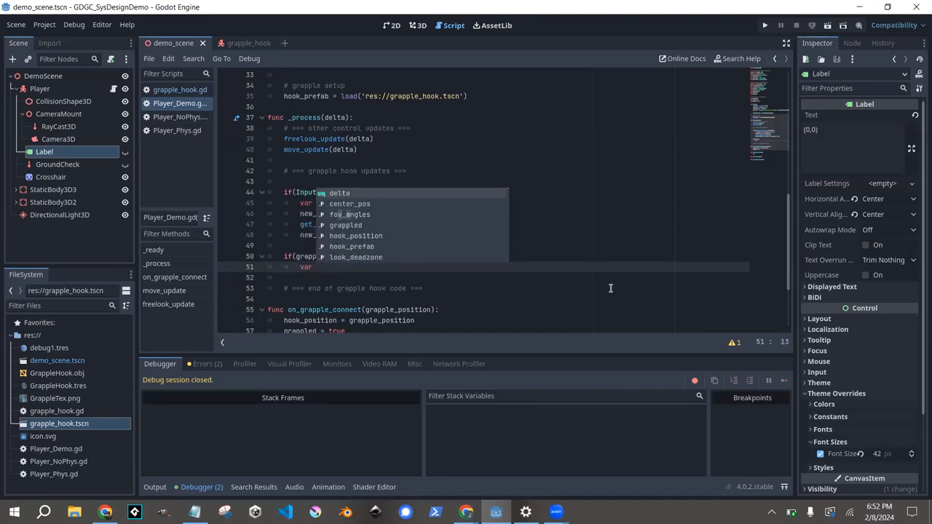
# Compute position_diff = hook_position - position and move position by position_diff.normalized() * delta.
pyautogui.write('position_diff')
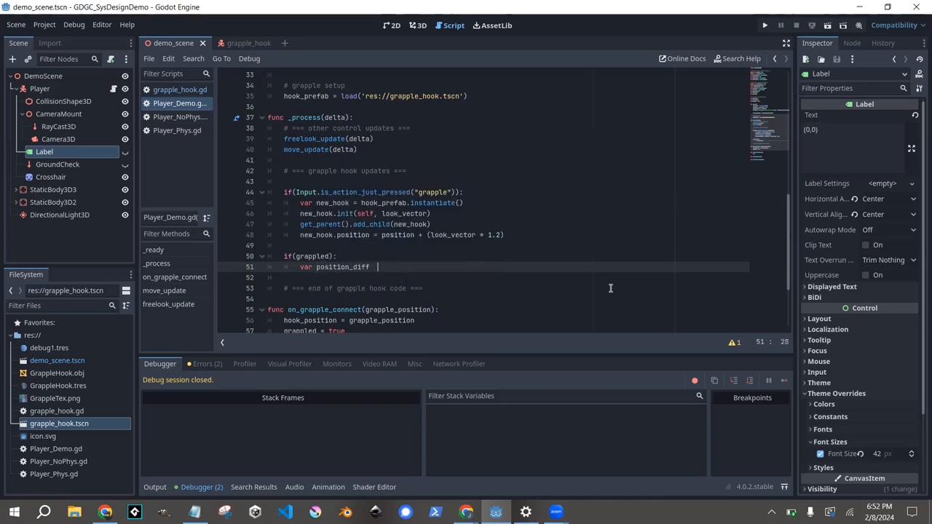
pyautogui.write('= hook_position')
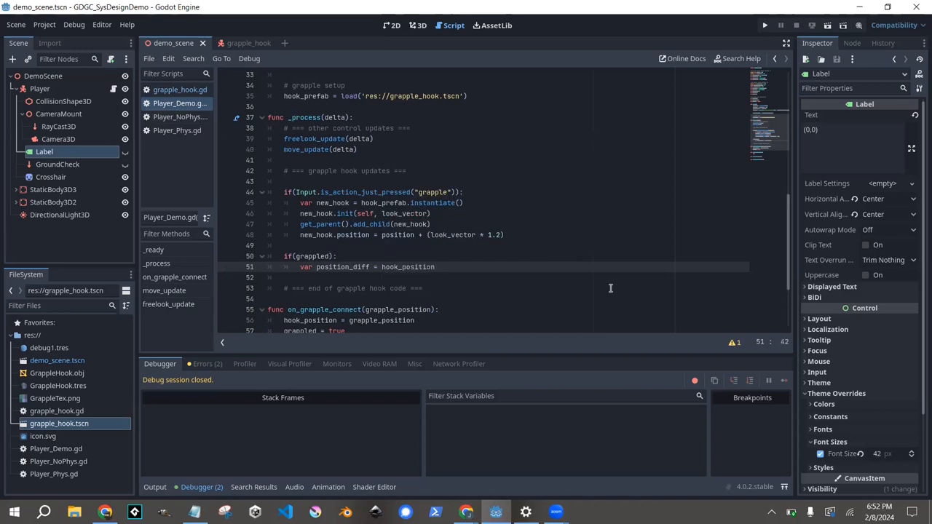
pyautogui.write('- position')
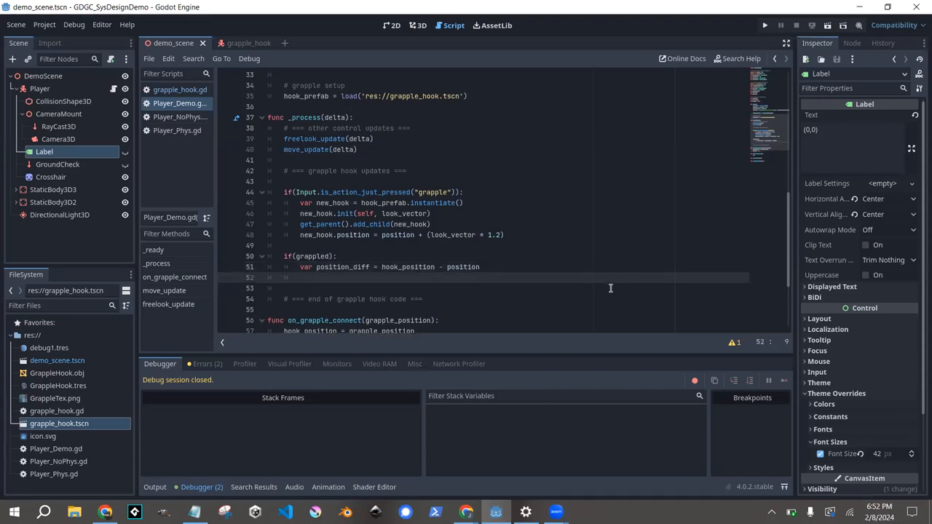
pyautogui.write('position +')
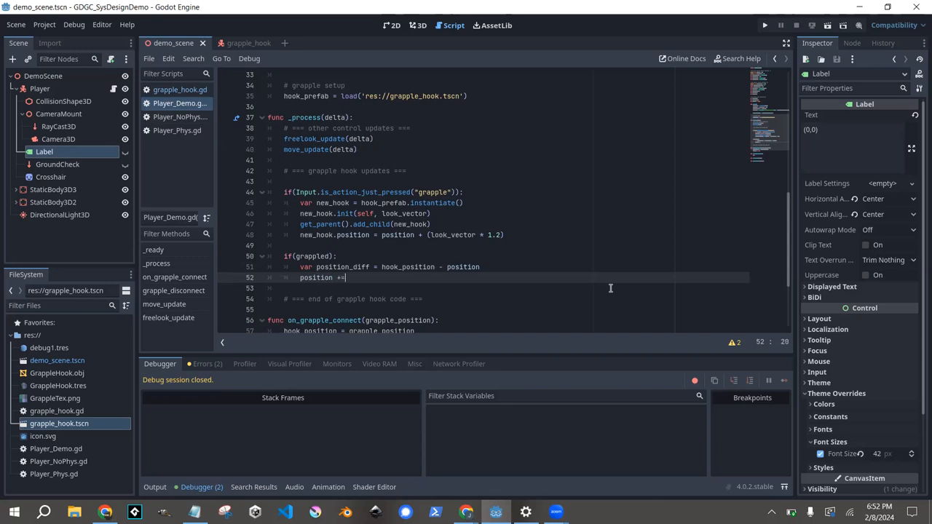
pyautogui.write('=')
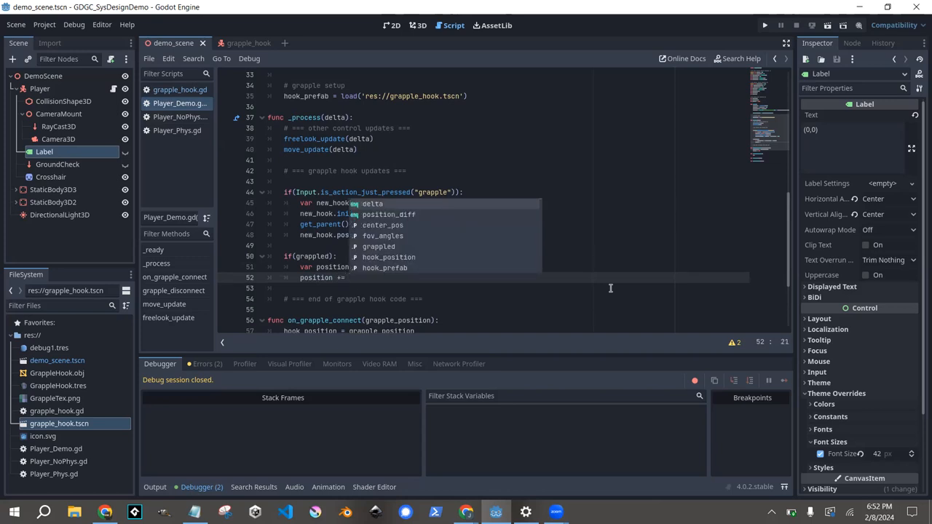
pyautogui.write('position_diff *')
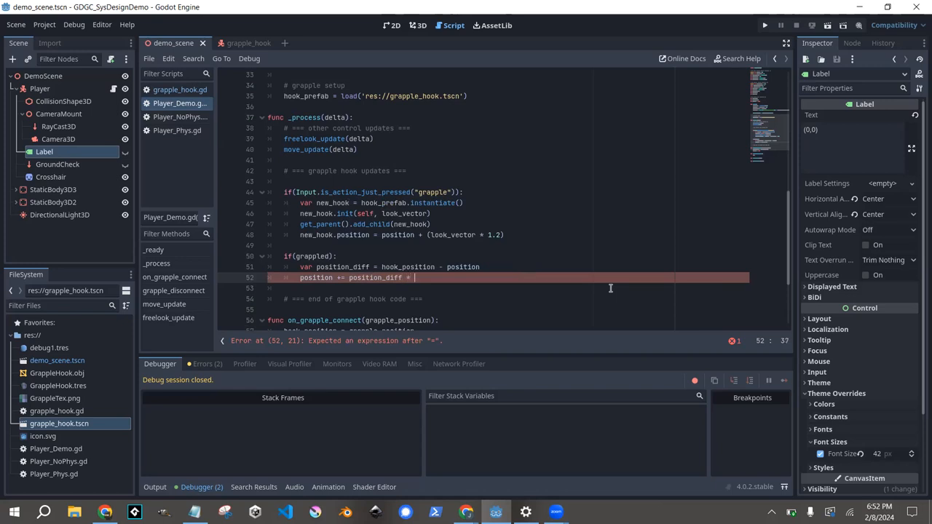
pyautogui.write('delta')
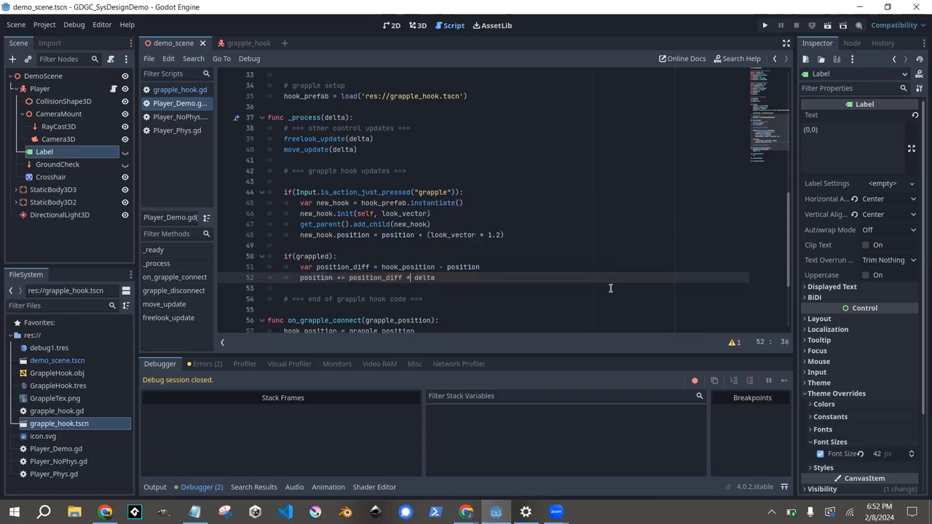
pyautogui.write('.norm')
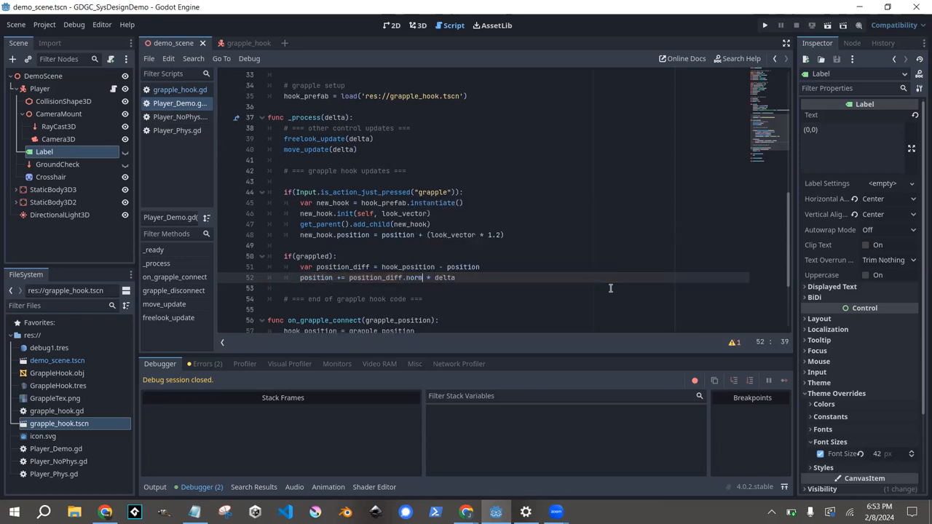
pyautogui.write('alized')
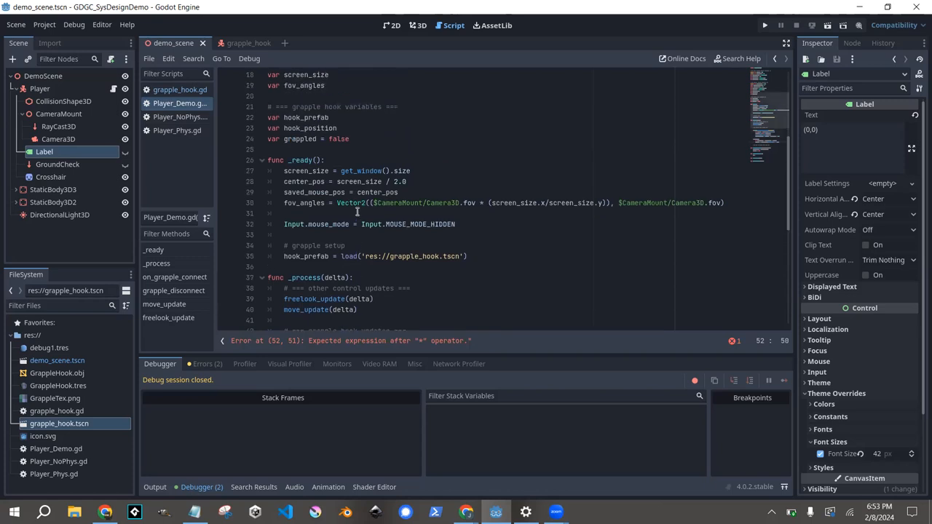
# Add 'const grapple_spd = 10' to the grapple hook variables and select its name.
pyautogui.scroll(3)
pyautogui.write('var')
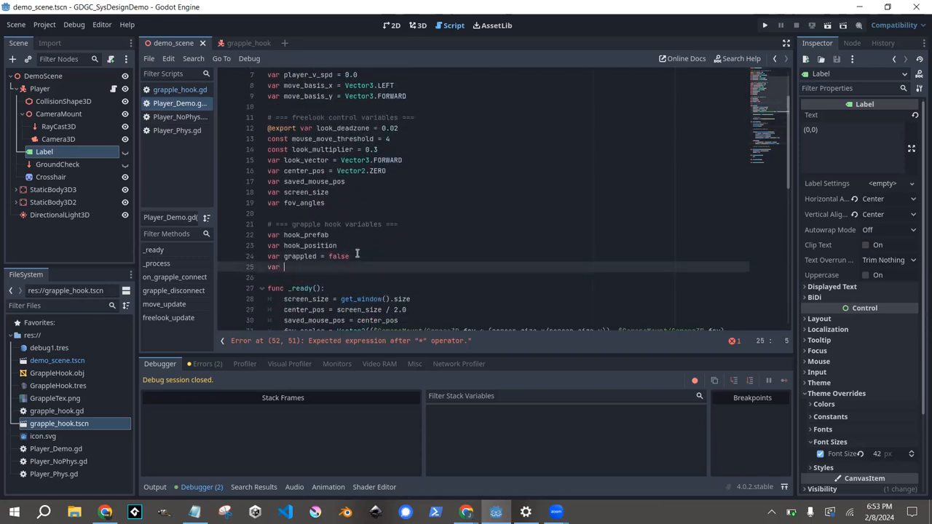
pyautogui.write('grapple_sp')
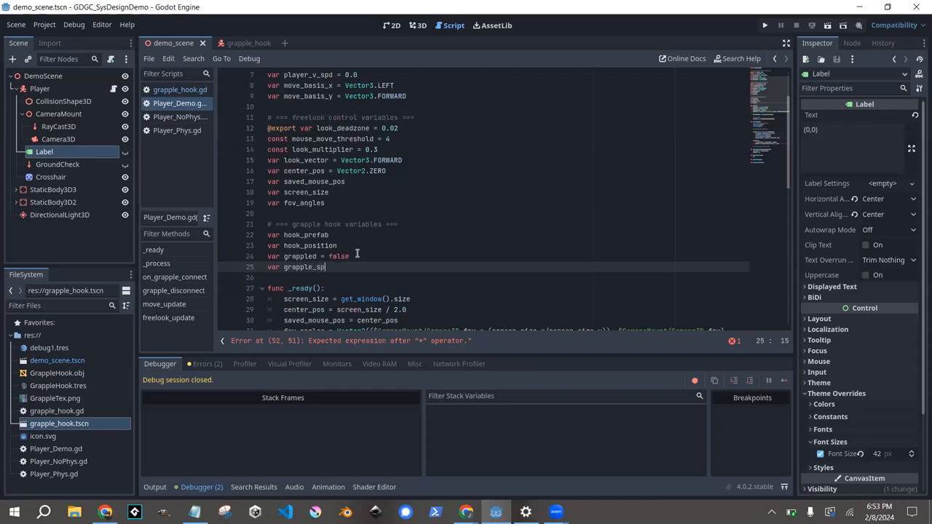
pyautogui.write('= 10')
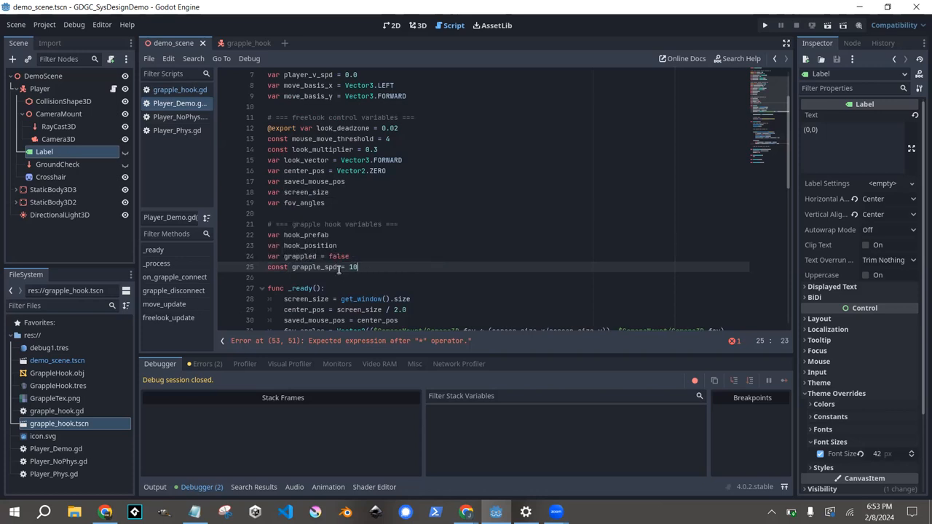
pyautogui.click(328, 266)
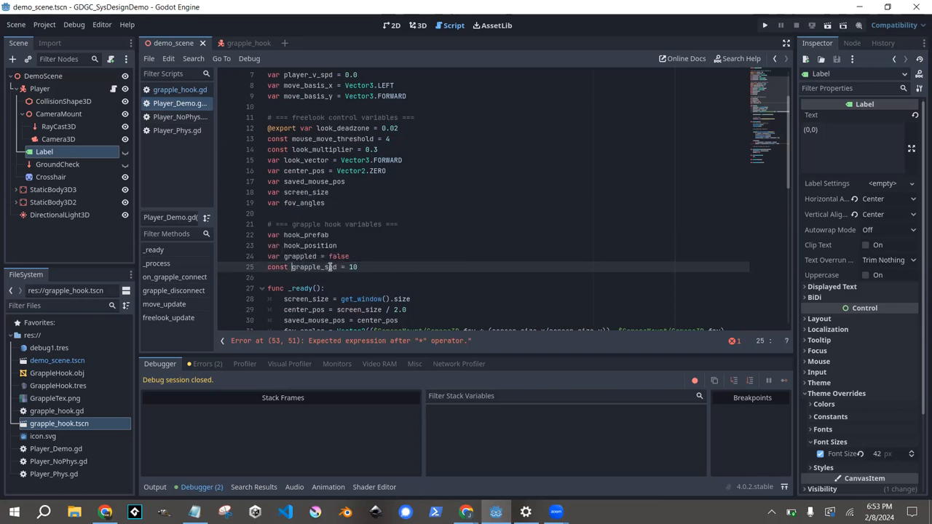
pyautogui.doubleClick(315, 267)
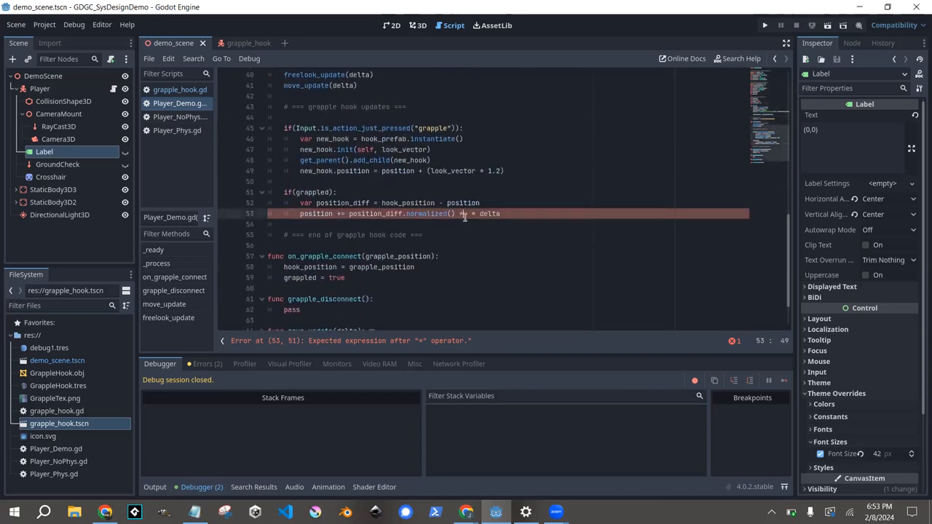
# Insert '* grapple_spd' so the pull reads normalized() * grapple_spd * delta.
pyautogui.write('grapple_spd')
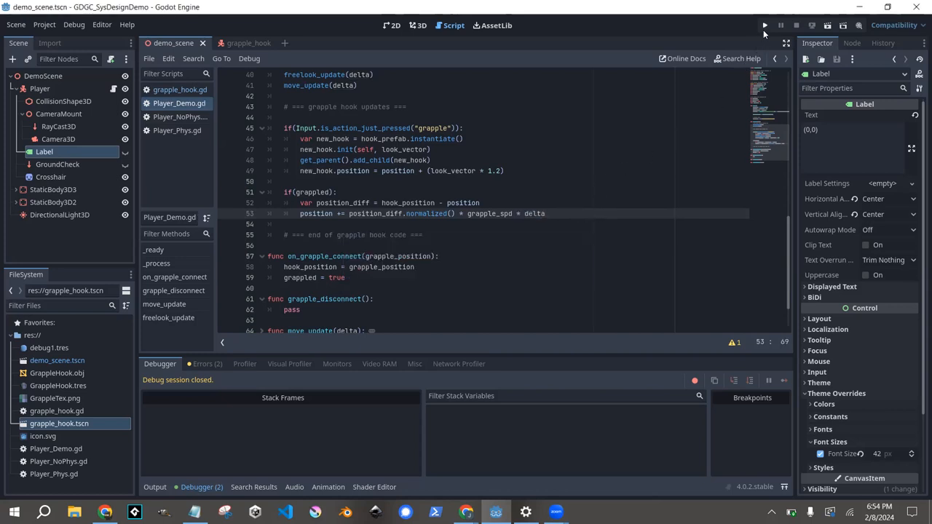
pyautogui.moveTo(765, 27)
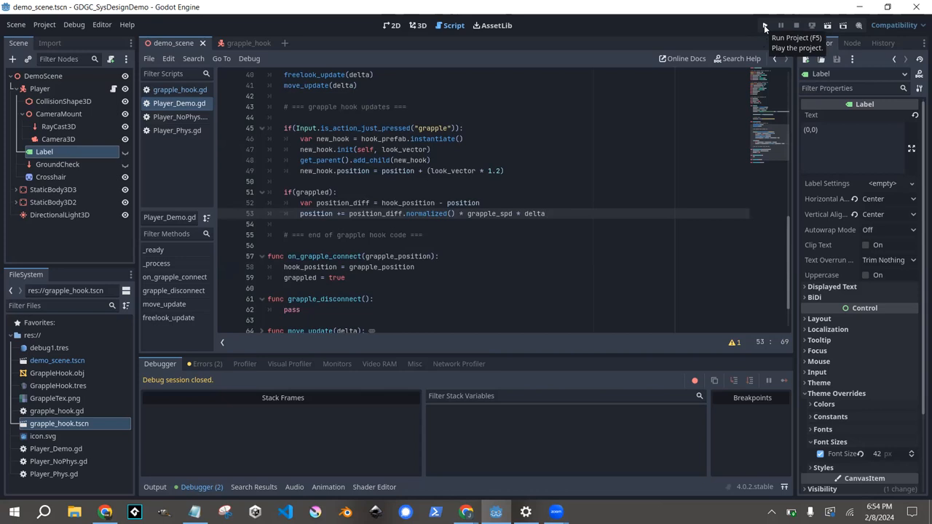
# Run the project to test the grapple movement in the game window.
pyautogui.click(766, 26)
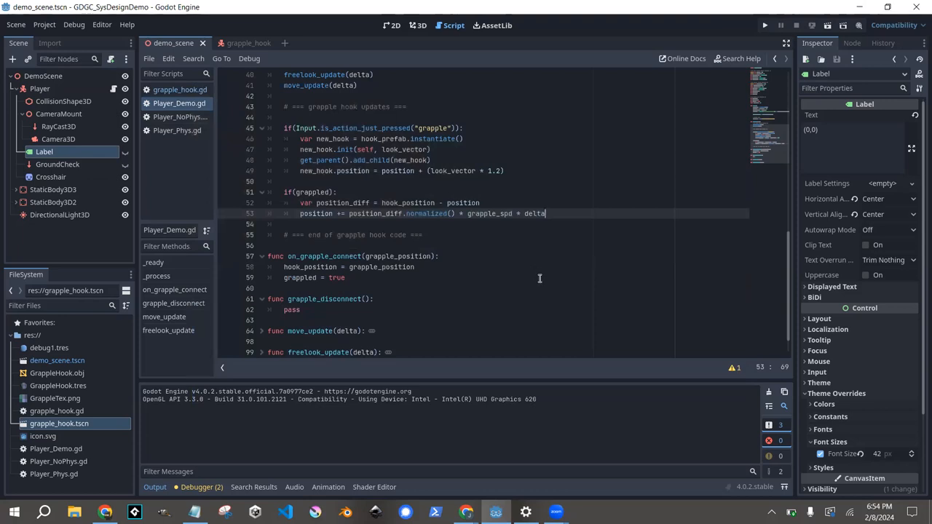
pyautogui.moveTo(527, 255)
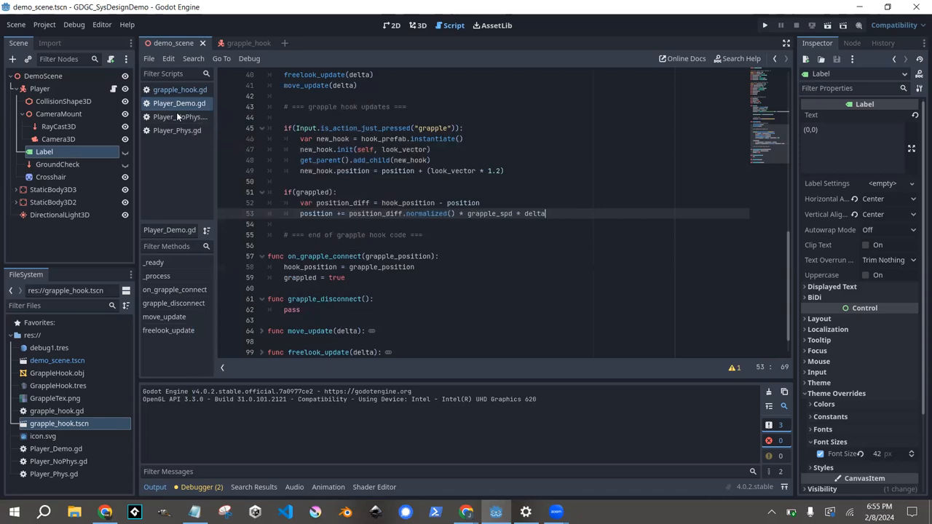
# Scroll through Player_NoPhys.gd, then return to the 'General tips' slide in Google Slides.
pyautogui.click(181, 117)
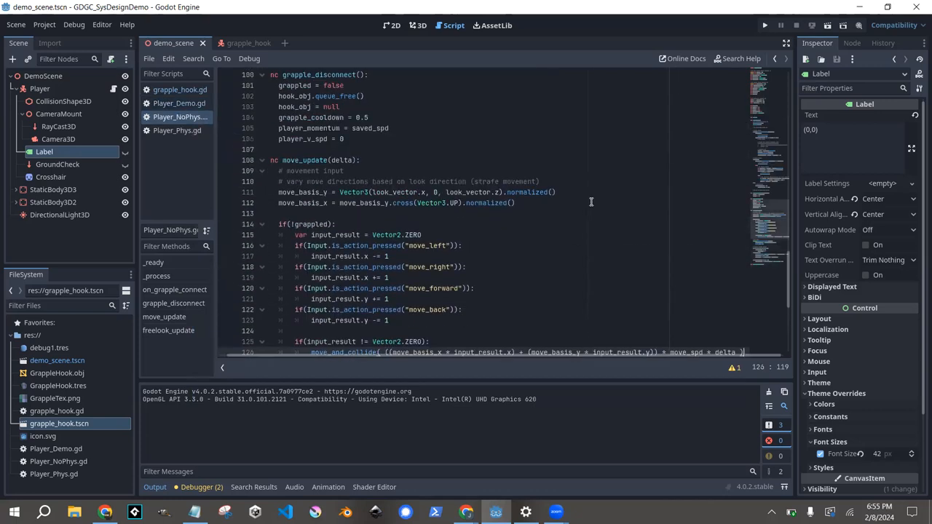
pyautogui.click(262, 250)
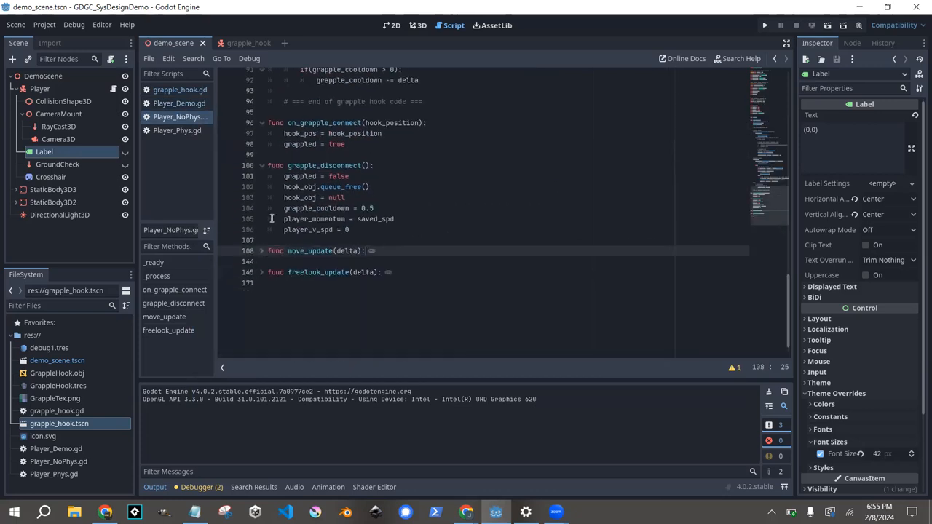
pyautogui.scroll(3)
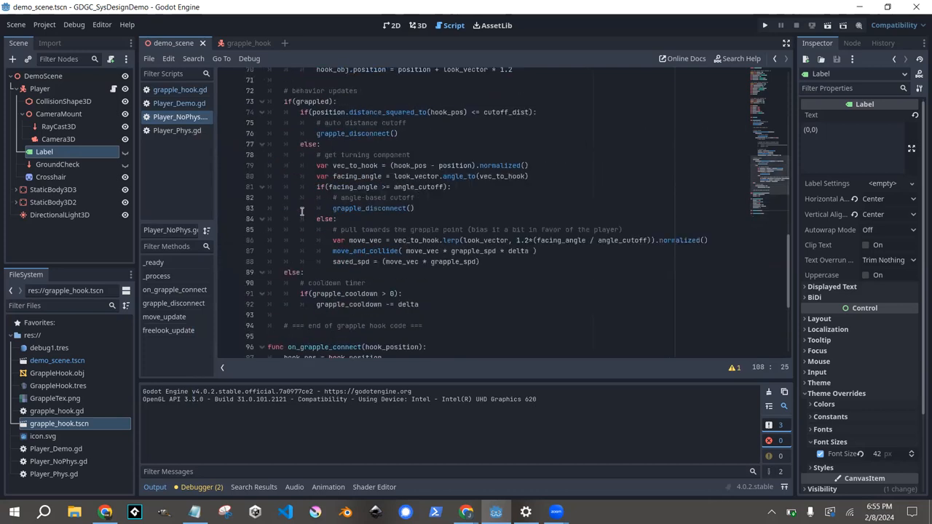
pyautogui.scroll(3)
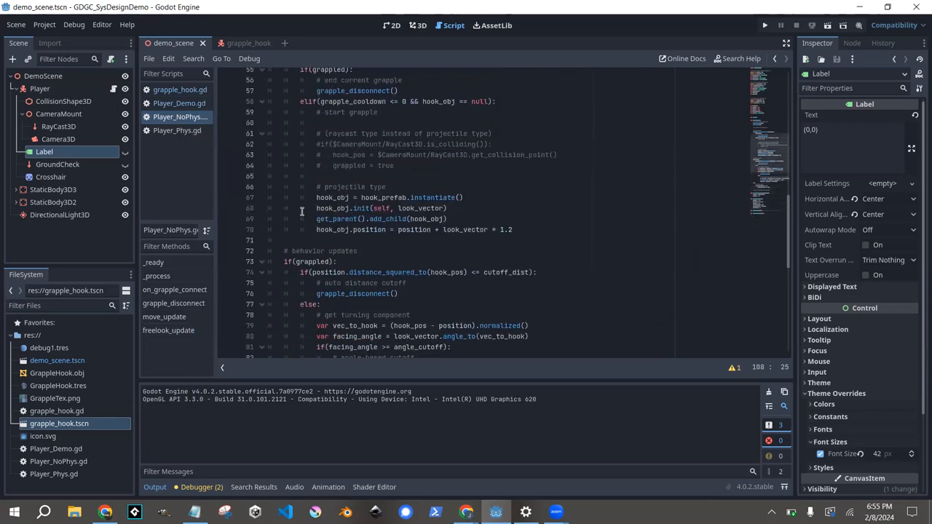
pyautogui.scroll(3)
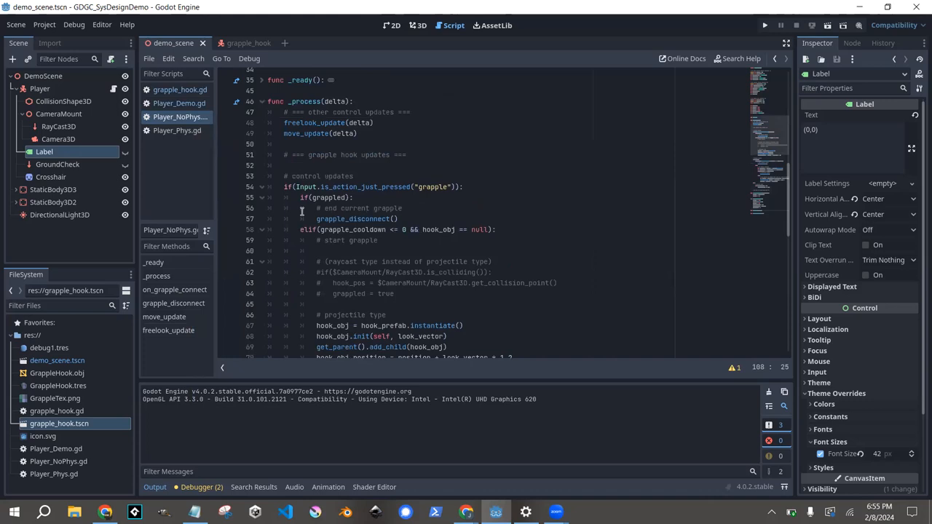
pyautogui.moveTo(521, 221)
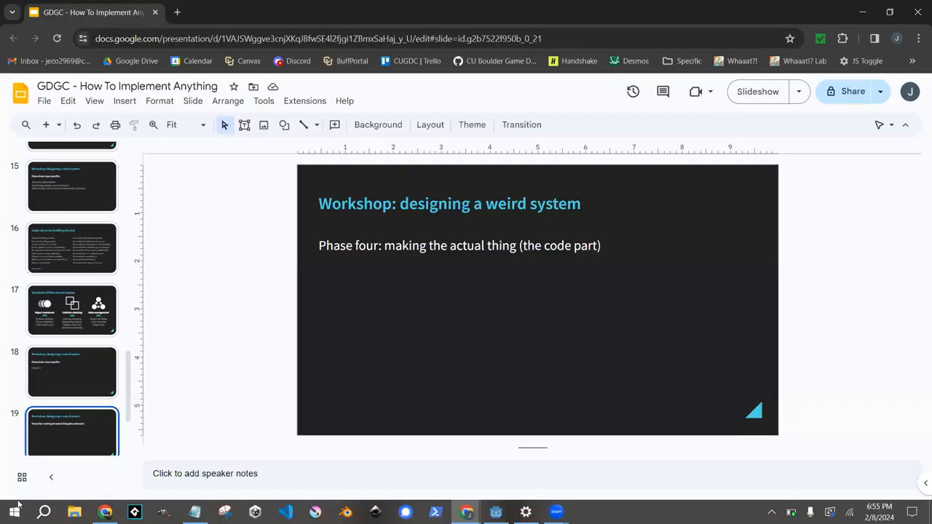
pyautogui.click(72, 375)
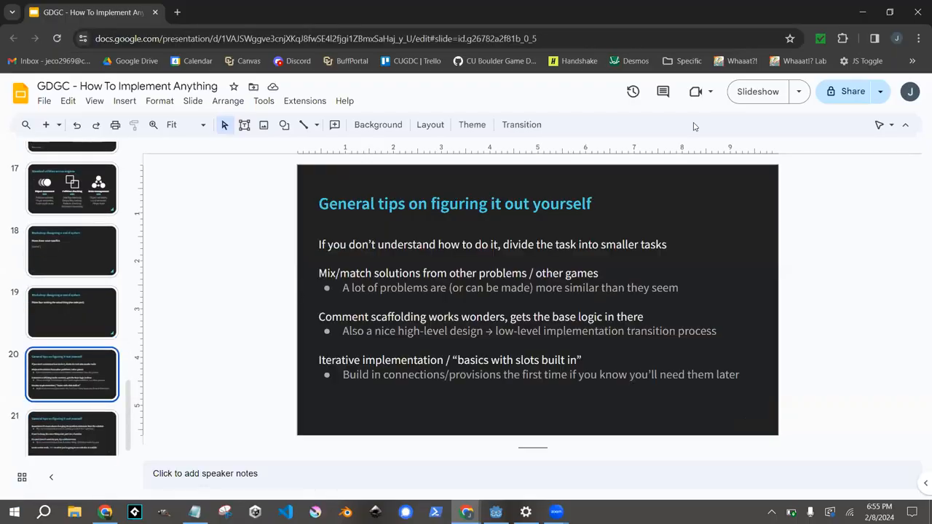
# Go to slide 21, 'General tips on figuring it out yourself'.
pyautogui.click(71, 431)
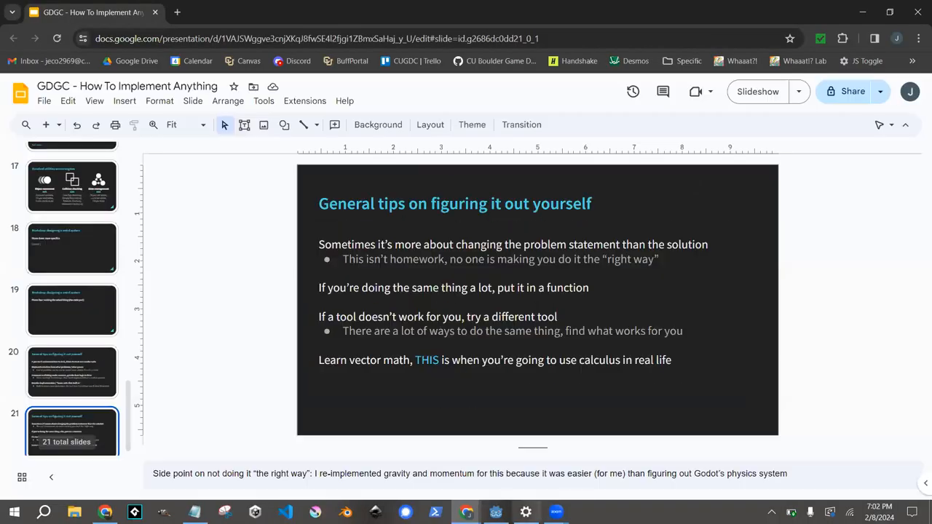
pyautogui.click(495, 513)
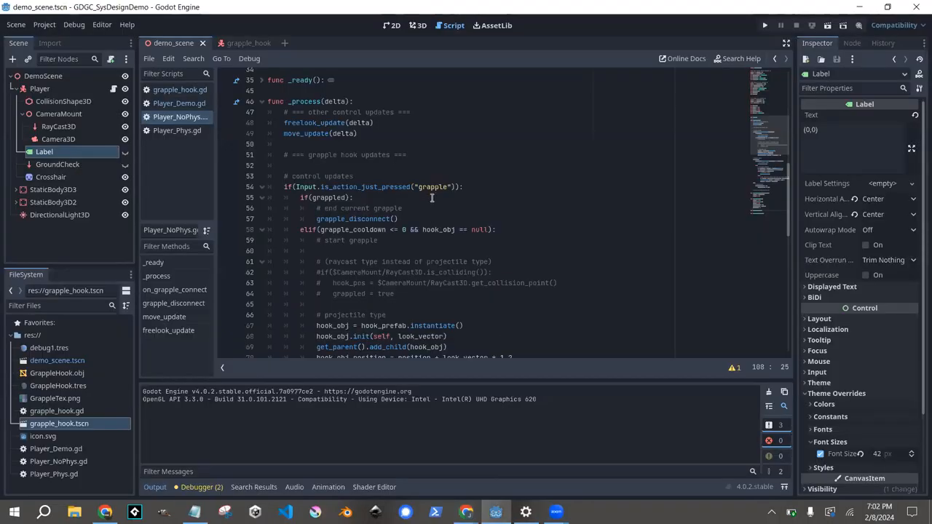
pyautogui.scroll(-3)
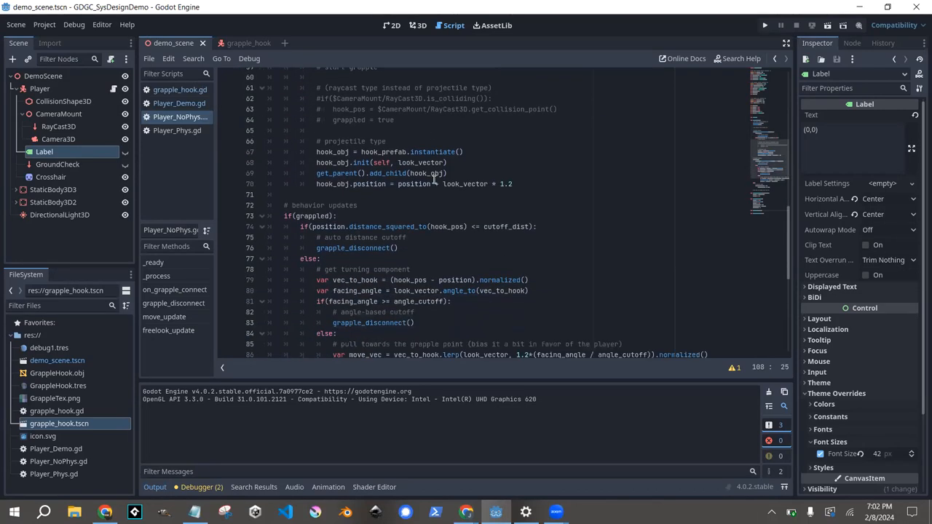
pyautogui.scroll(-3)
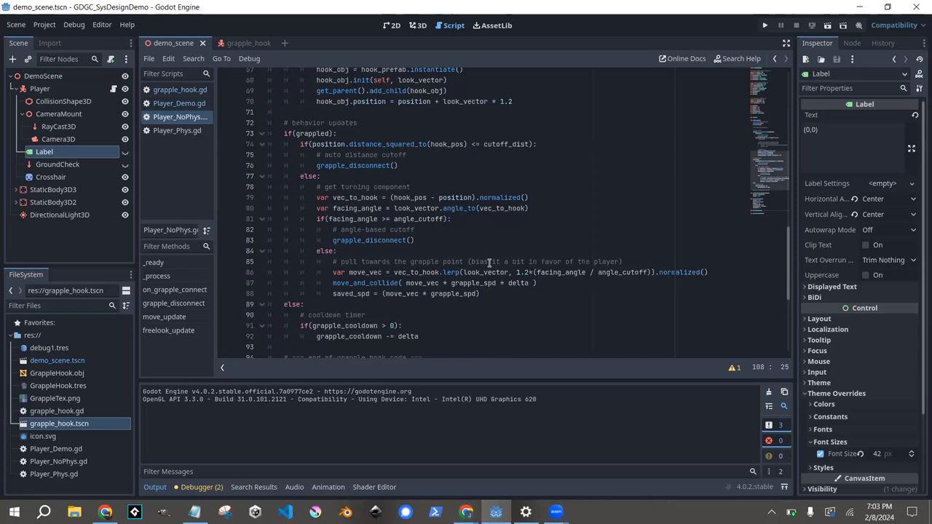
pyautogui.moveTo(693, 278)
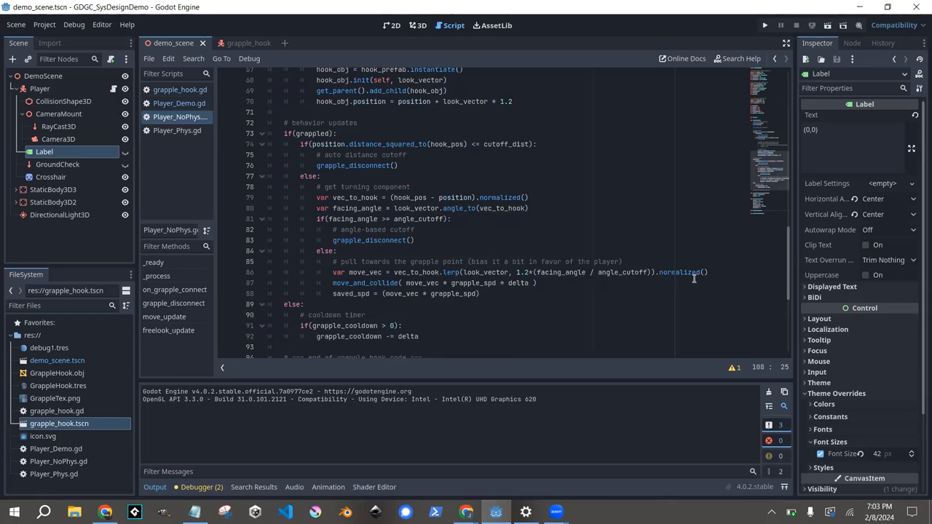
pyautogui.moveTo(354, 195)
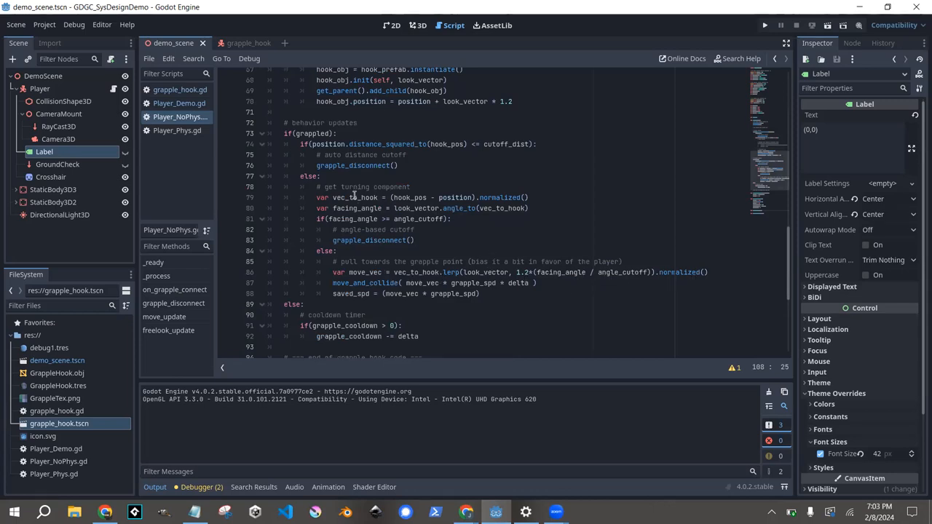
pyautogui.doubleClick(356, 198)
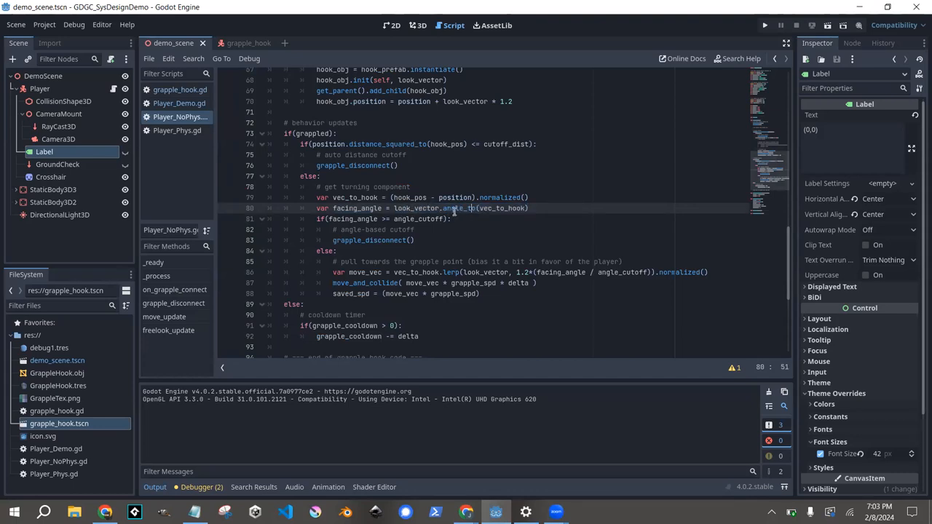
pyautogui.click(415, 230)
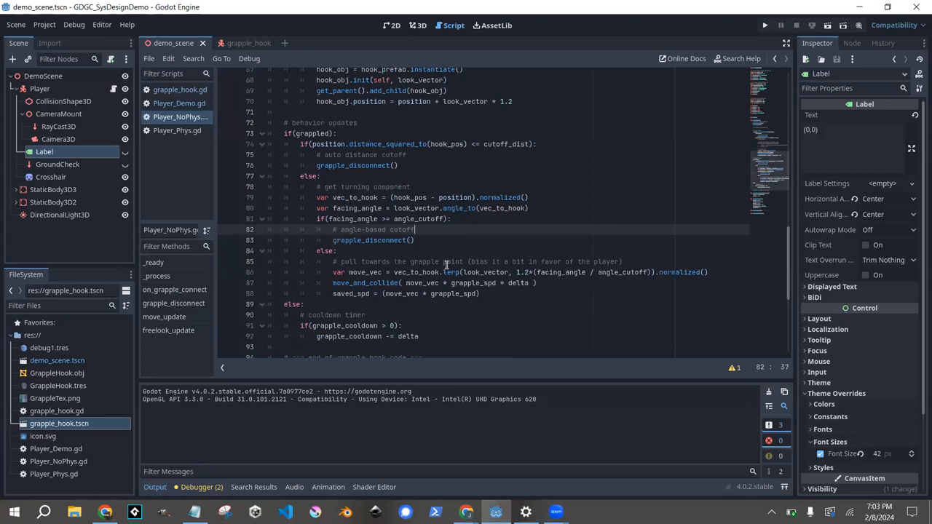
pyautogui.doubleClick(450, 273)
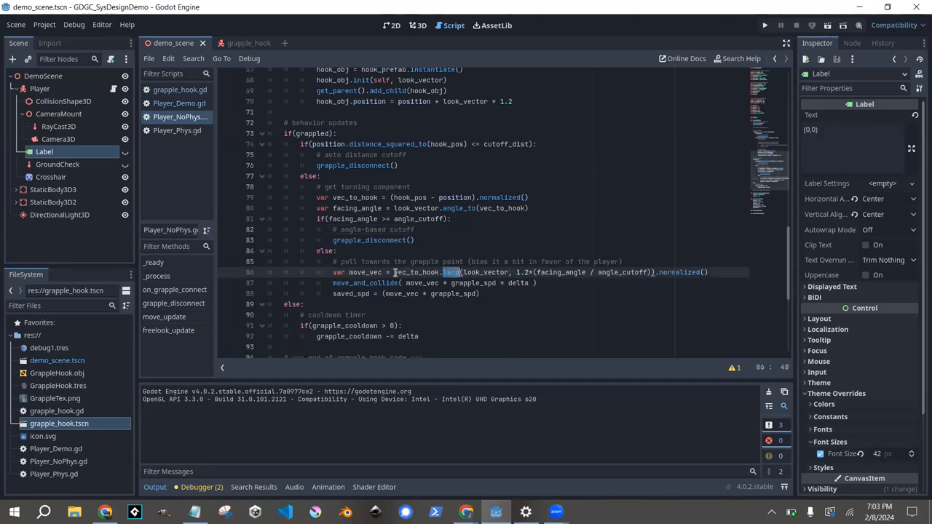
pyautogui.click(554, 314)
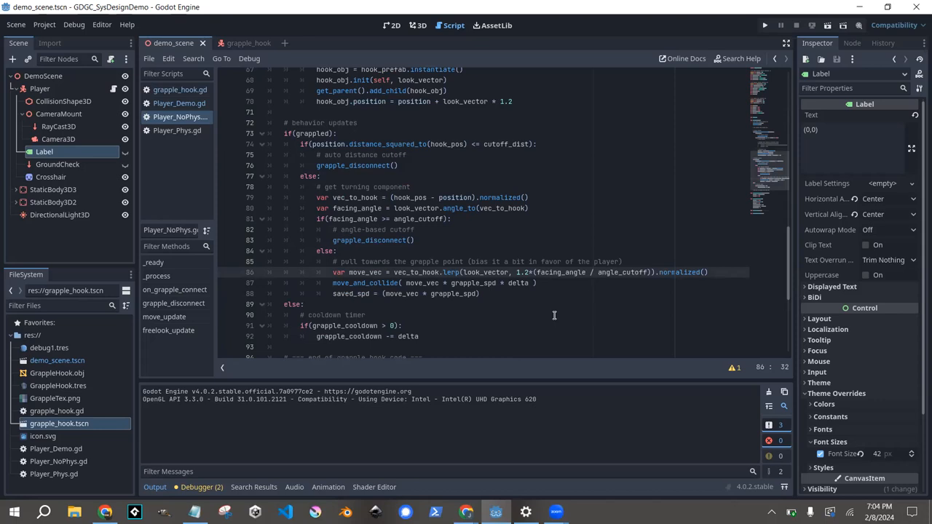
pyautogui.moveTo(751, 70)
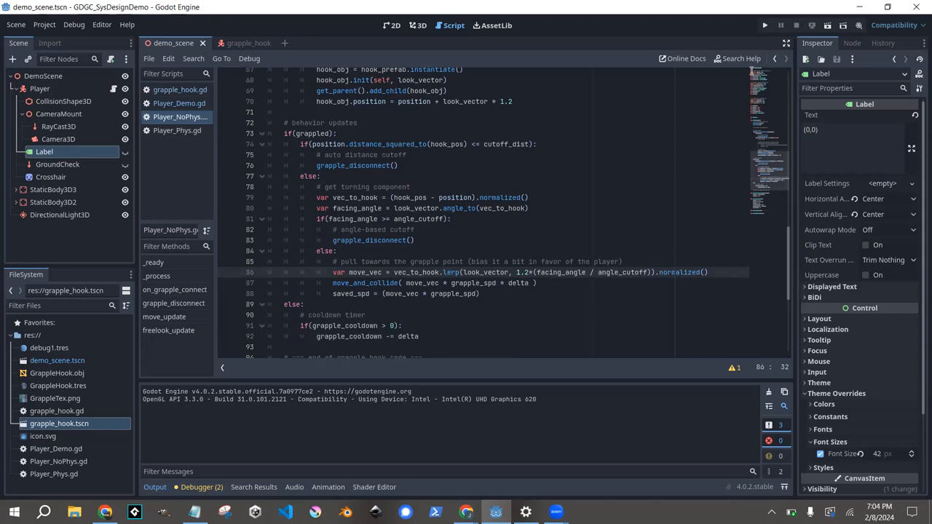
# Attach the existing Player_NoPhys.gd script to the Player node in place of Player_Demo.gd.
pyautogui.click(40, 89)
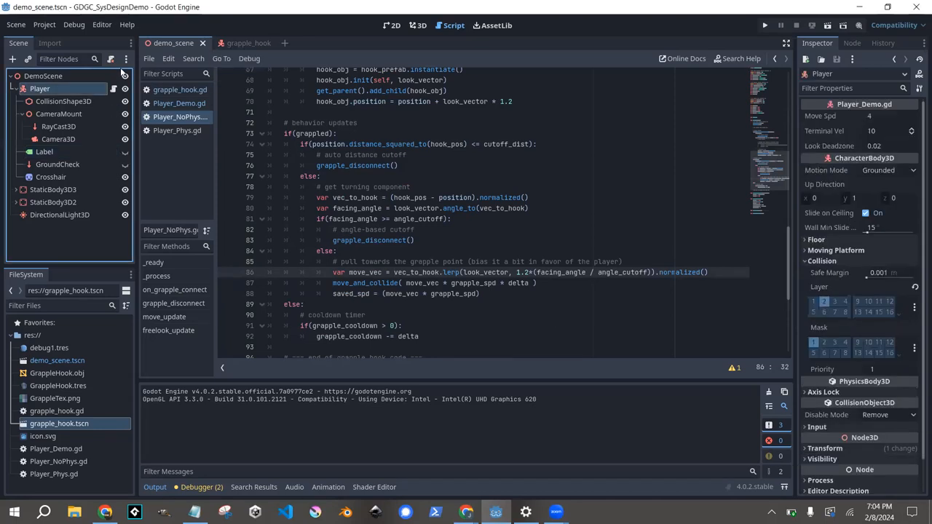
pyautogui.moveTo(111, 58)
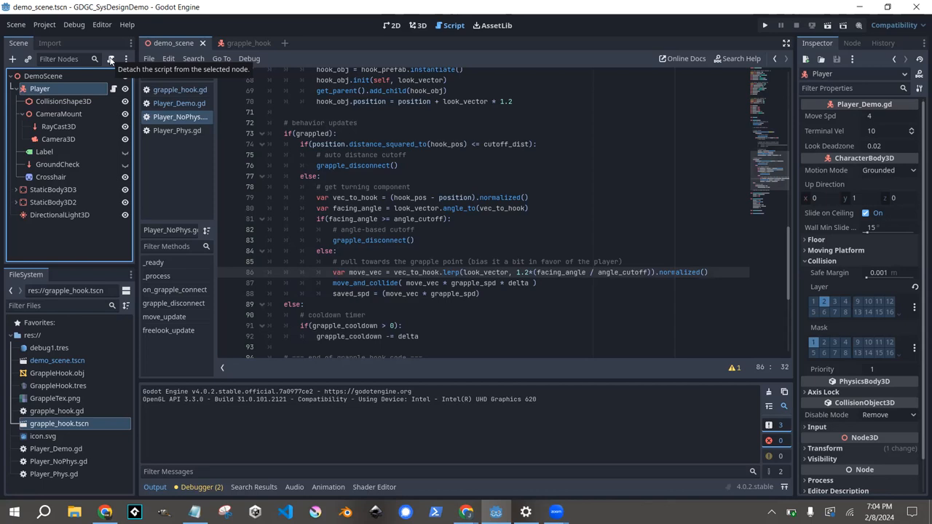
pyautogui.moveTo(113, 65)
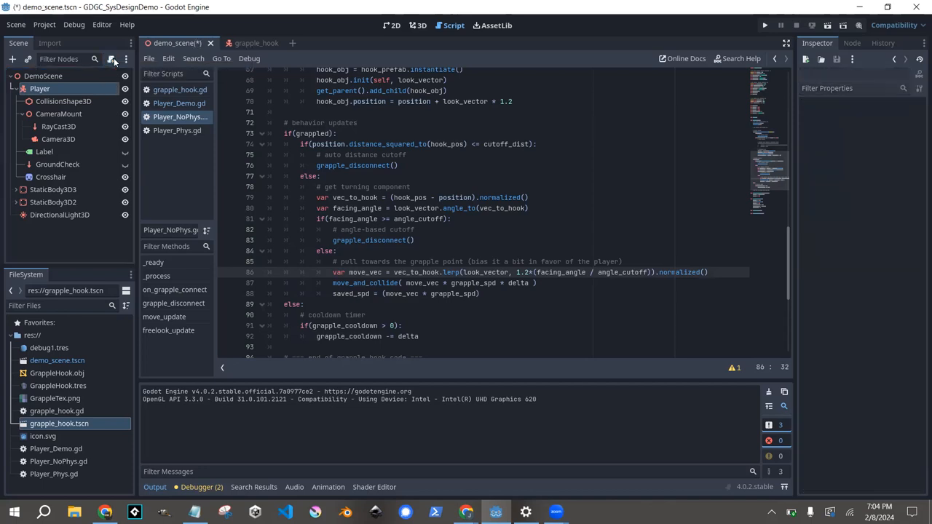
pyautogui.click(111, 58)
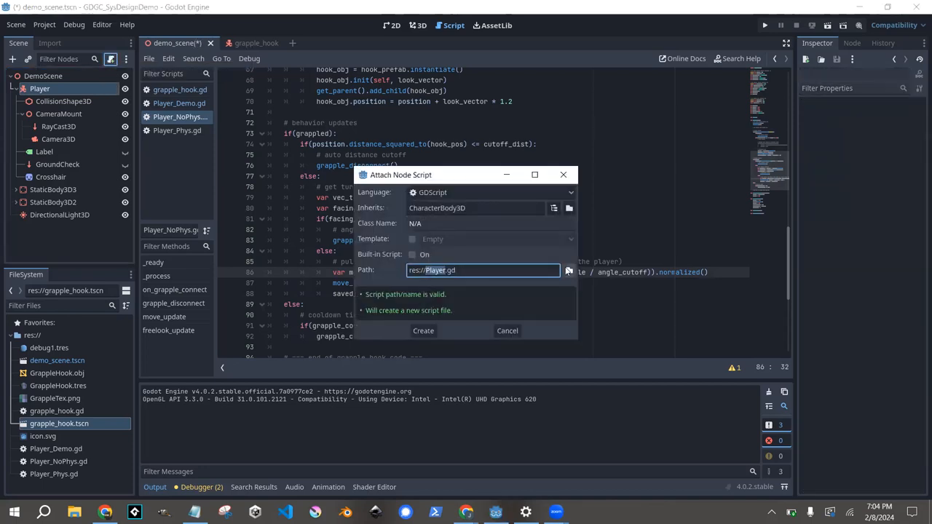
pyautogui.click(568, 270)
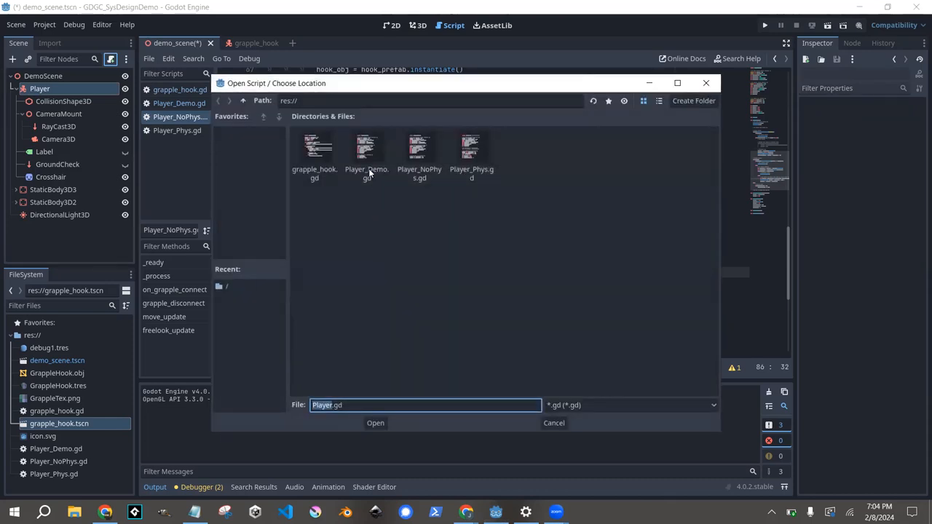
pyautogui.click(376, 423)
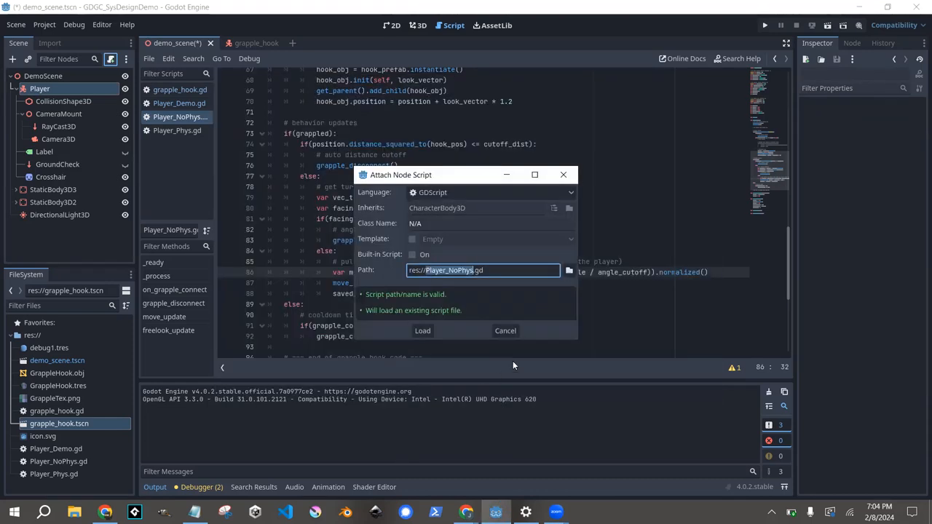
pyautogui.click(422, 331)
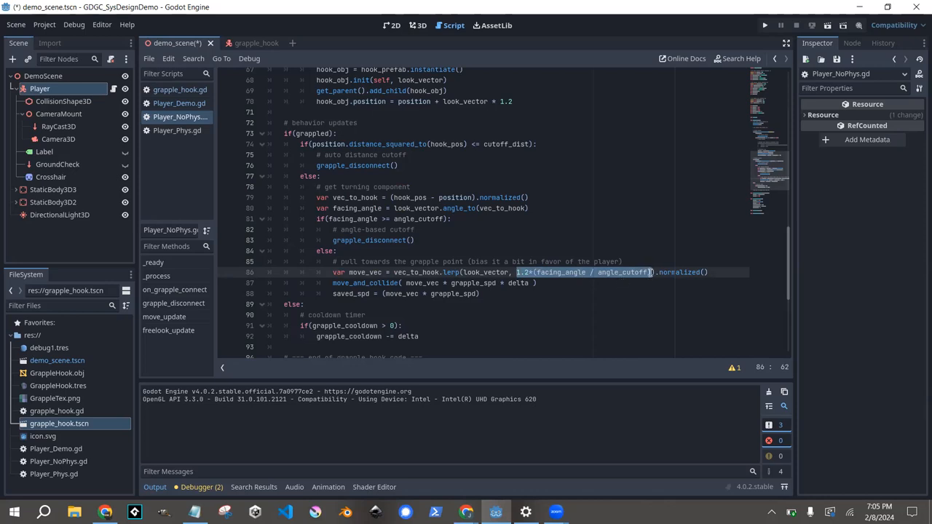
pyautogui.click(686, 320)
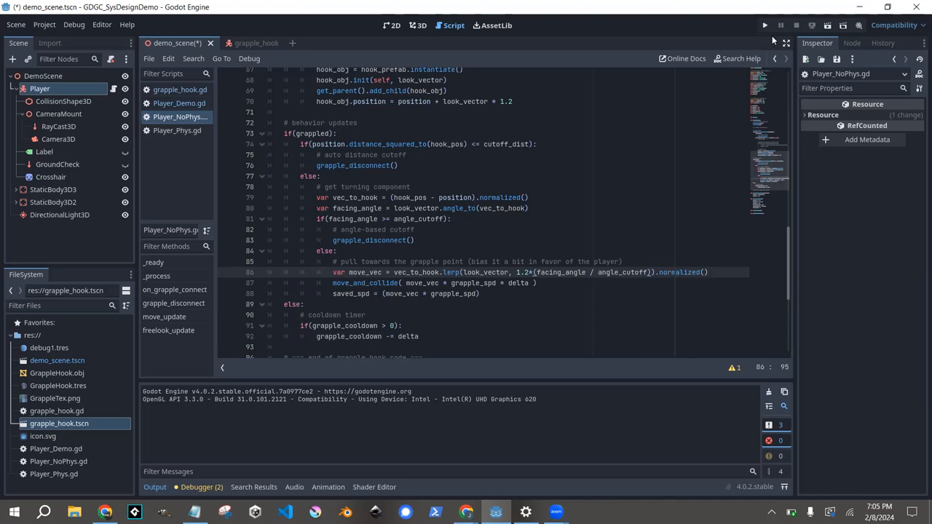
# Run the demo scene to test the grapple, close the game, and return to the workshop slides.
pyautogui.click(765, 25)
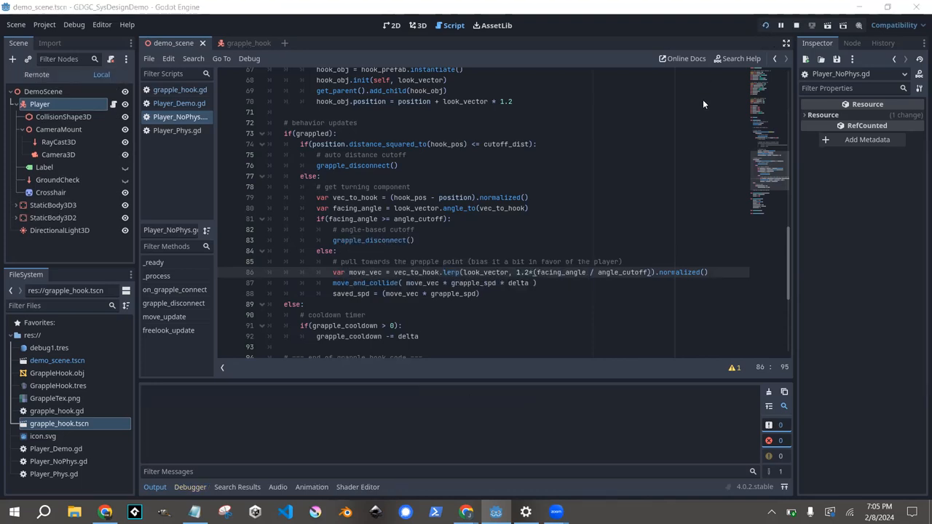
pyautogui.click(681, 59)
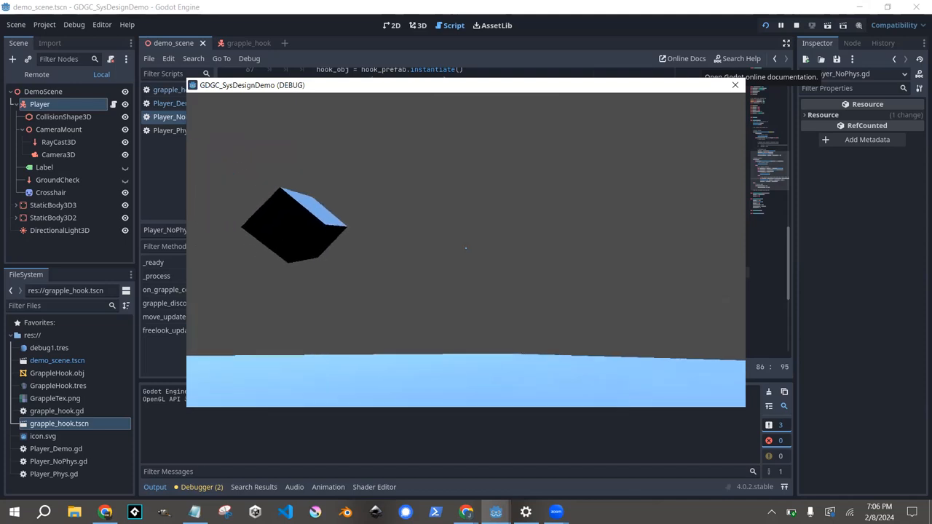
pyautogui.click(734, 85)
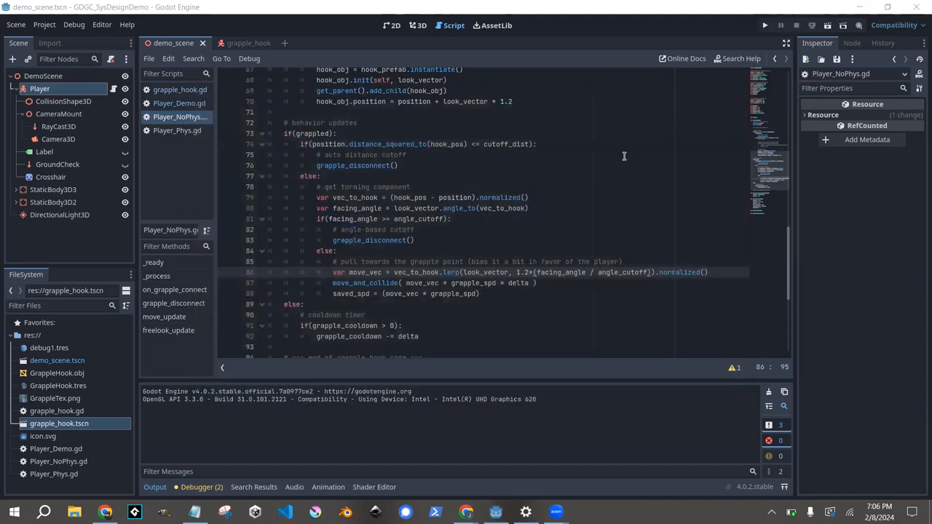
pyautogui.moveTo(619, 160)
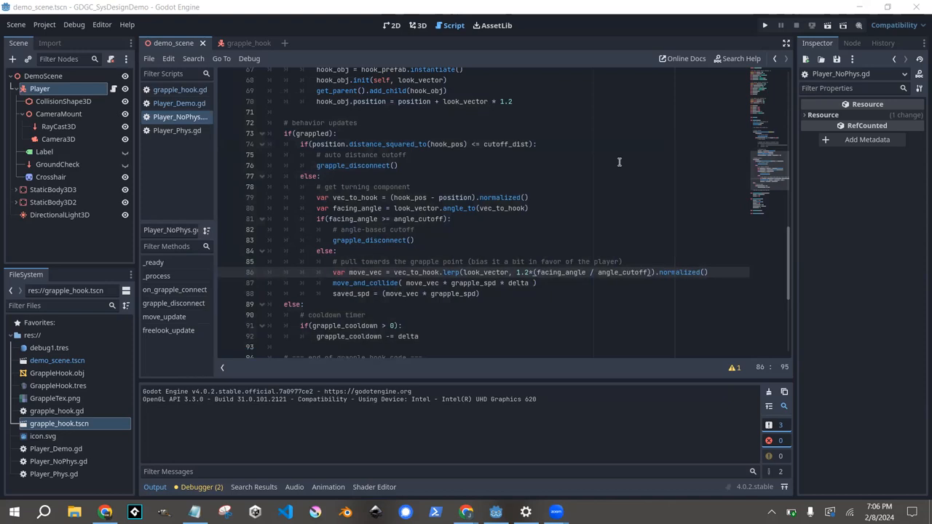
pyautogui.moveTo(618, 166)
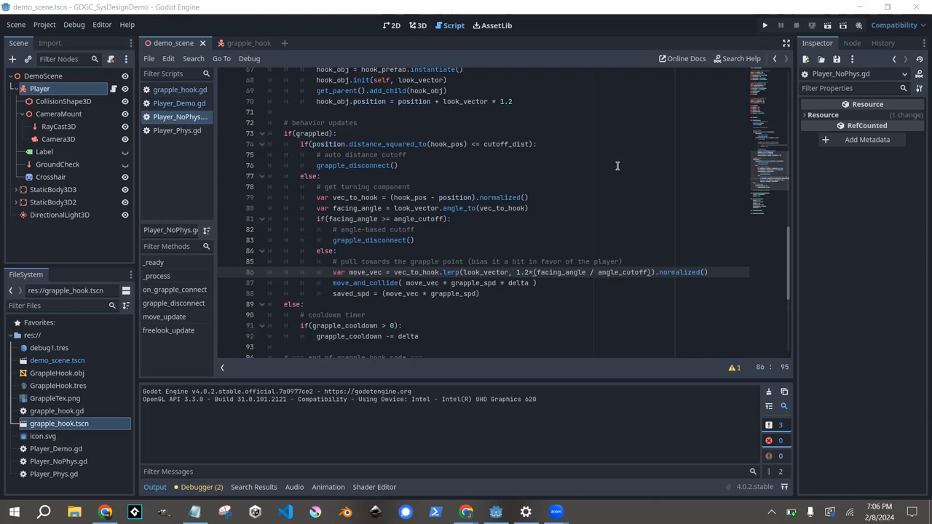
pyautogui.moveTo(583, 352)
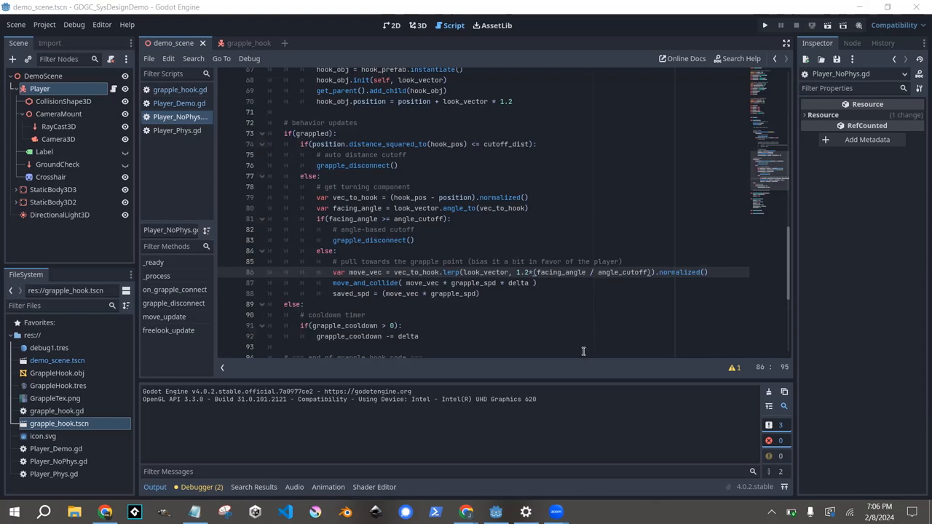
pyautogui.click(466, 513)
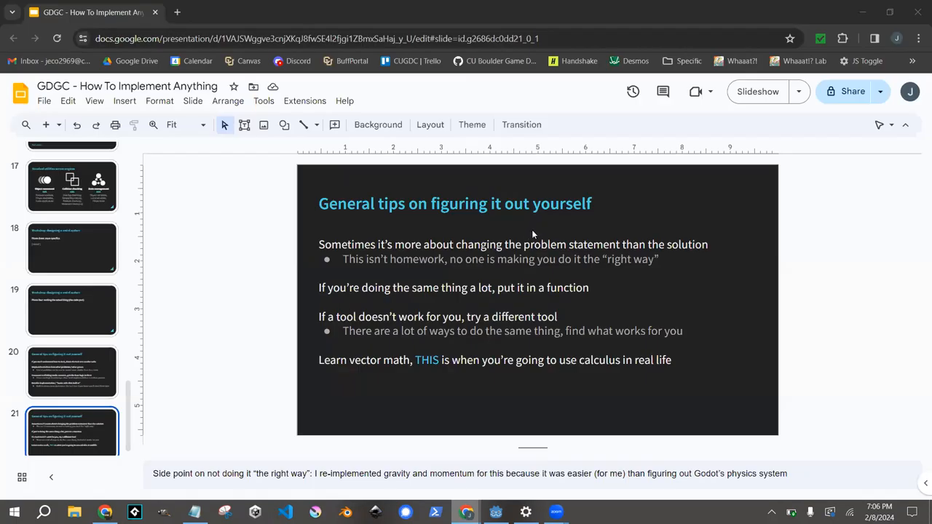